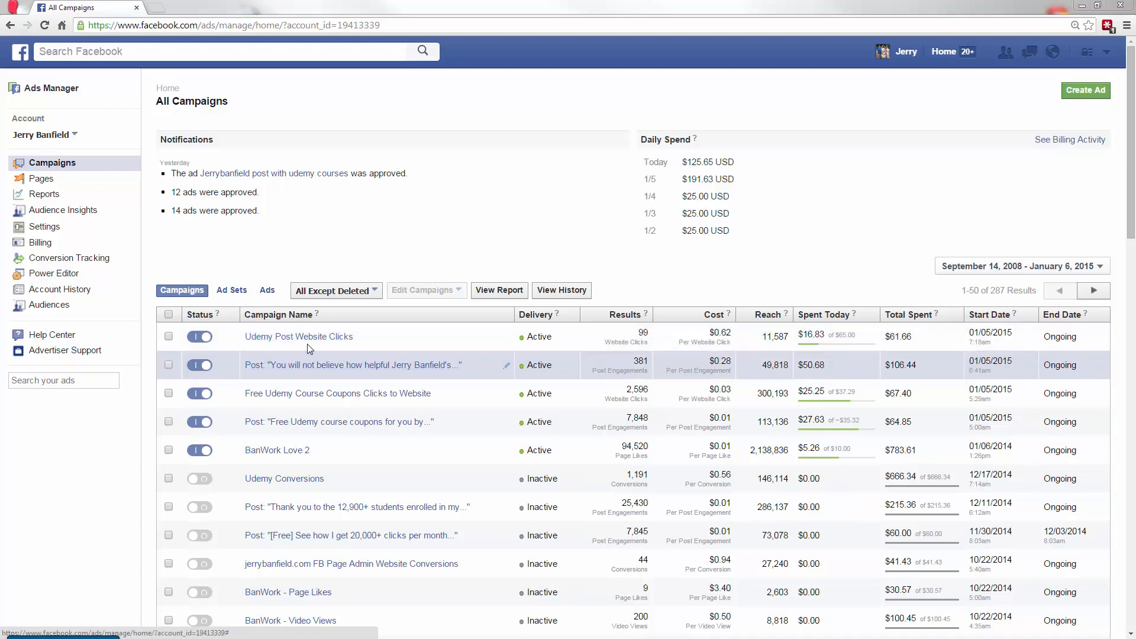
mouse_move(318, 398)
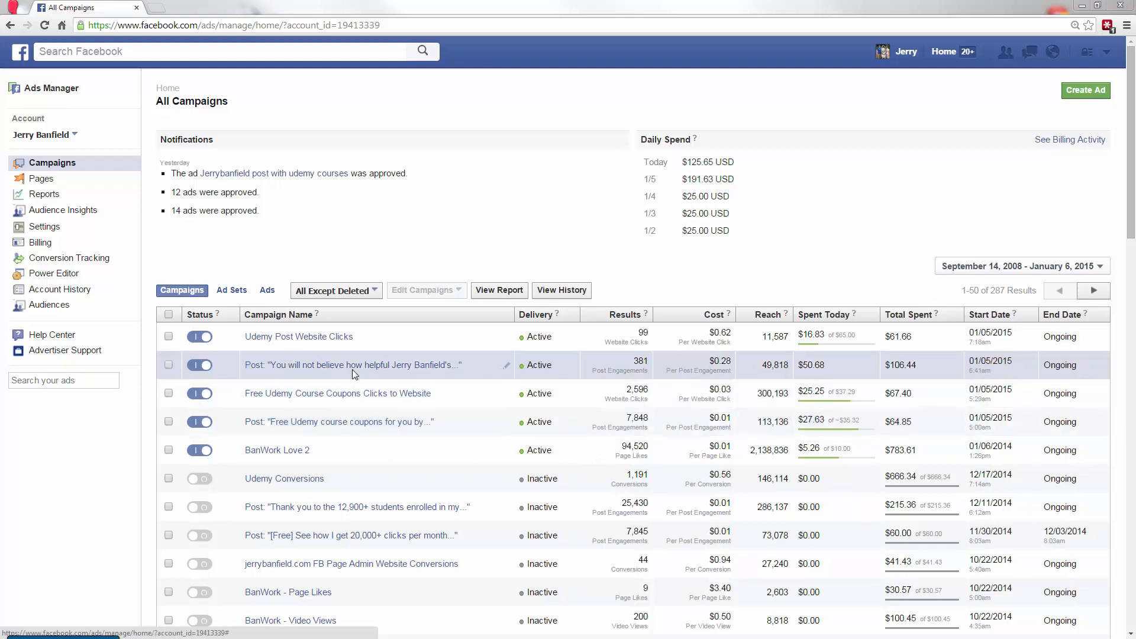
Open the 'You will not believe how helpful…' post campaign (381 engagements, $106.44) in a new tab.
left_click(351, 365)
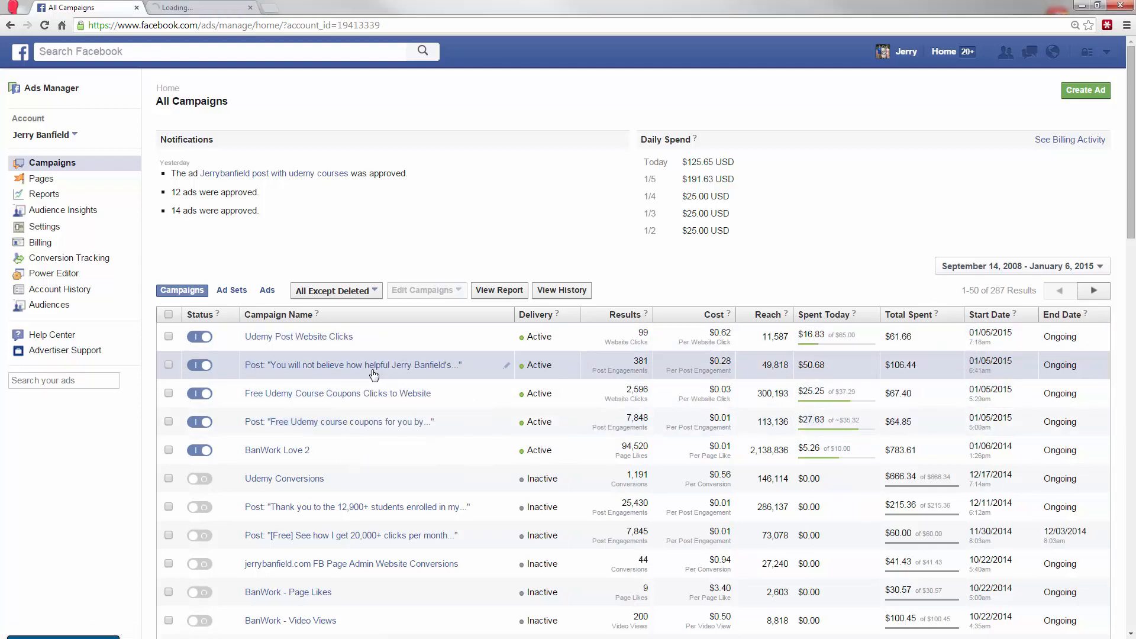
Change the campaign summary's reporting dates, trying Today before settling on January 5–6, 2015.
left_click(352, 365)
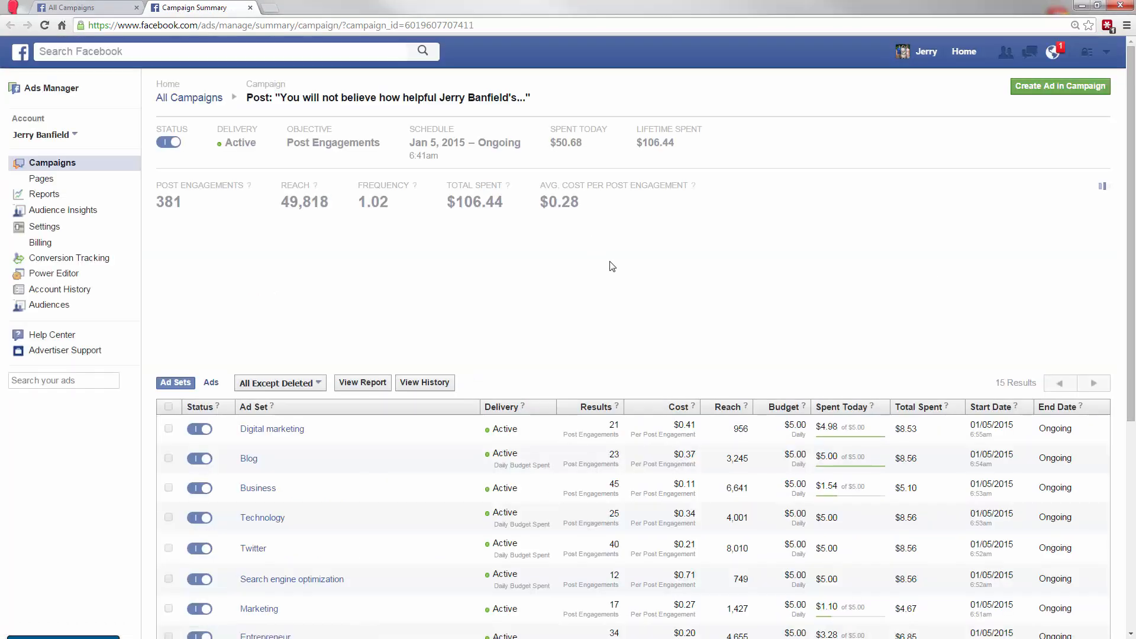
scroll("down", 3)
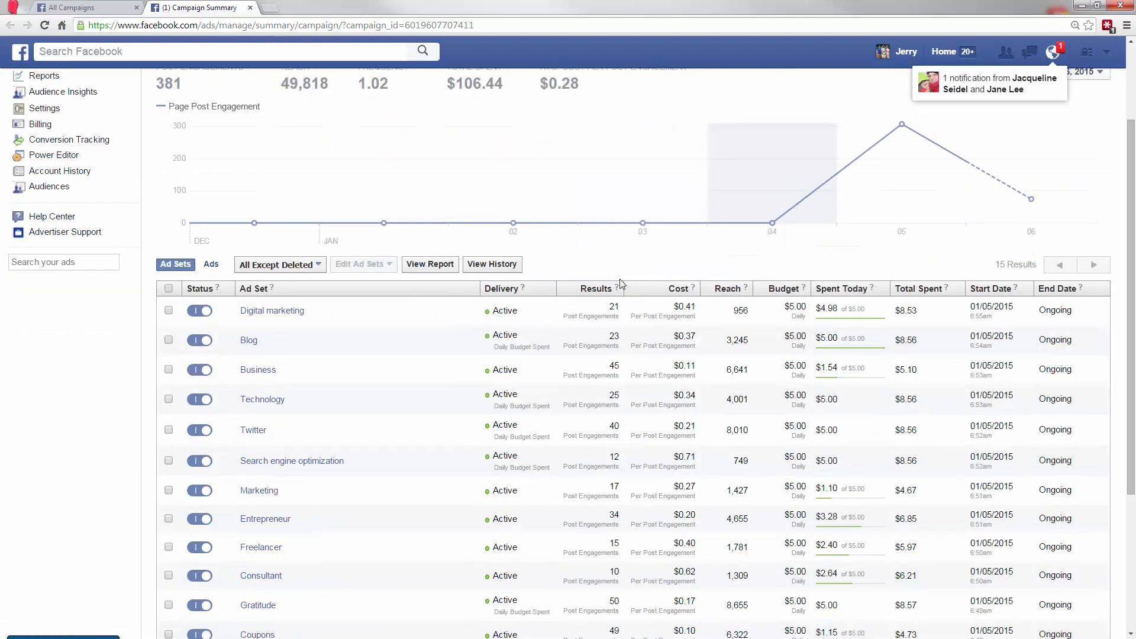
scroll("down", 3)
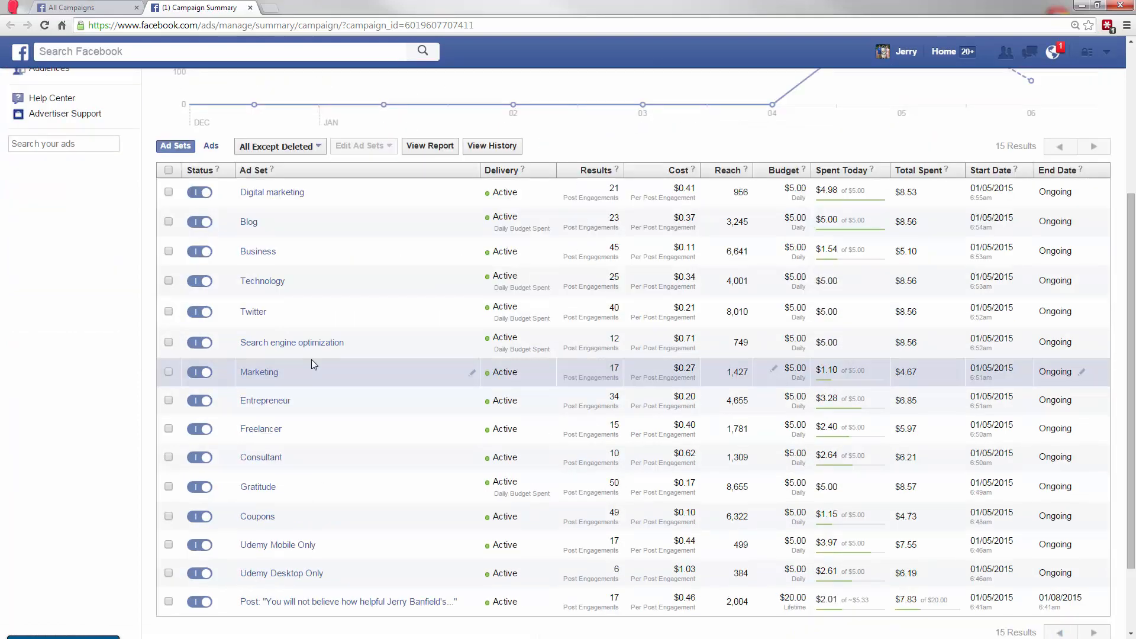
mouse_move(371, 375)
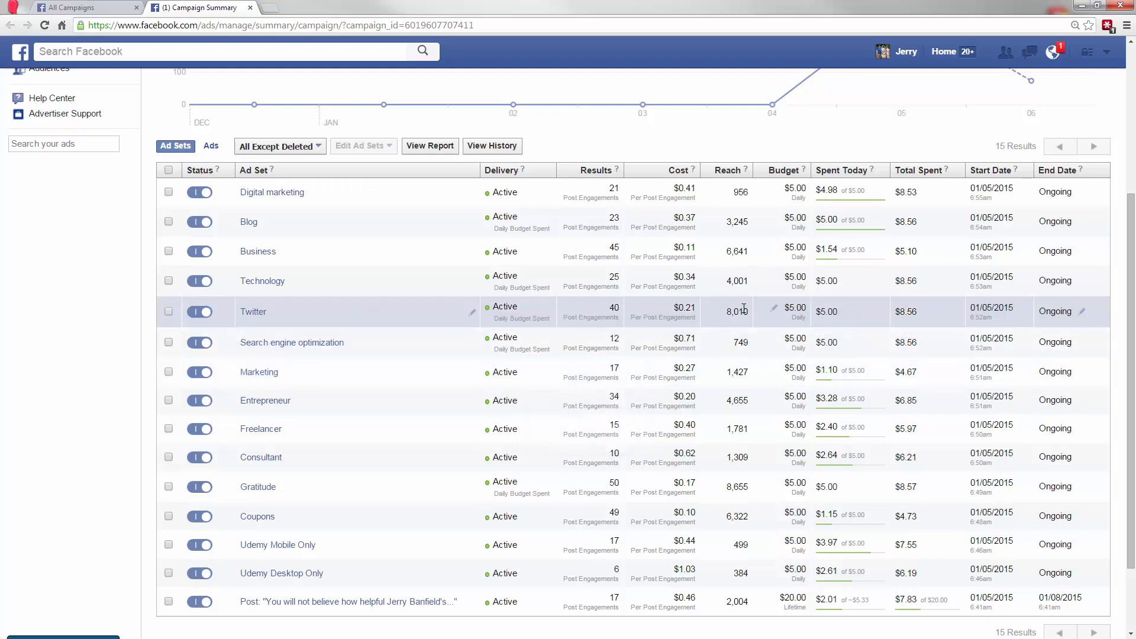
mouse_move(577, 251)
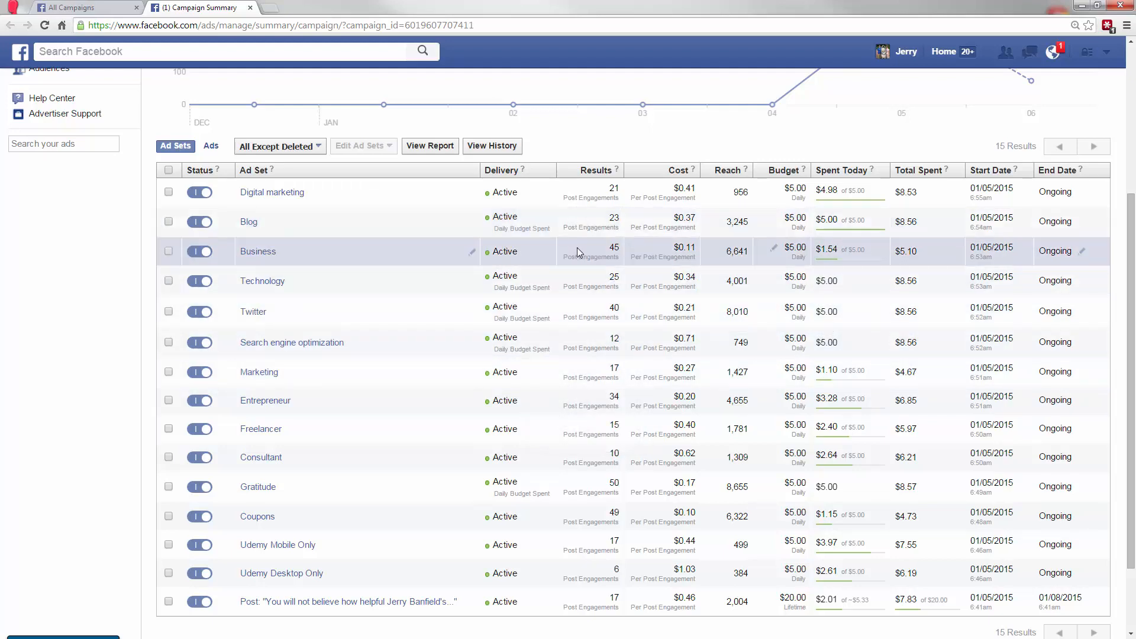
left_click(1027, 189)
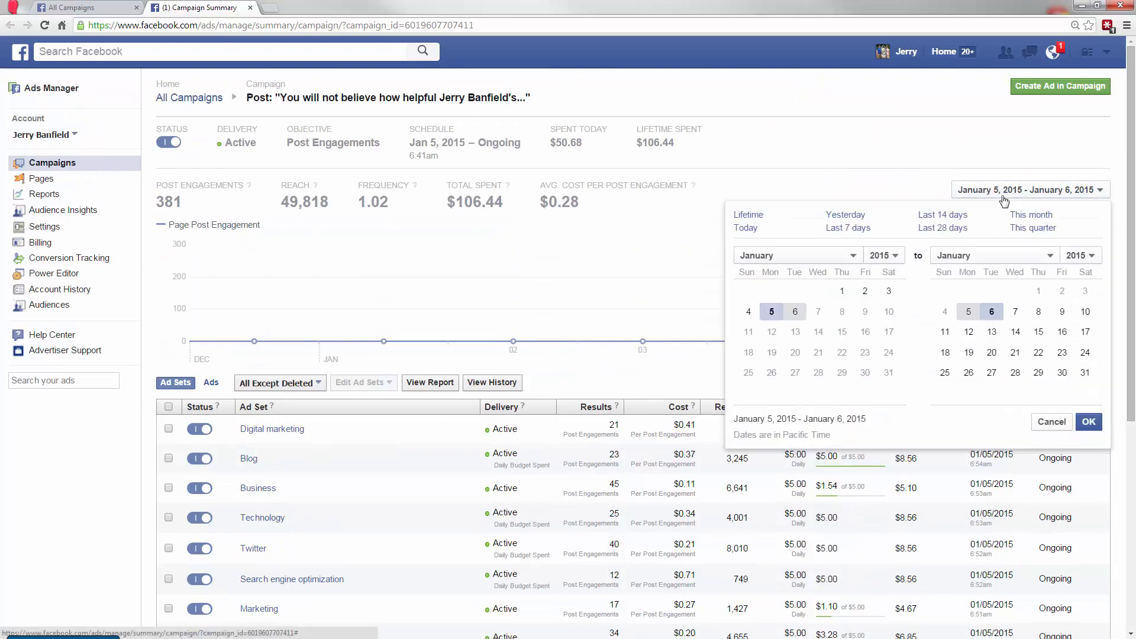
left_click(1087, 422)
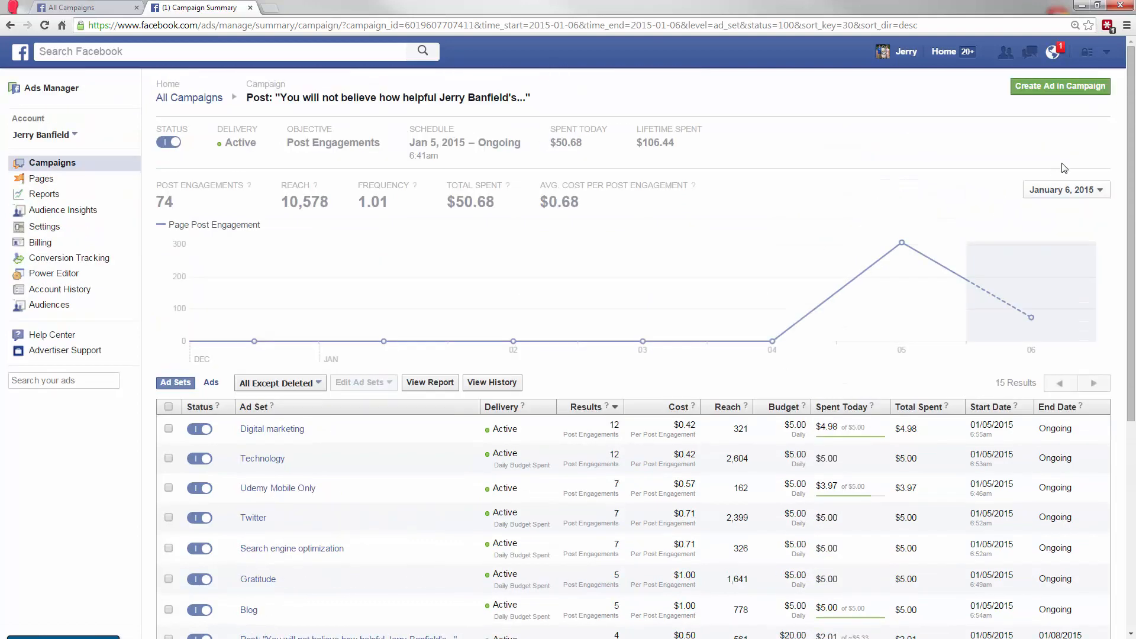
scroll("down", 3)
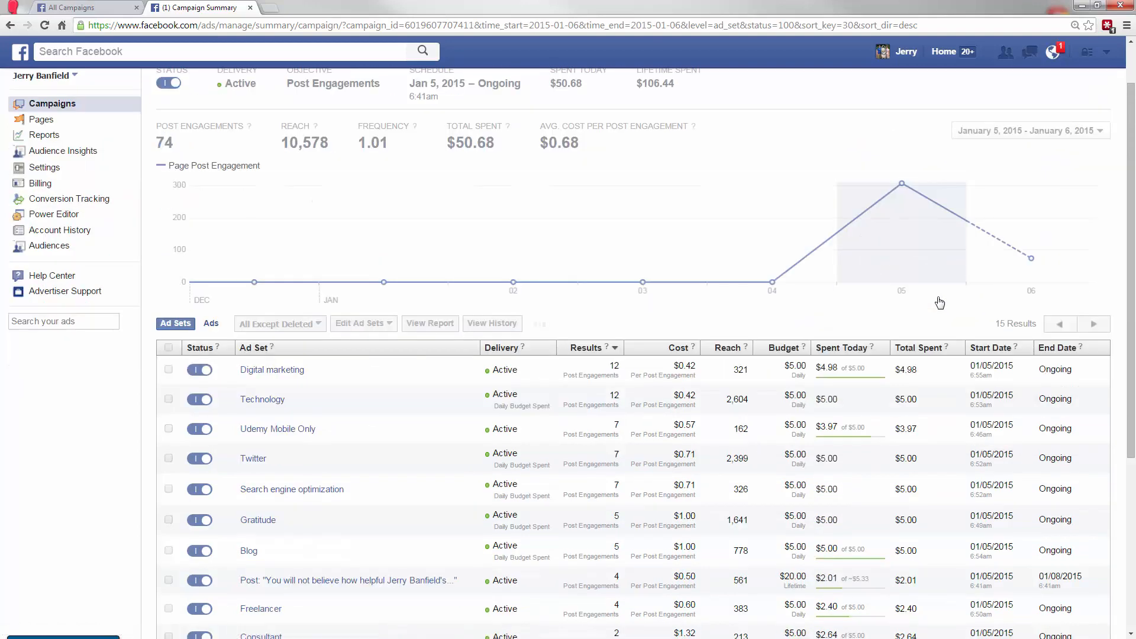
left_click(1026, 130)
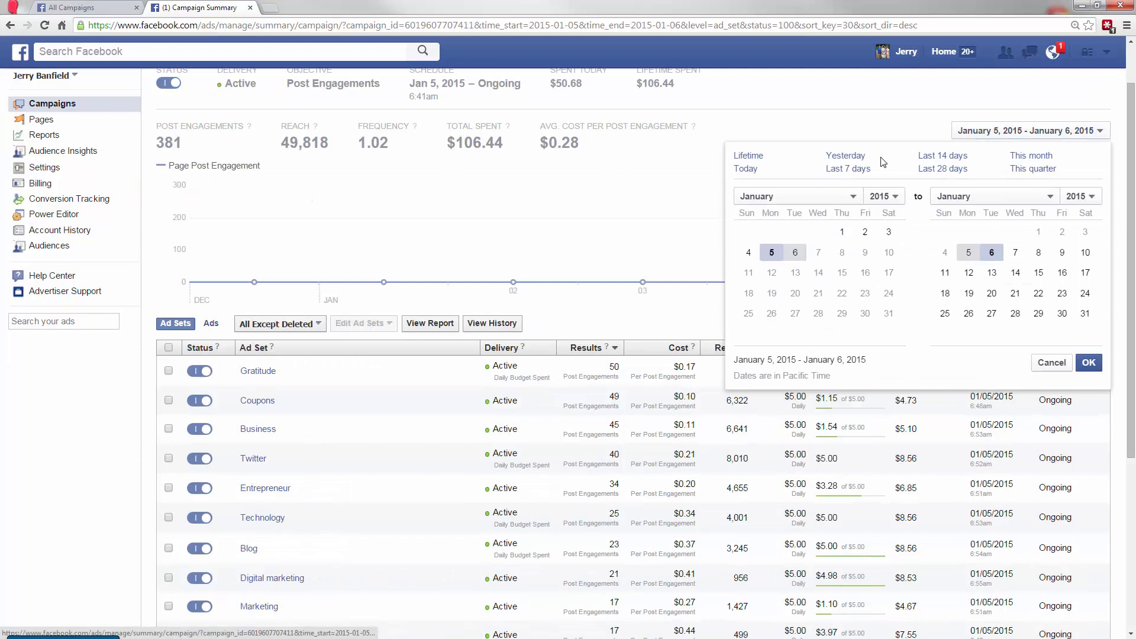
left_click(1087, 362)
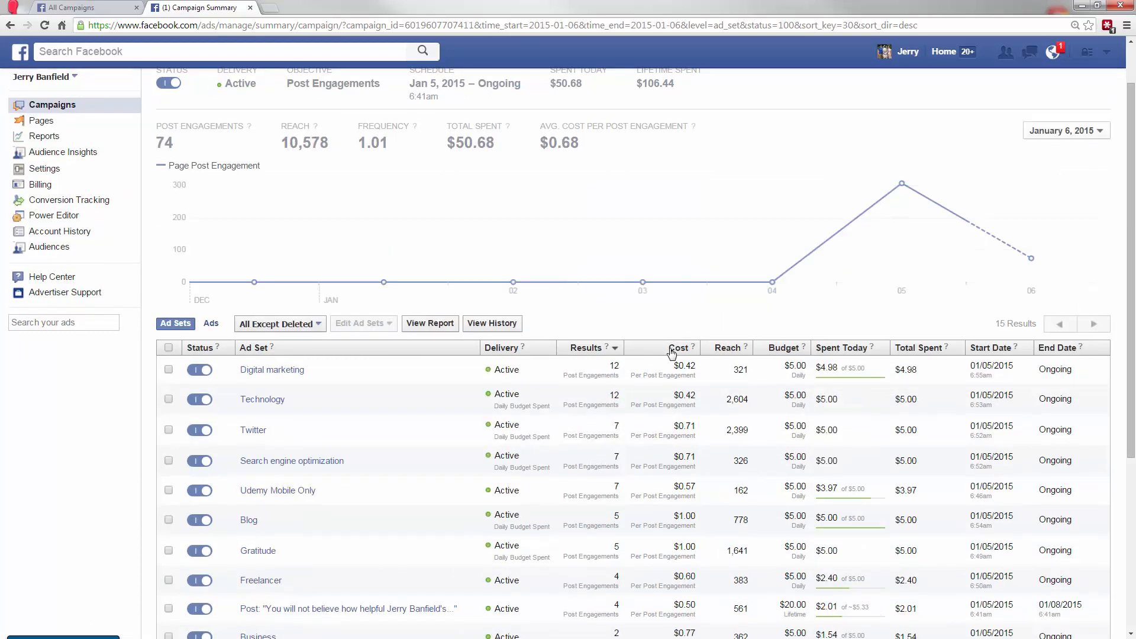
Sort the 15 ad sets by cost per post engagement, cheapest first.
left_click(669, 348)
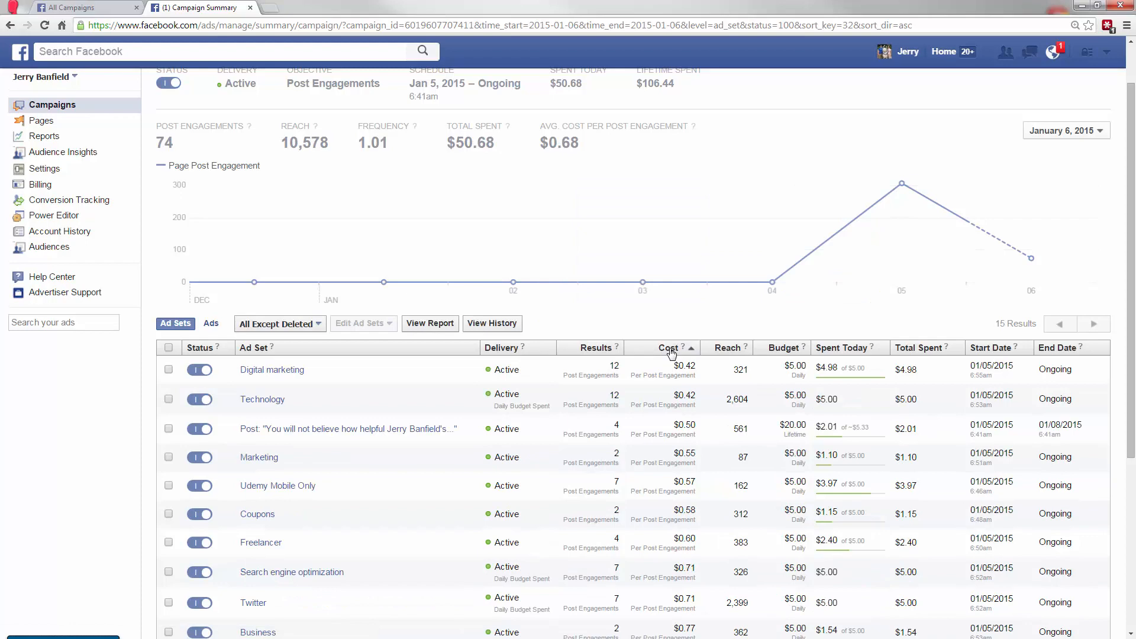
scroll("down", 3)
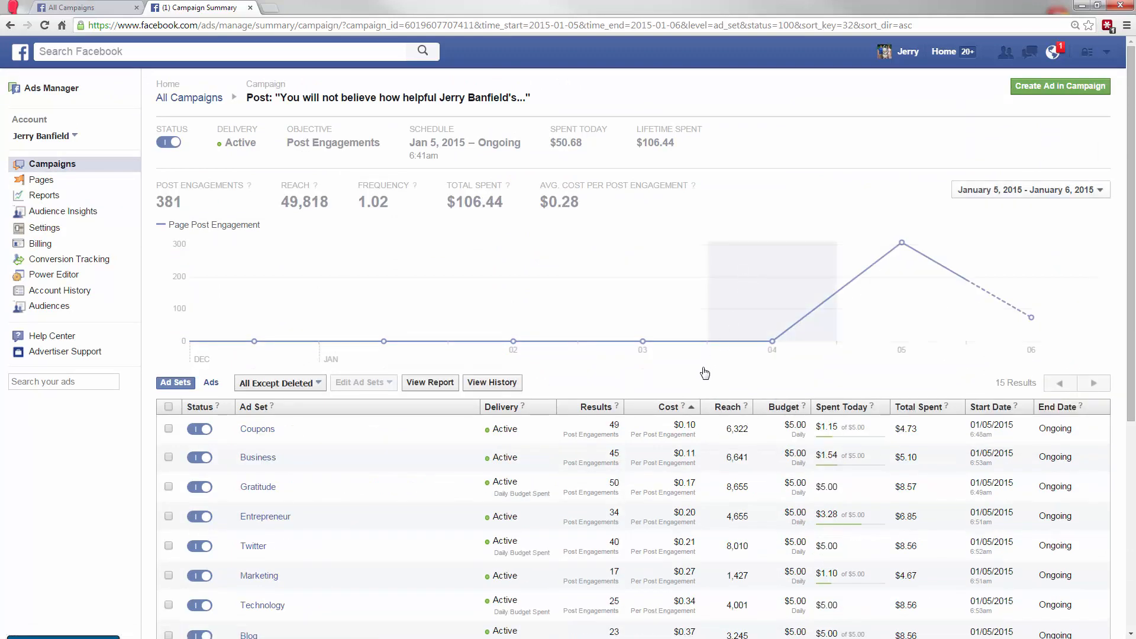
scroll("down", 3)
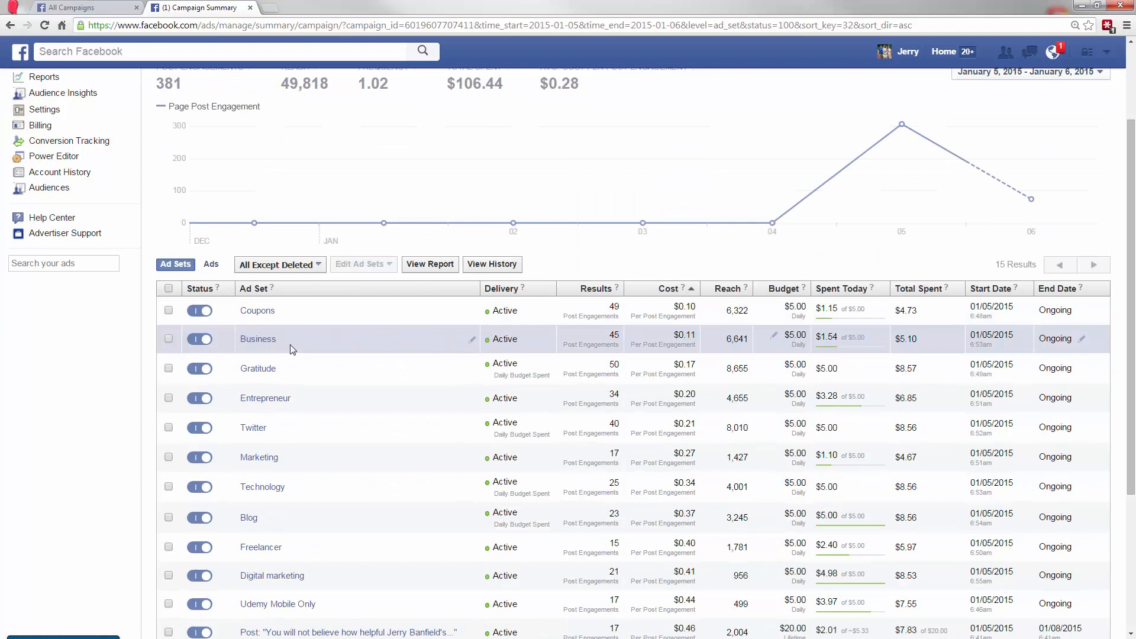
mouse_move(290, 368)
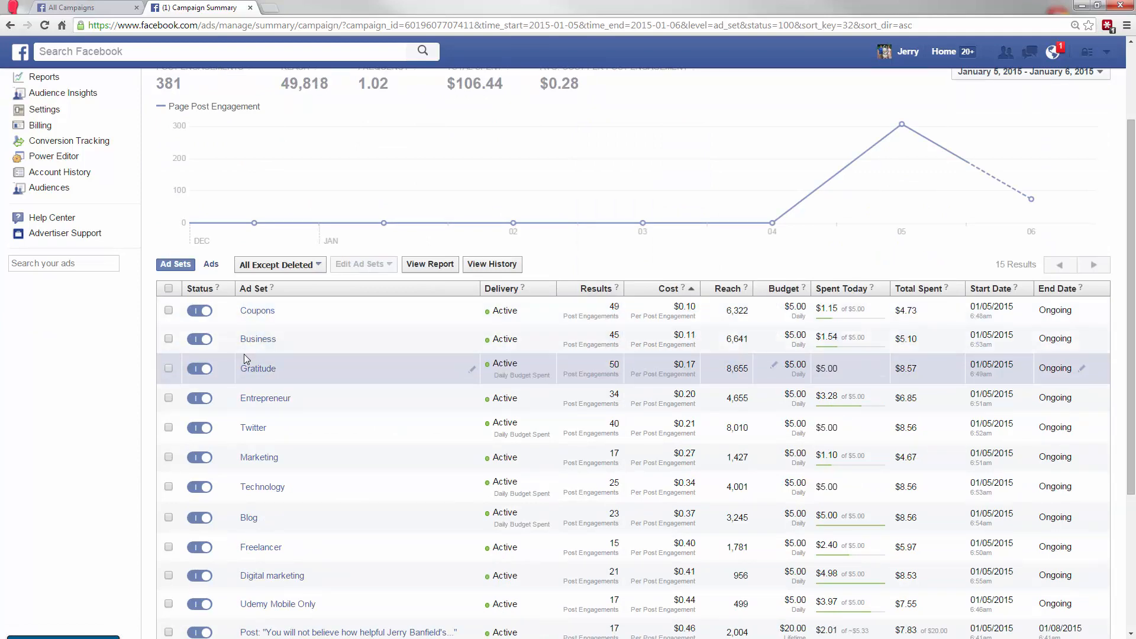
scroll("down", 3)
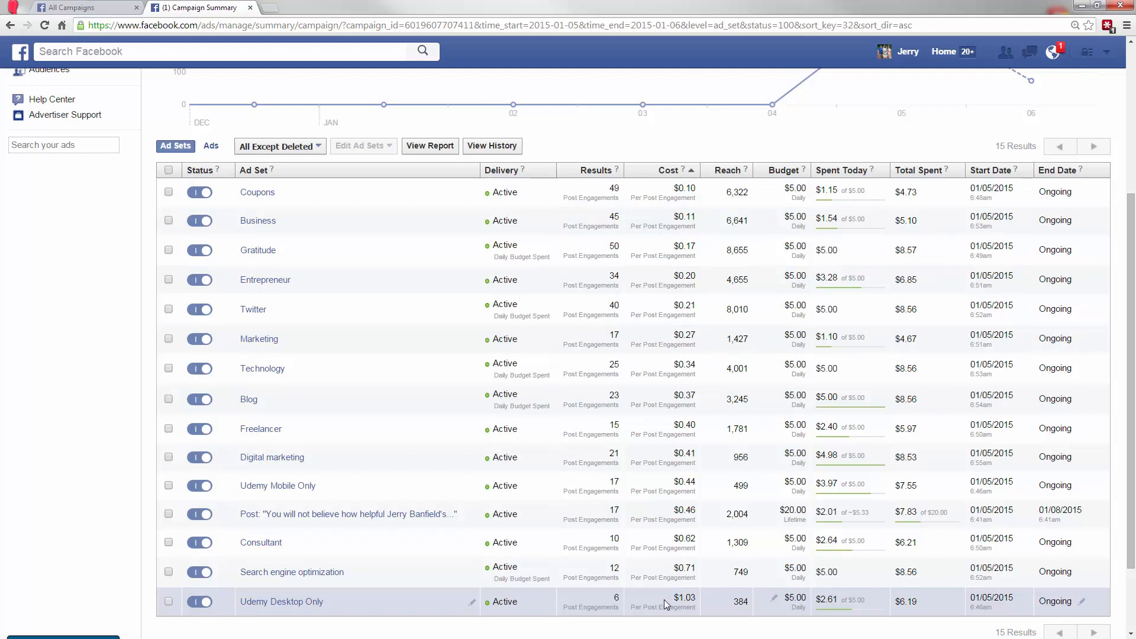
mouse_move(632, 327)
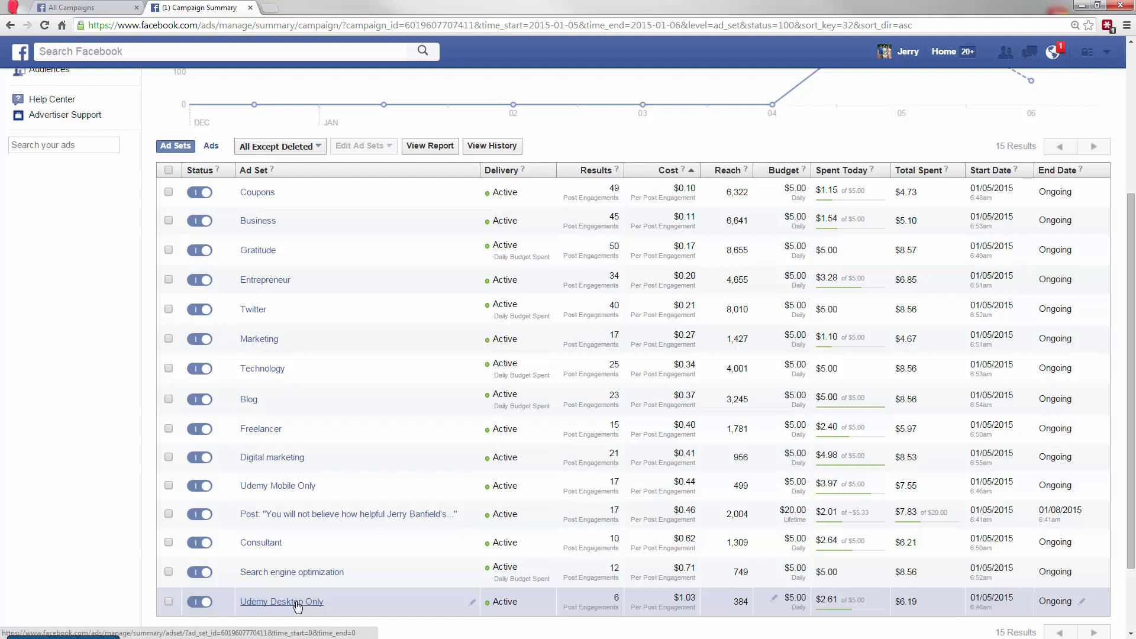
mouse_move(290, 604)
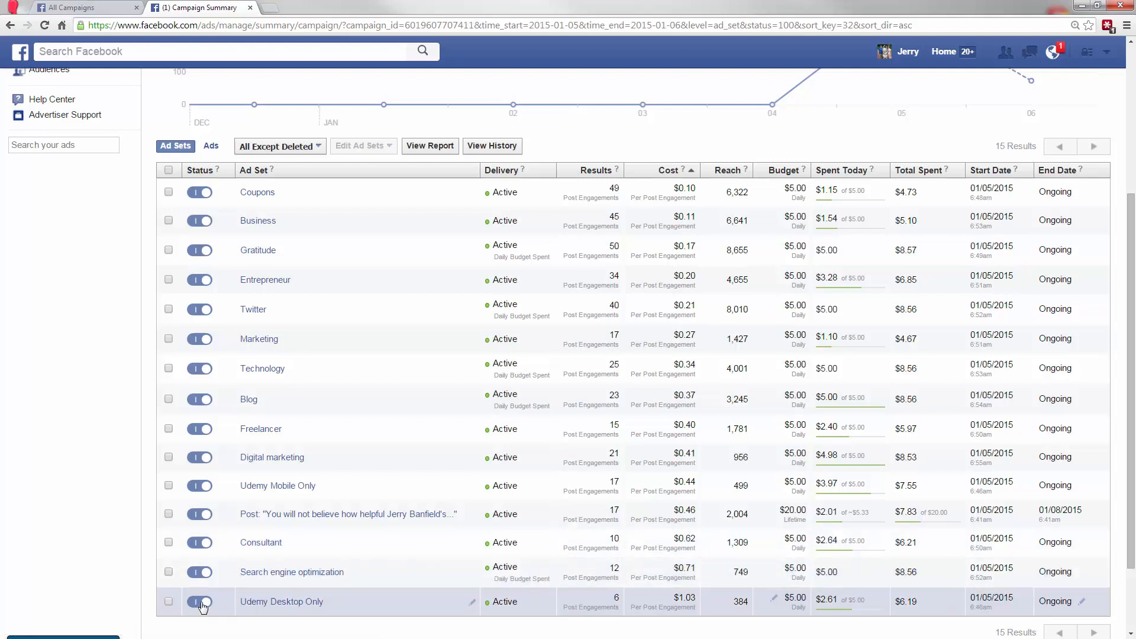
Pause the Udemy Desktop Only, Search engine optimization and Consultant ad sets.
left_click(200, 601)
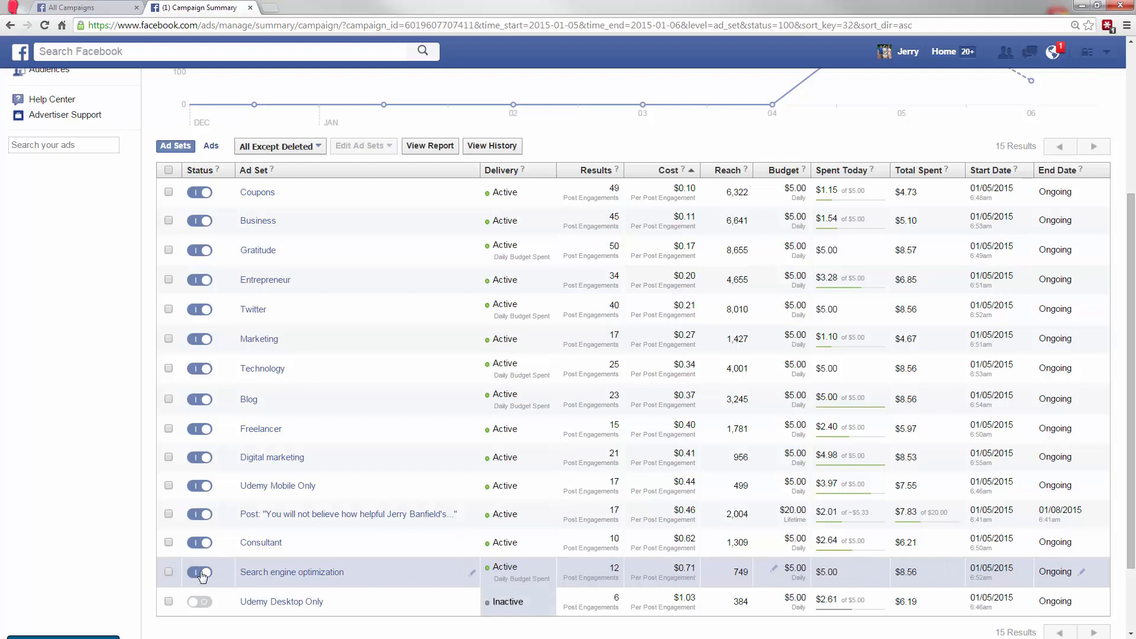
left_click(200, 572)
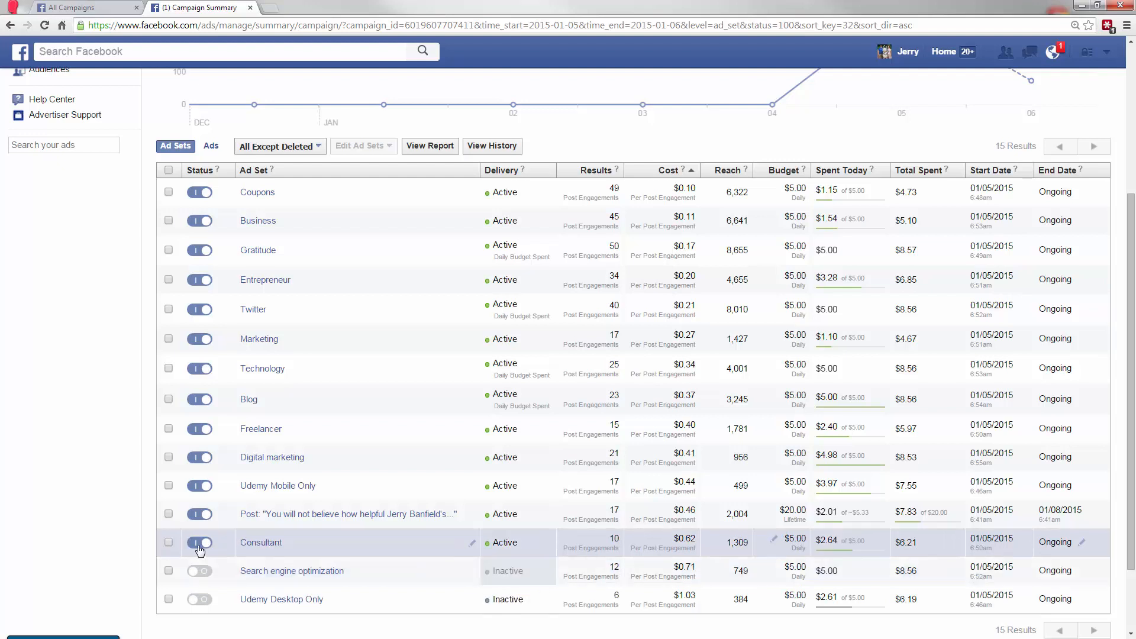
left_click(200, 542)
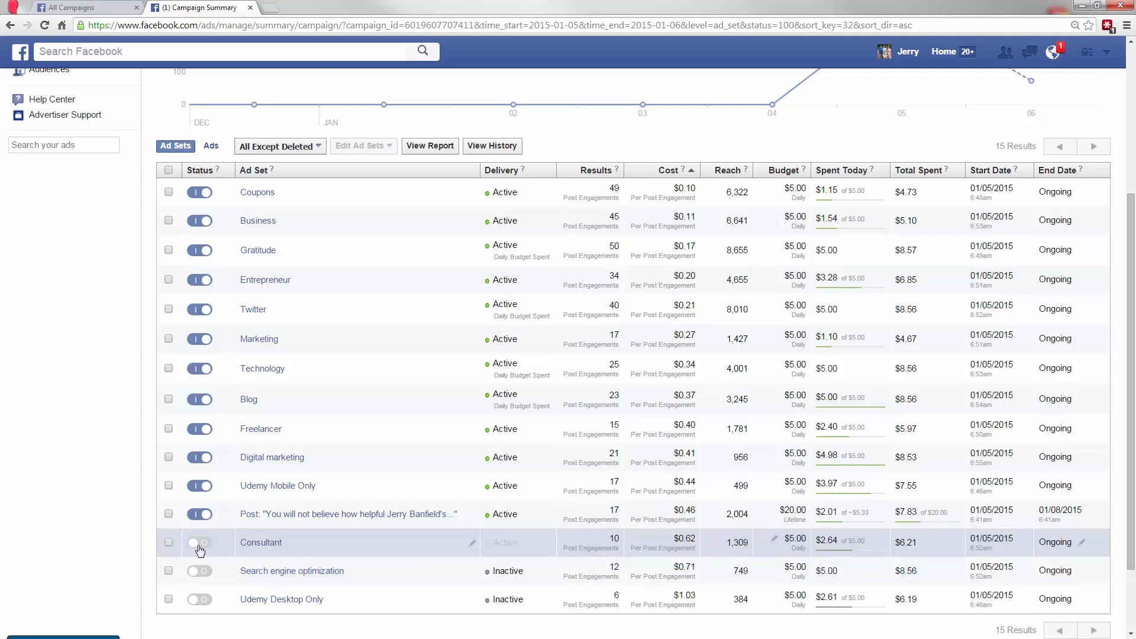
left_click(199, 542)
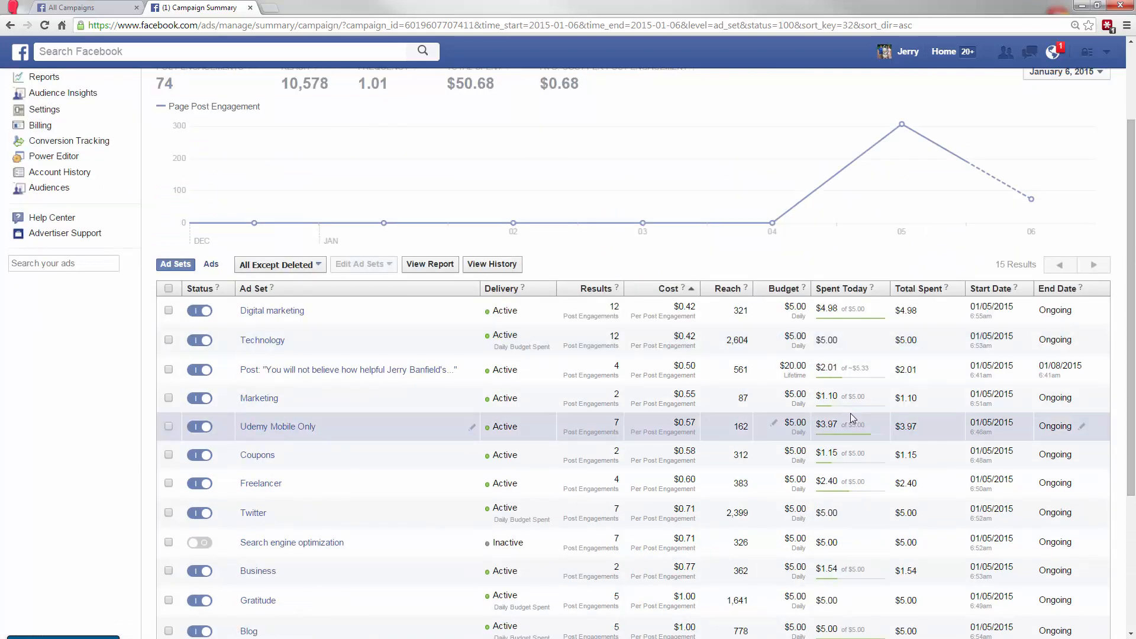
Adjust the results period and pause the Freelancer ad set.
scroll("down", 3)
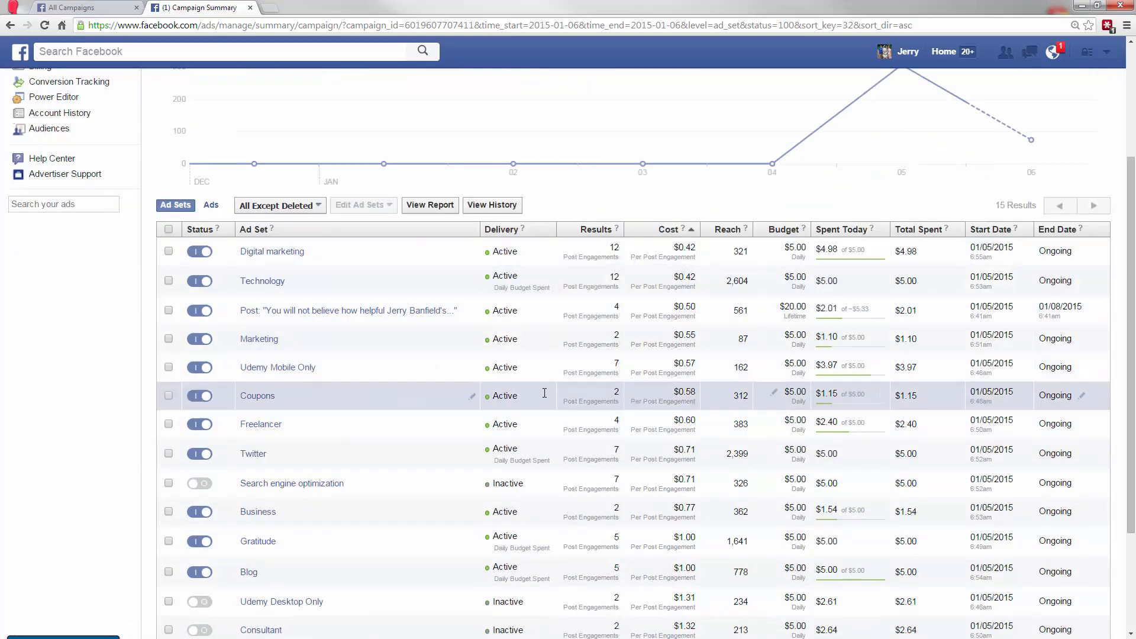
scroll("down", 3)
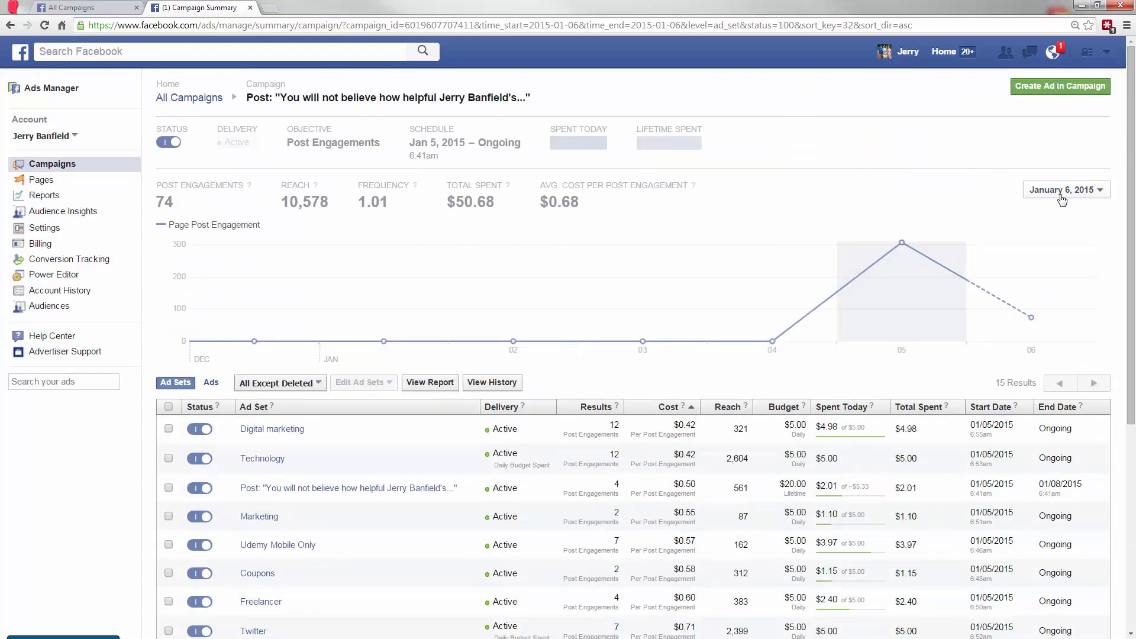
left_click(1063, 190)
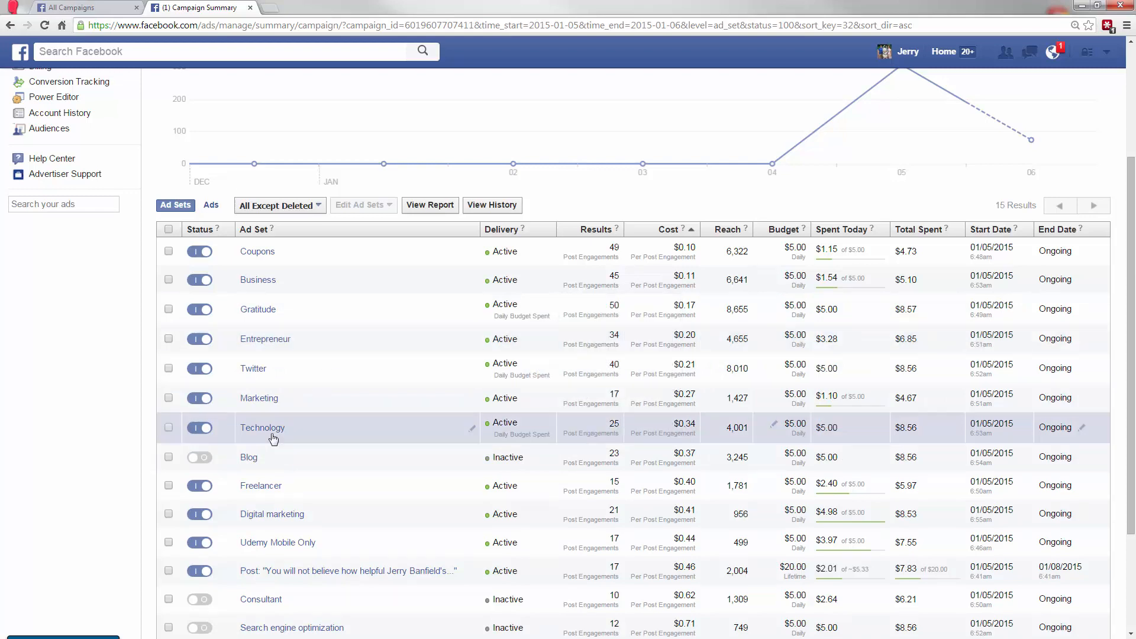
scroll("down", 3)
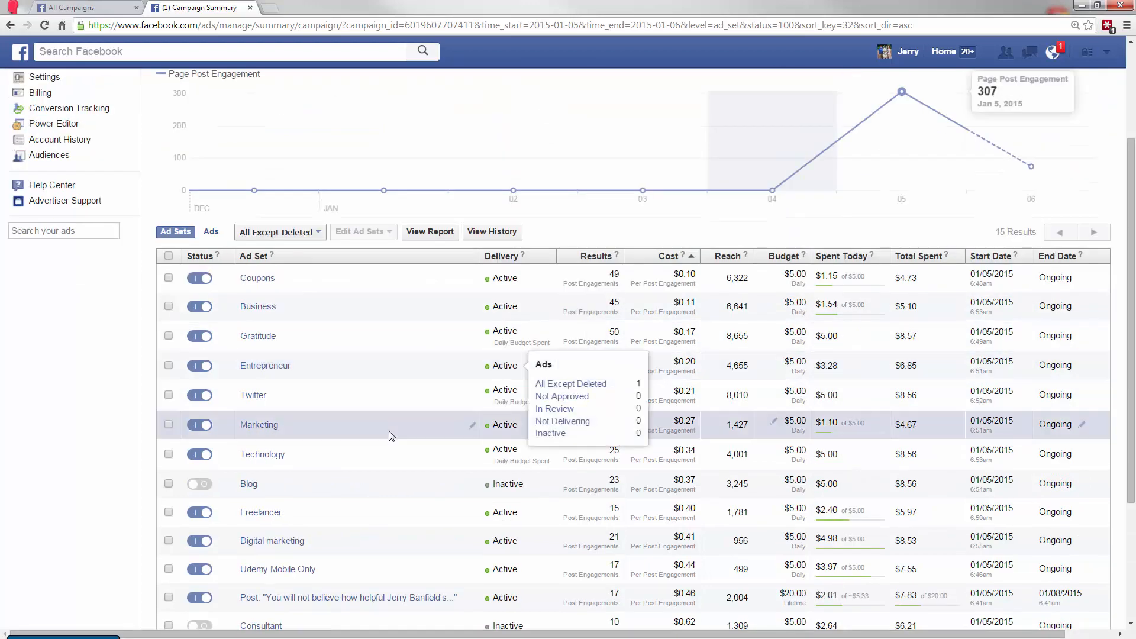
scroll("down", 3)
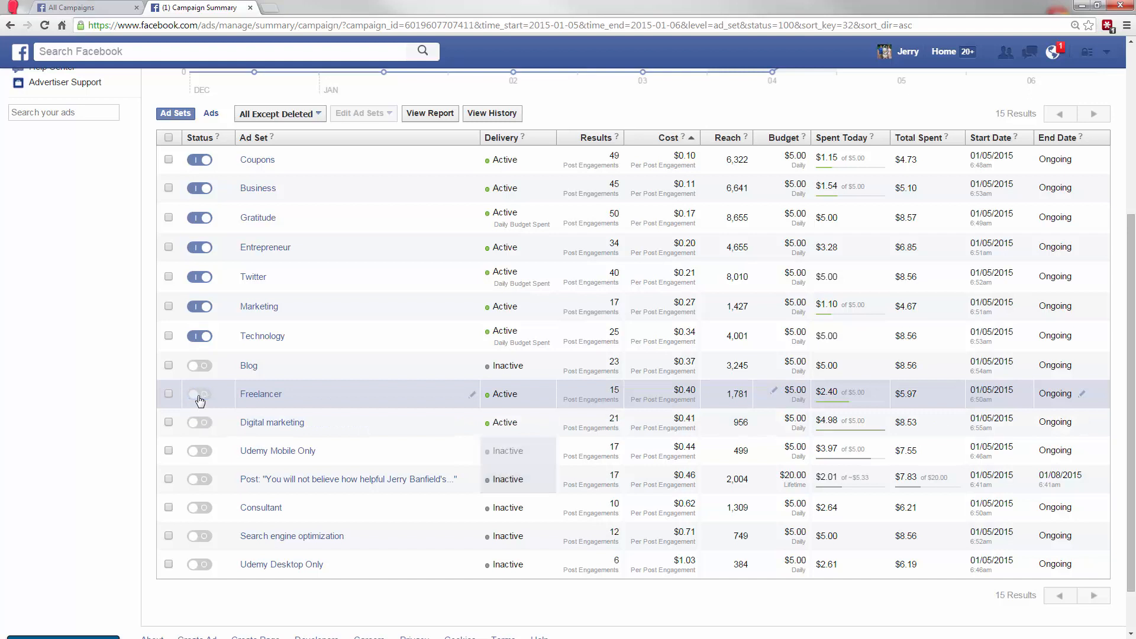
left_click(200, 394)
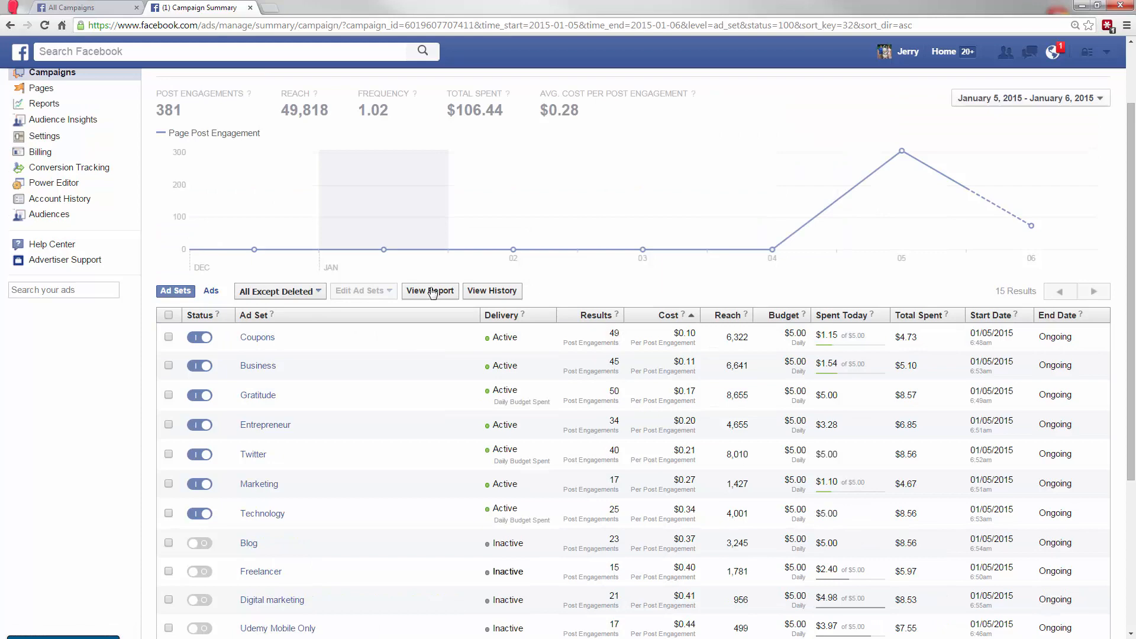
Open the campaign's full ad set report and its Customize Columns dialog.
left_click(430, 290)
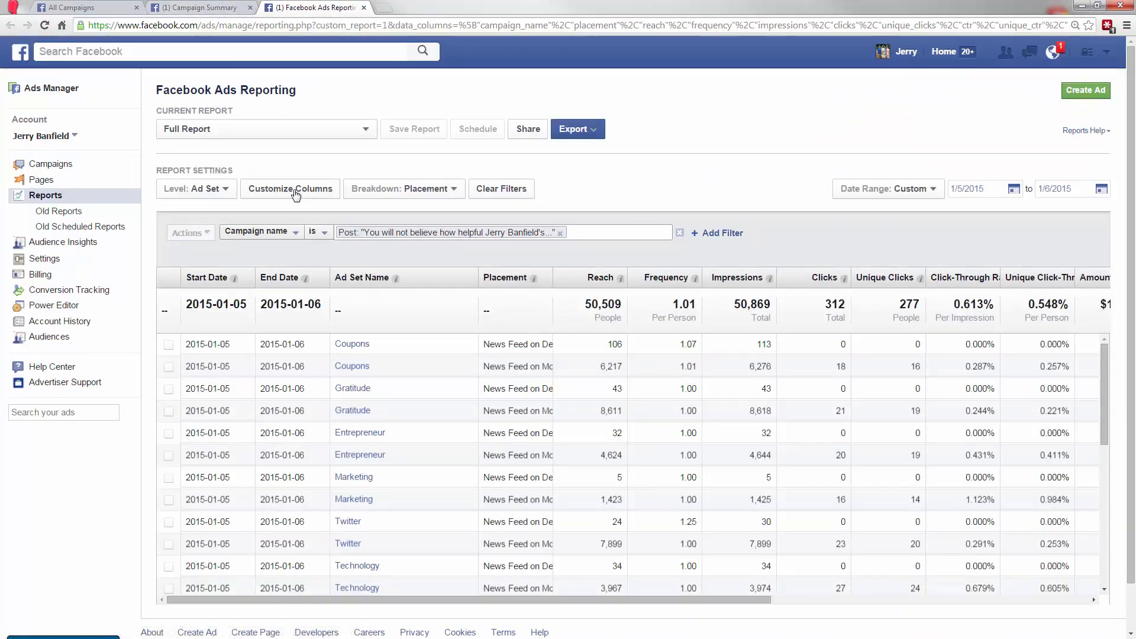
left_click(289, 188)
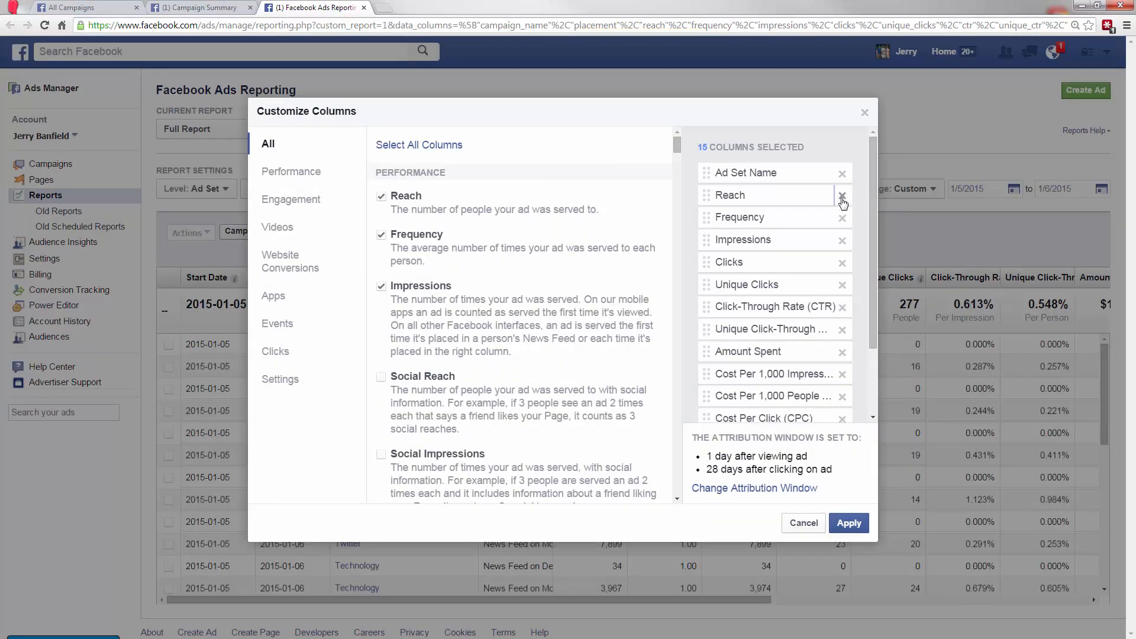
Remove the unique-click, unique CTR, cost-per-unique and Actions columns from the report.
left_click(842, 198)
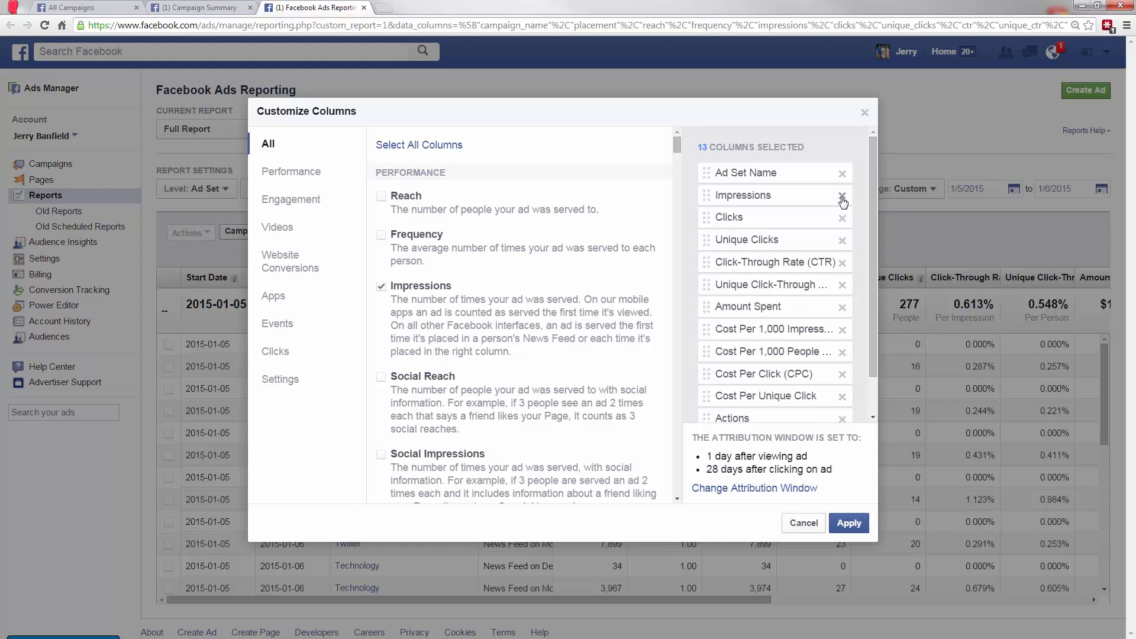
left_click(842, 239)
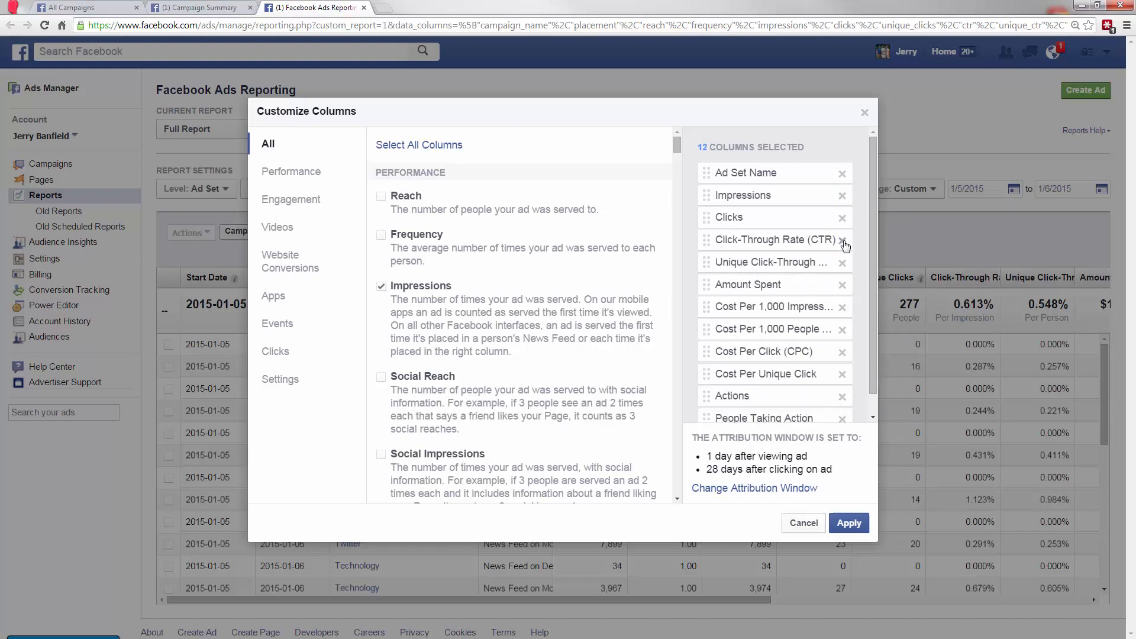
left_click(842, 262)
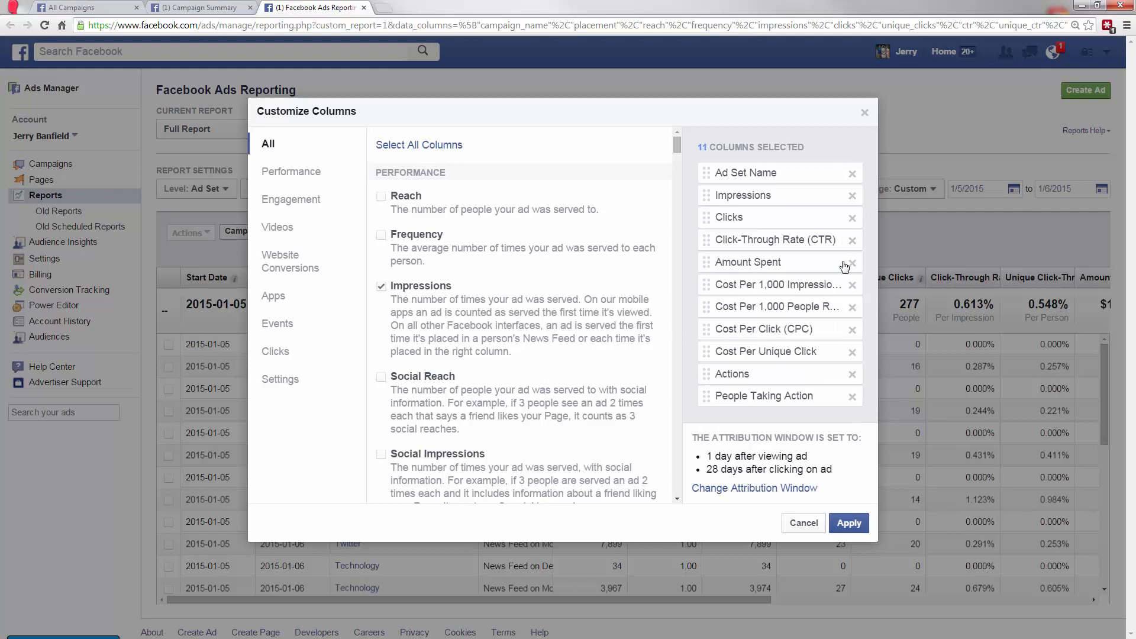
left_click(852, 306)
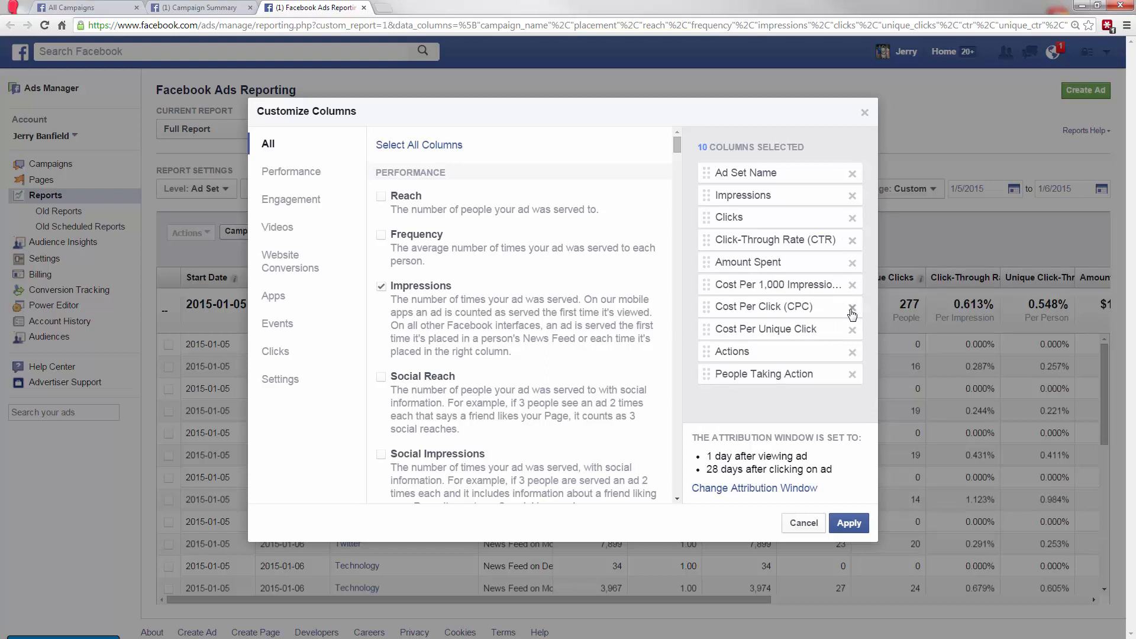
left_click(852, 329)
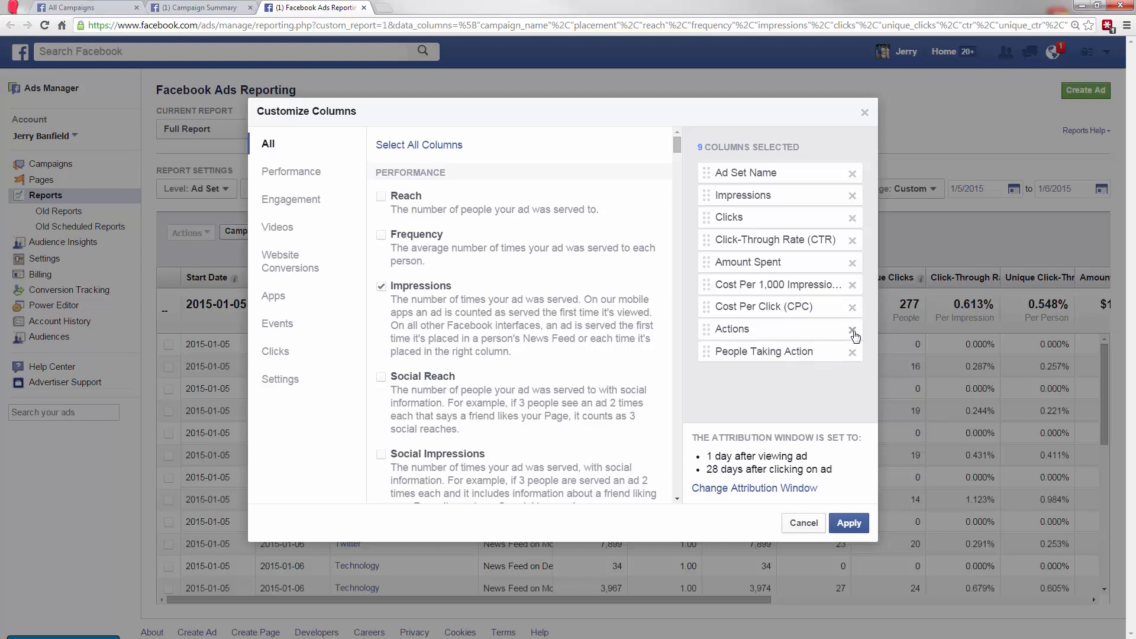
left_click(852, 328)
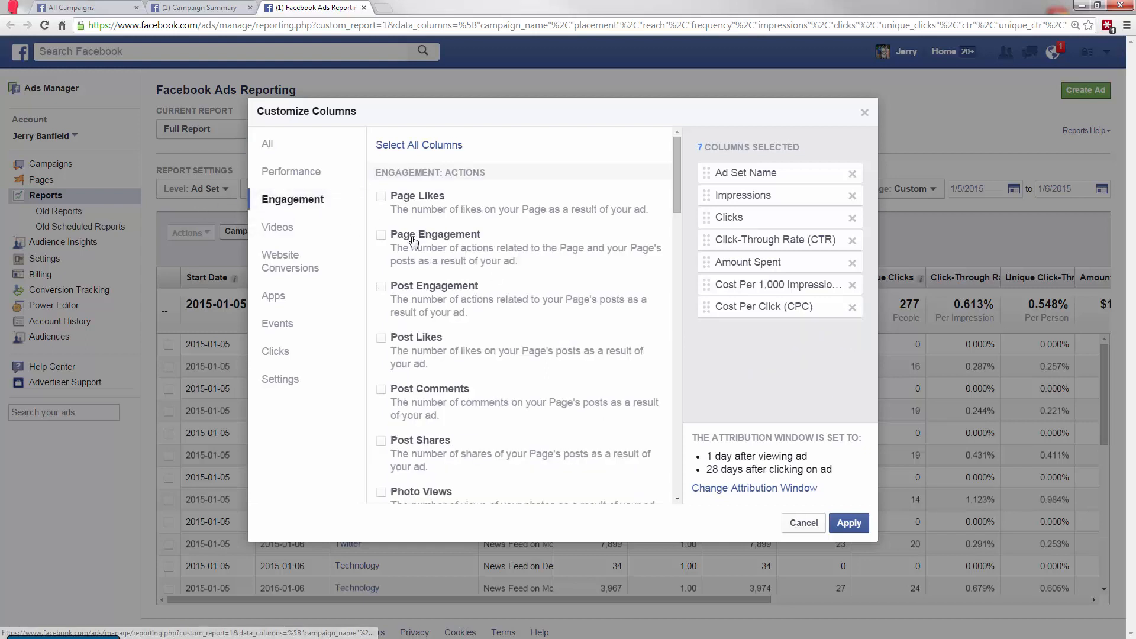
Add Page Likes, Page Engagement, Website Clicks and Website Conversion columns and apply.
left_click(381, 234)
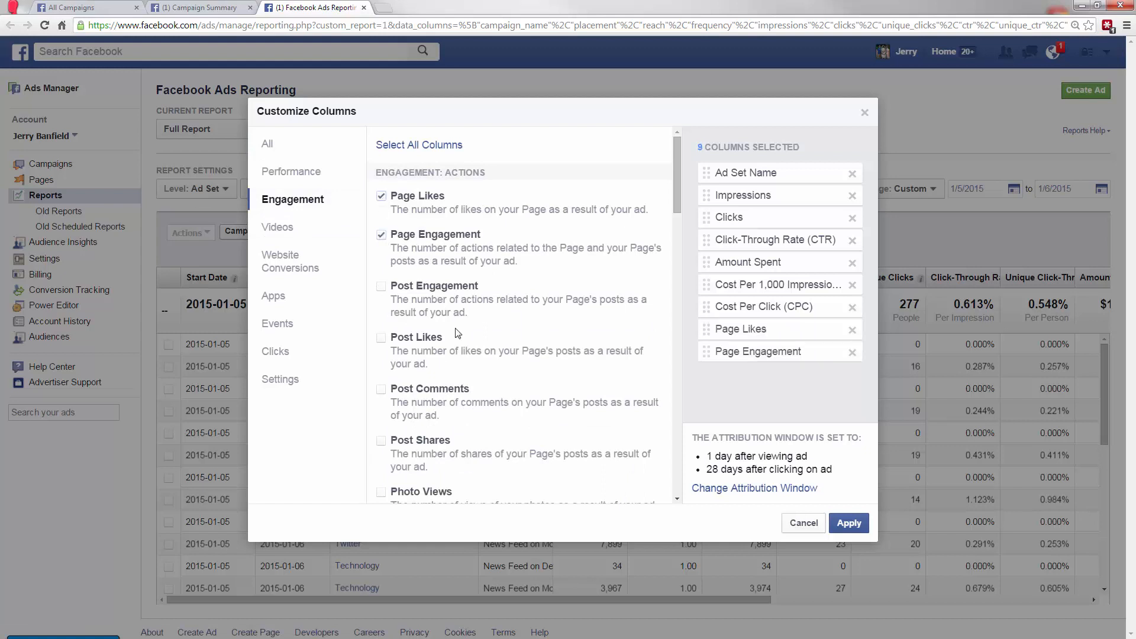
scroll("down", 3)
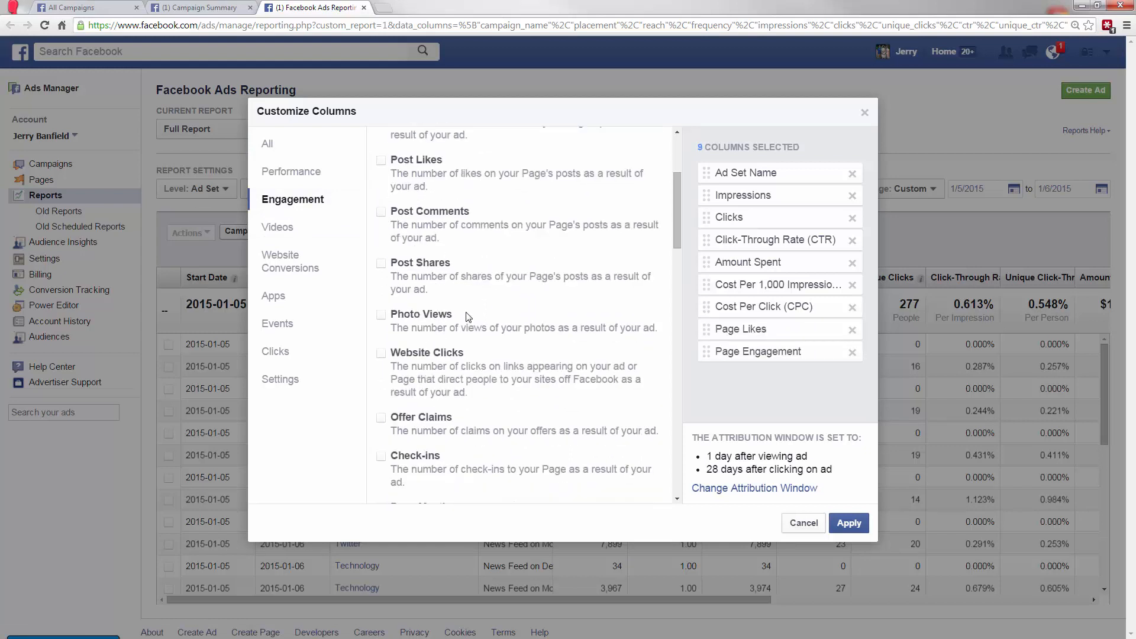
left_click(381, 353)
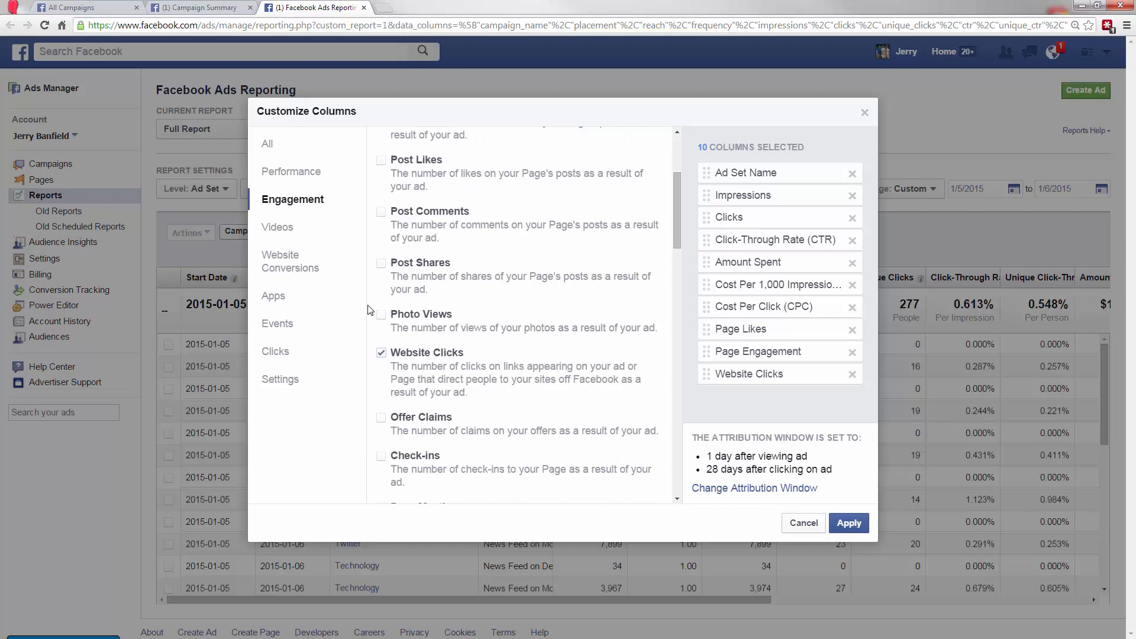
mouse_move(290, 260)
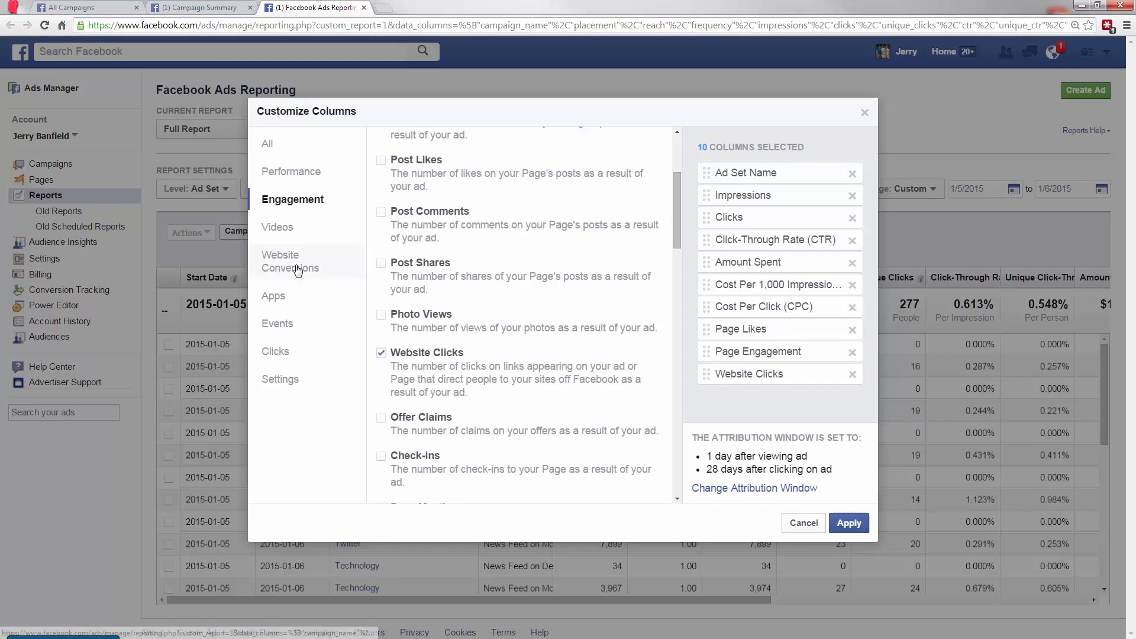
left_click(289, 261)
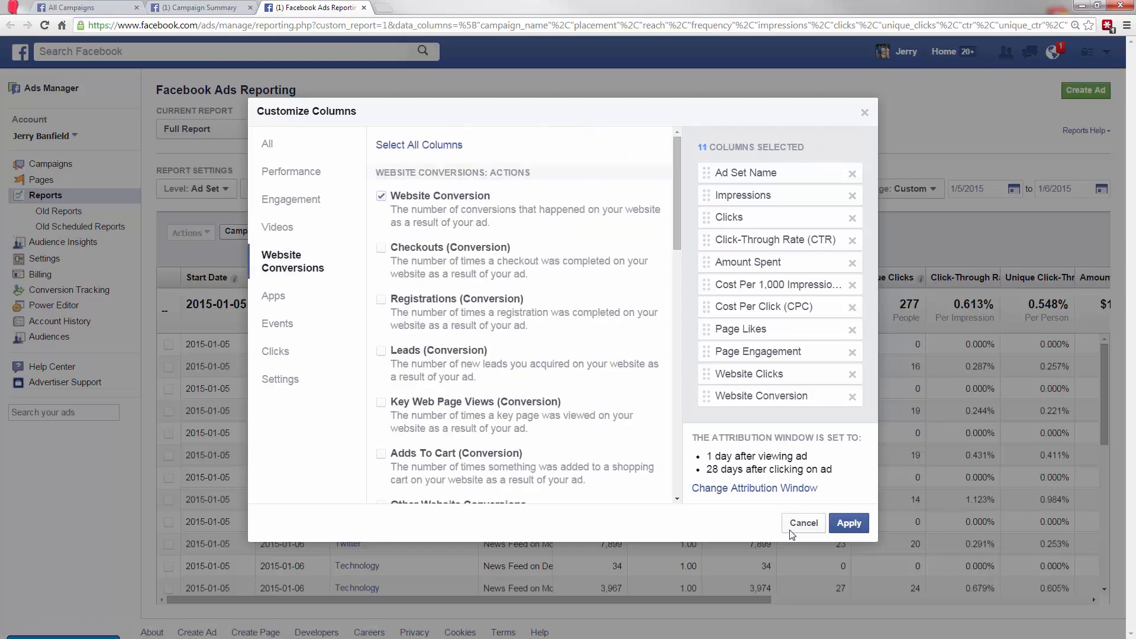
left_click(848, 522)
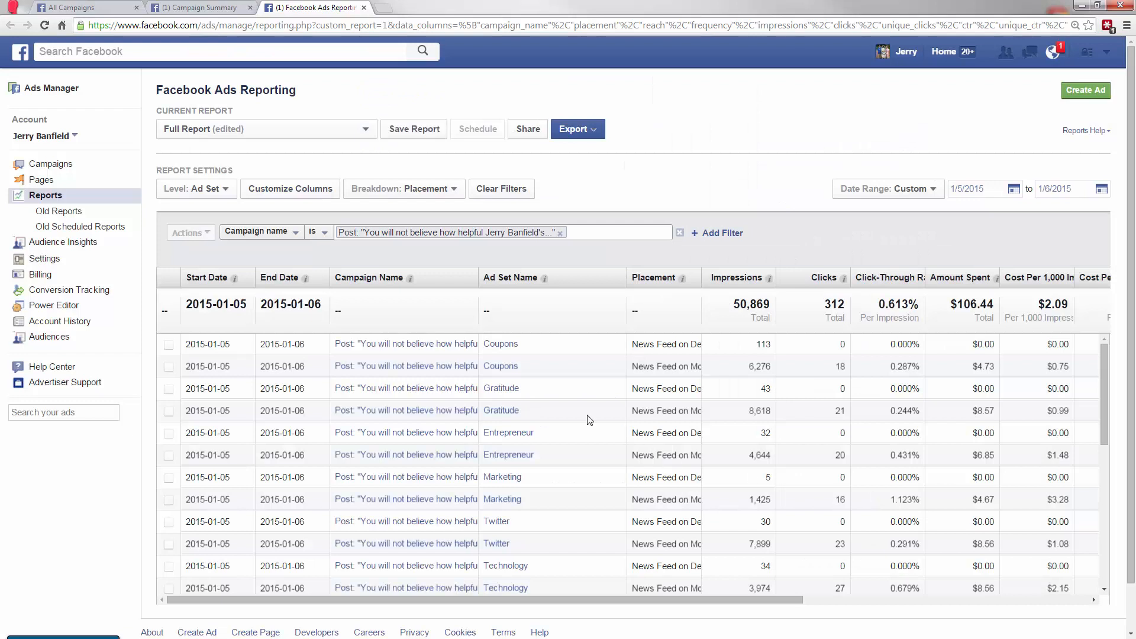
mouse_move(761, 393)
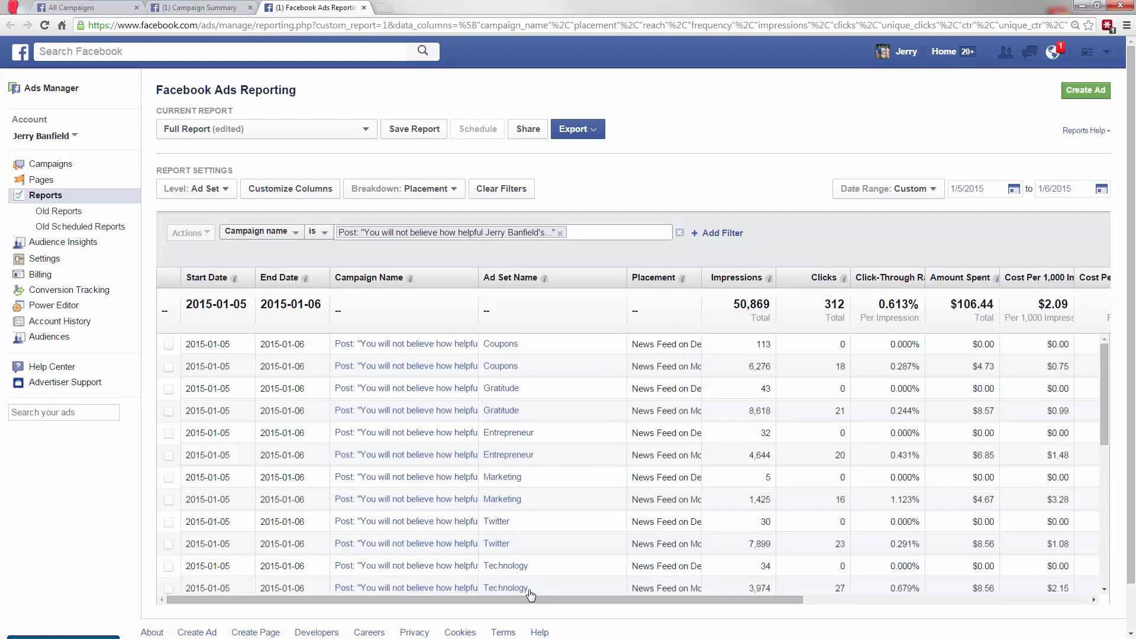
Sort the ad set report by Clicks, highest first, and glance at the Campaign Summary tab.
scroll("right", 3)
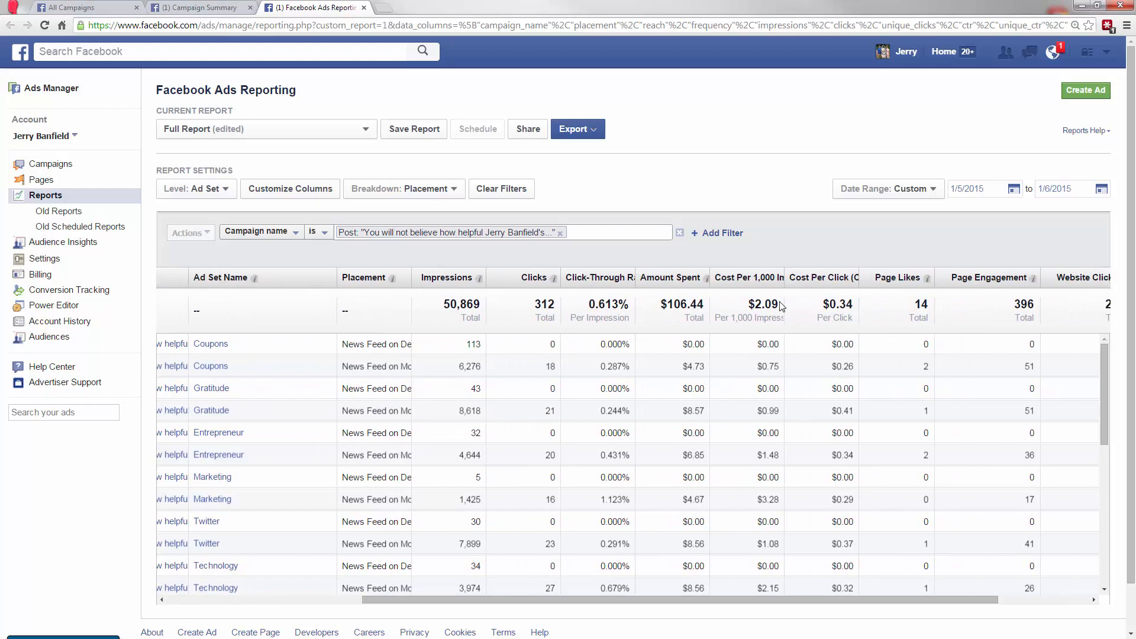
left_click(533, 278)
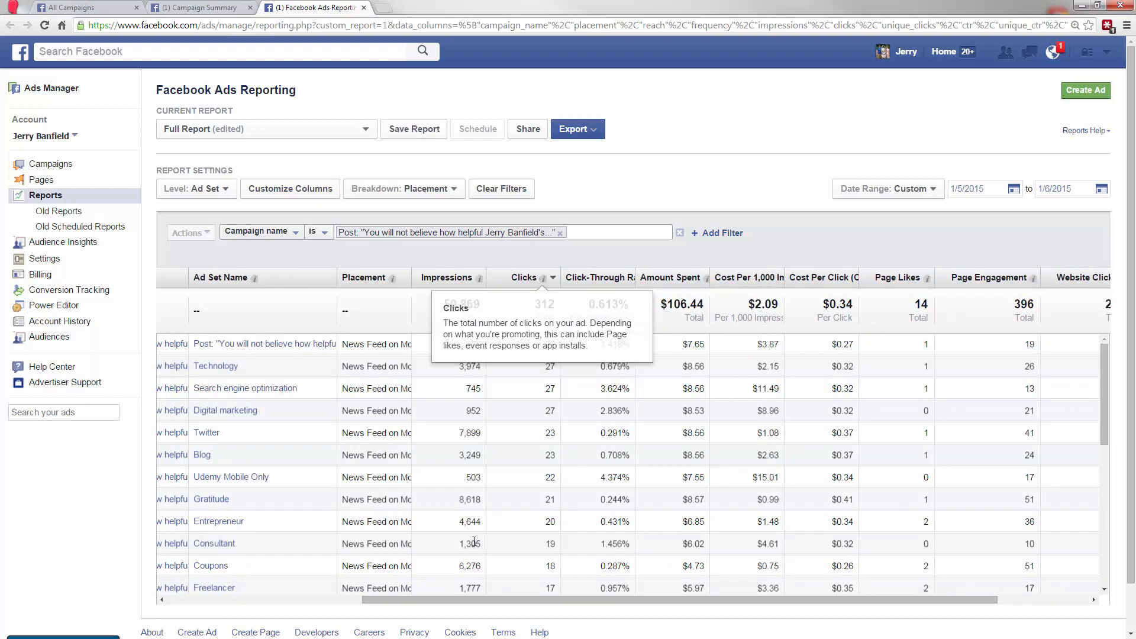
mouse_move(539, 336)
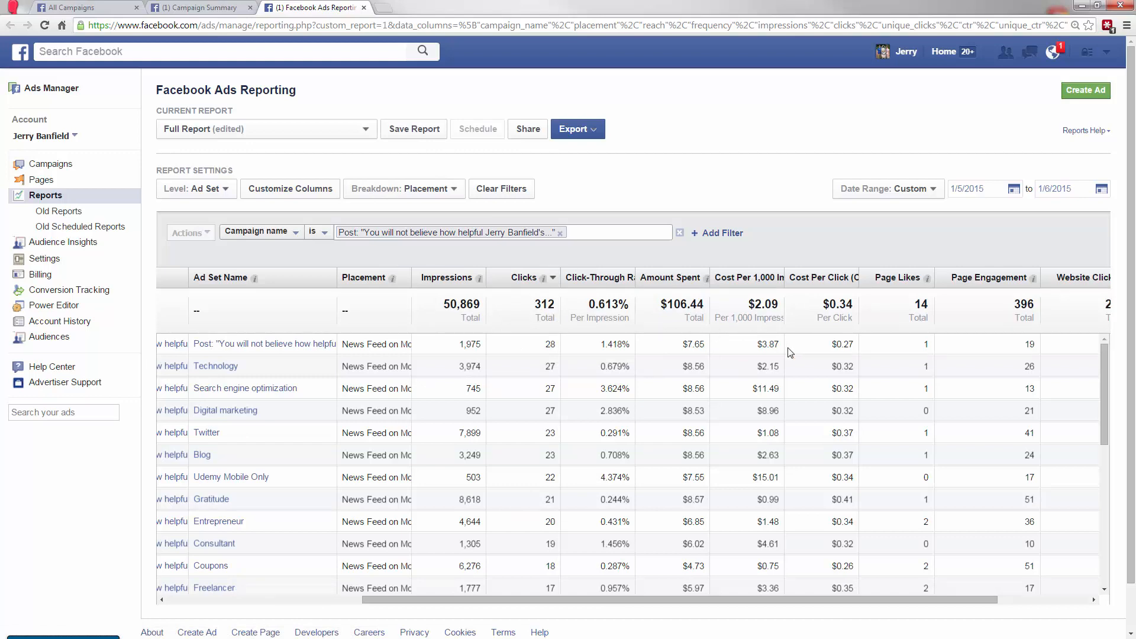
mouse_move(849, 423)
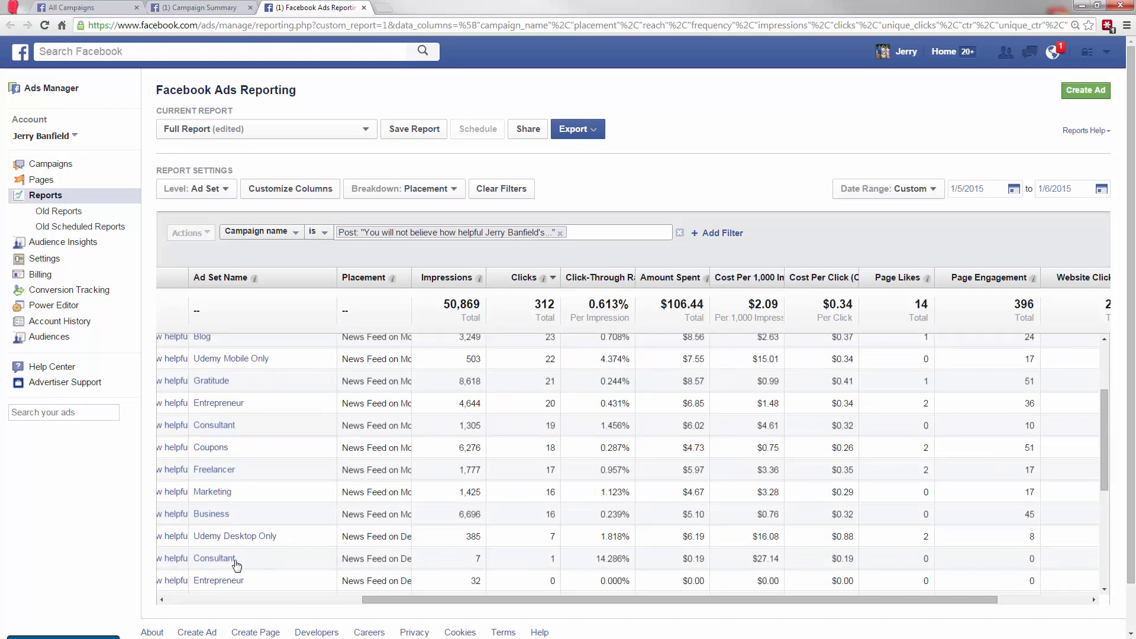
left_click(201, 7)
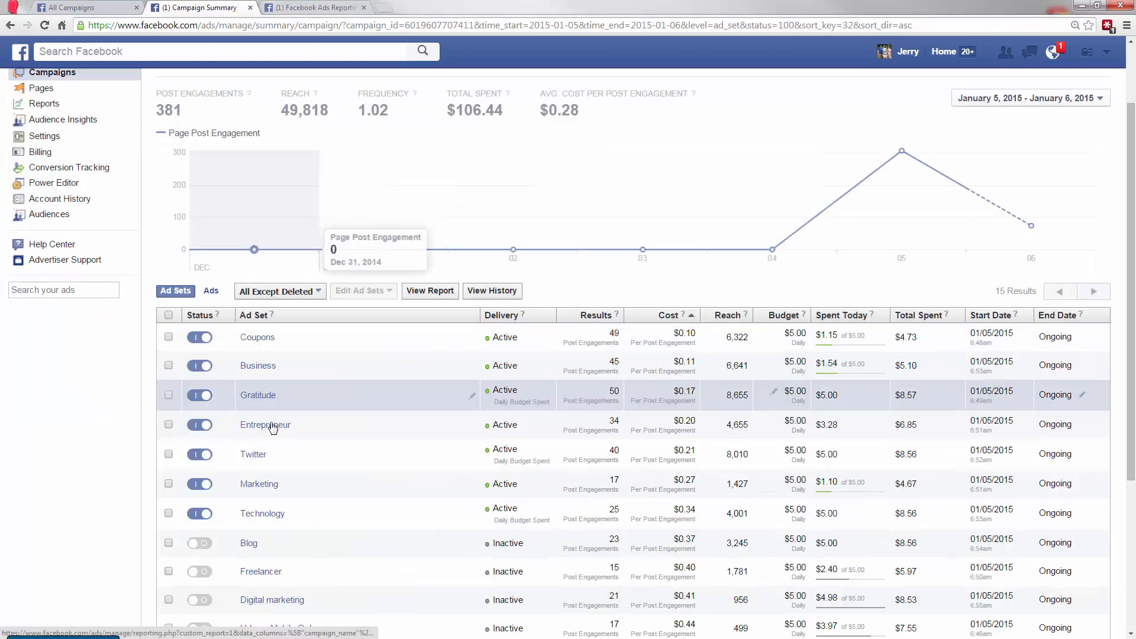
scroll("down", 3)
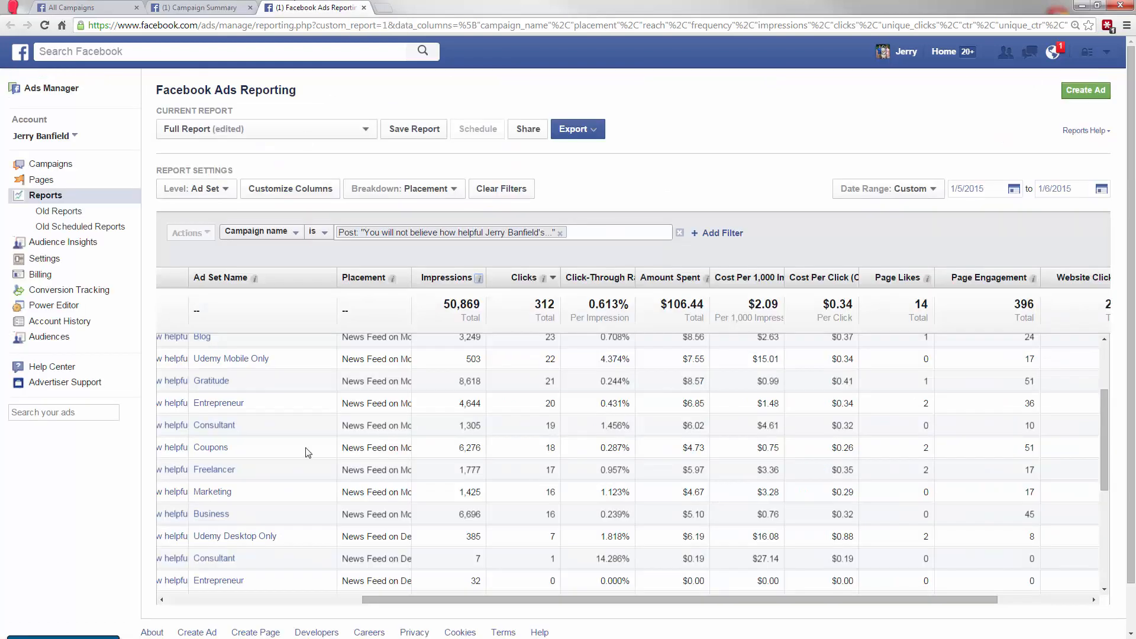
mouse_move(726, 571)
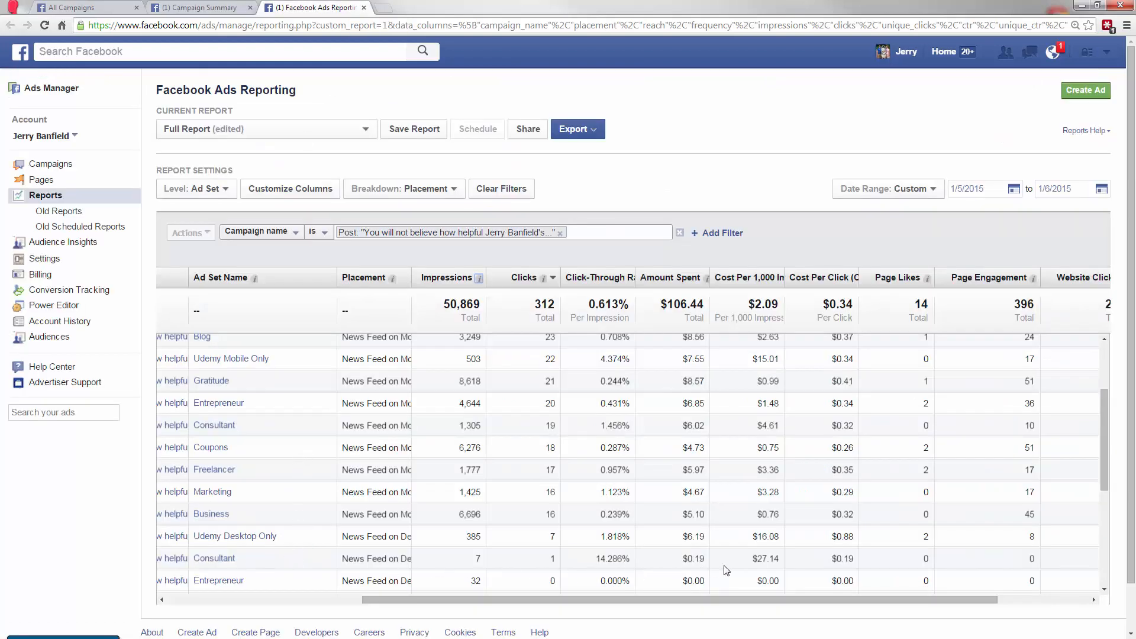
left_click(403, 188)
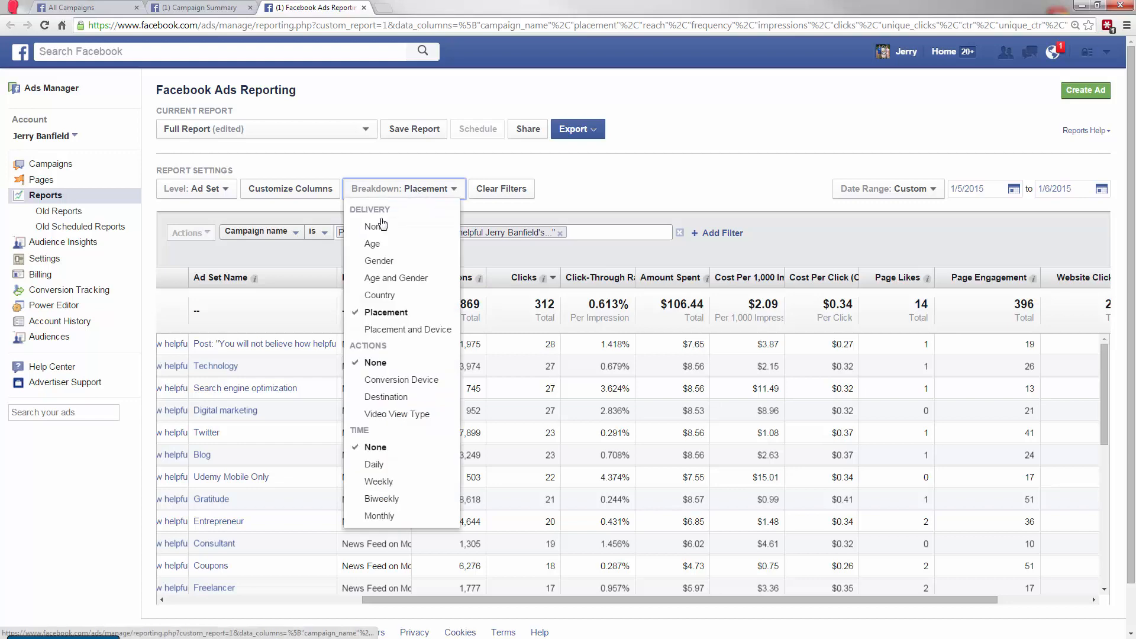
Set Breakdown to None and review ad sets ranked by cost per click, ending with Coupons at $0.26.
left_click(371, 226)
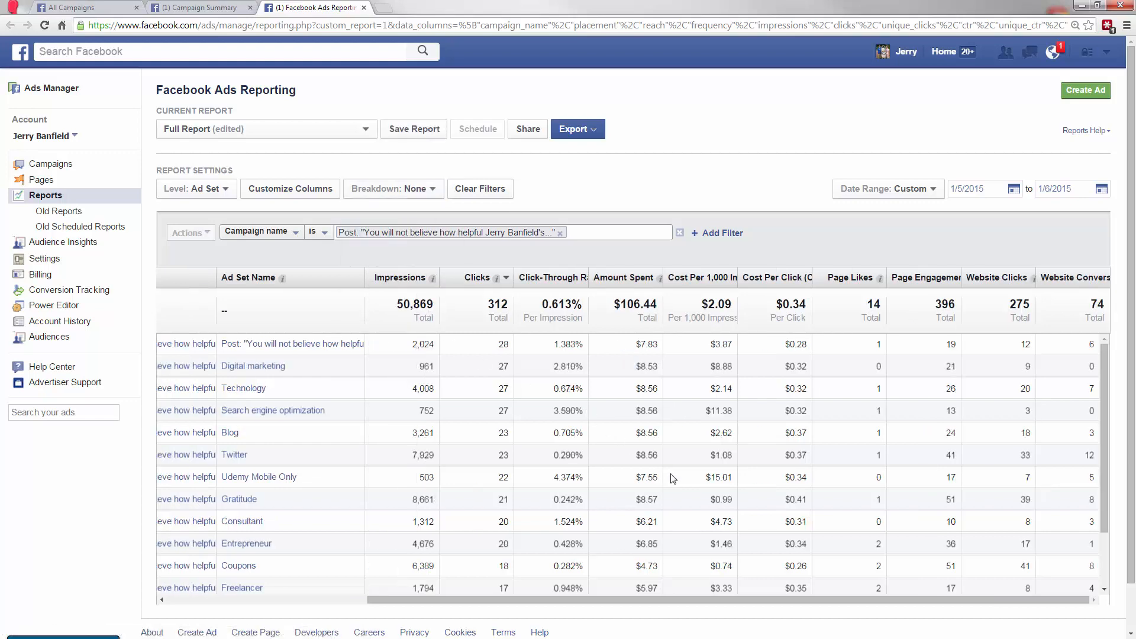
scroll("down", 3)
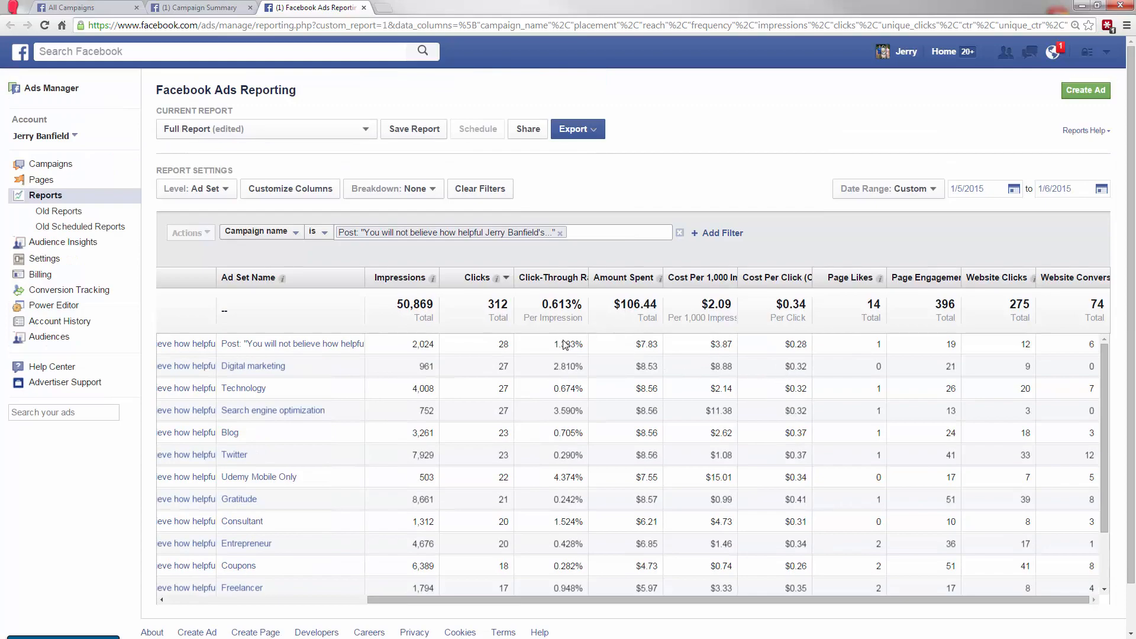
mouse_move(782, 348)
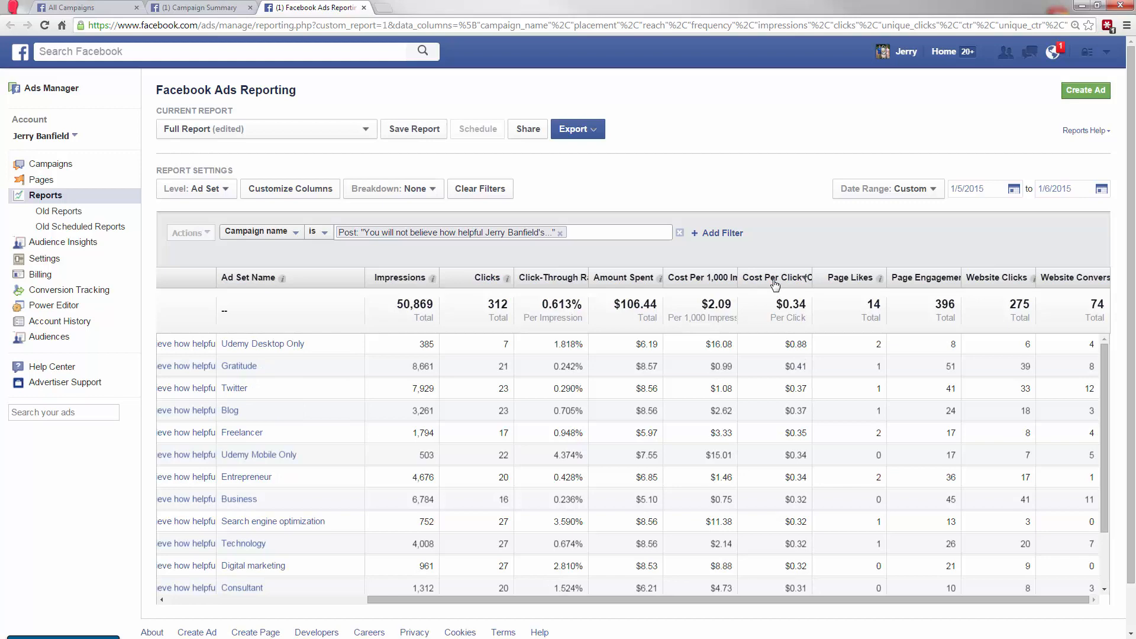
scroll("down", 3)
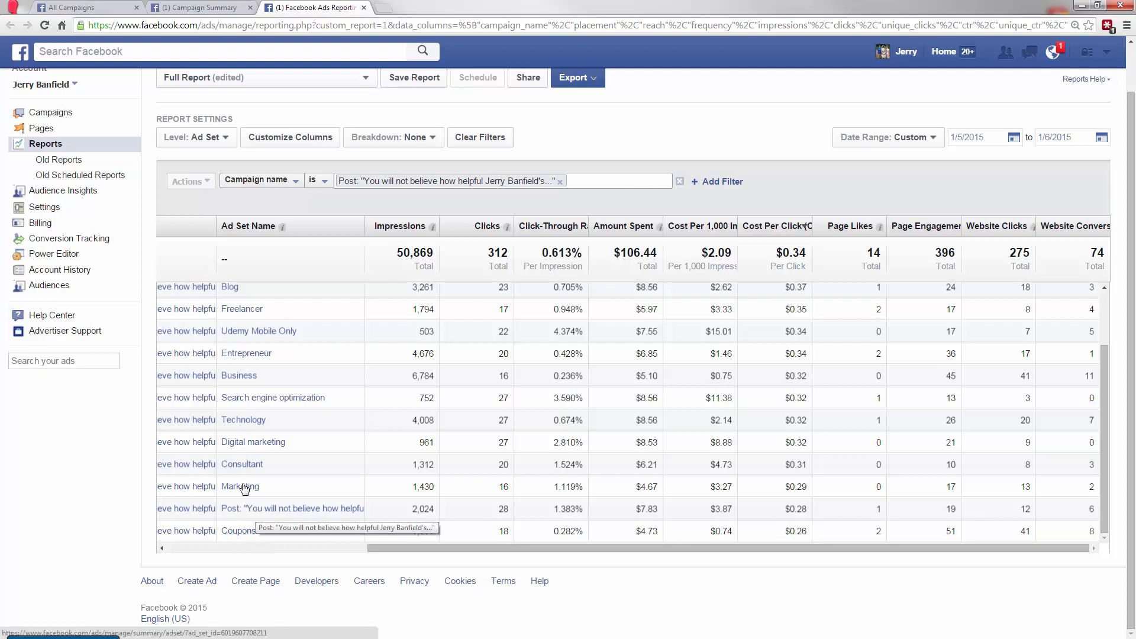
mouse_move(255, 442)
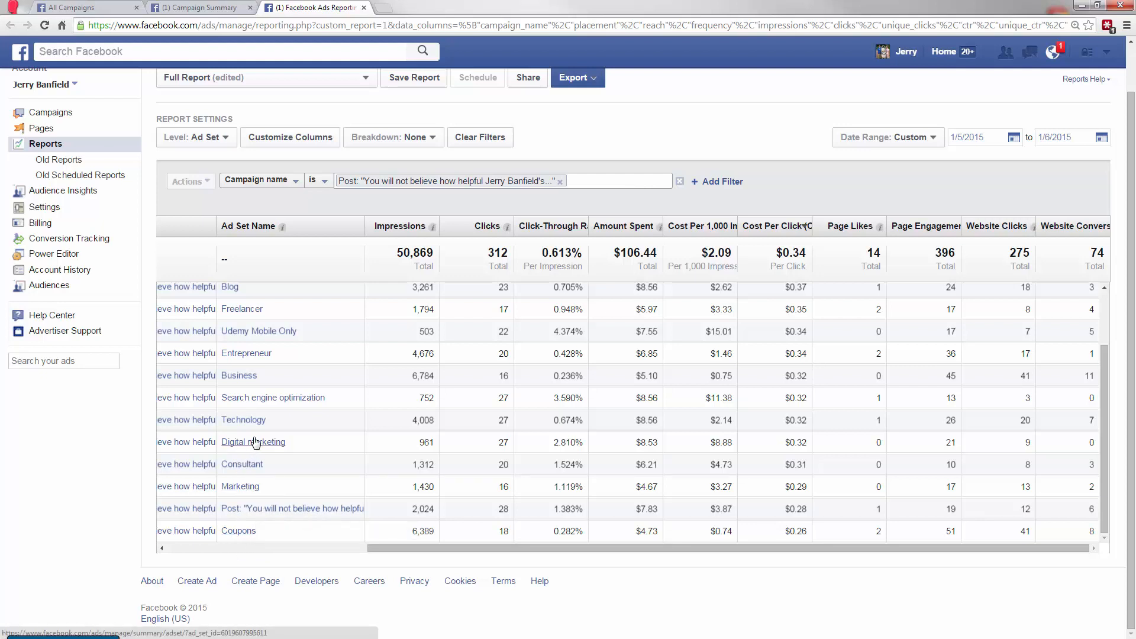
mouse_move(257, 417)
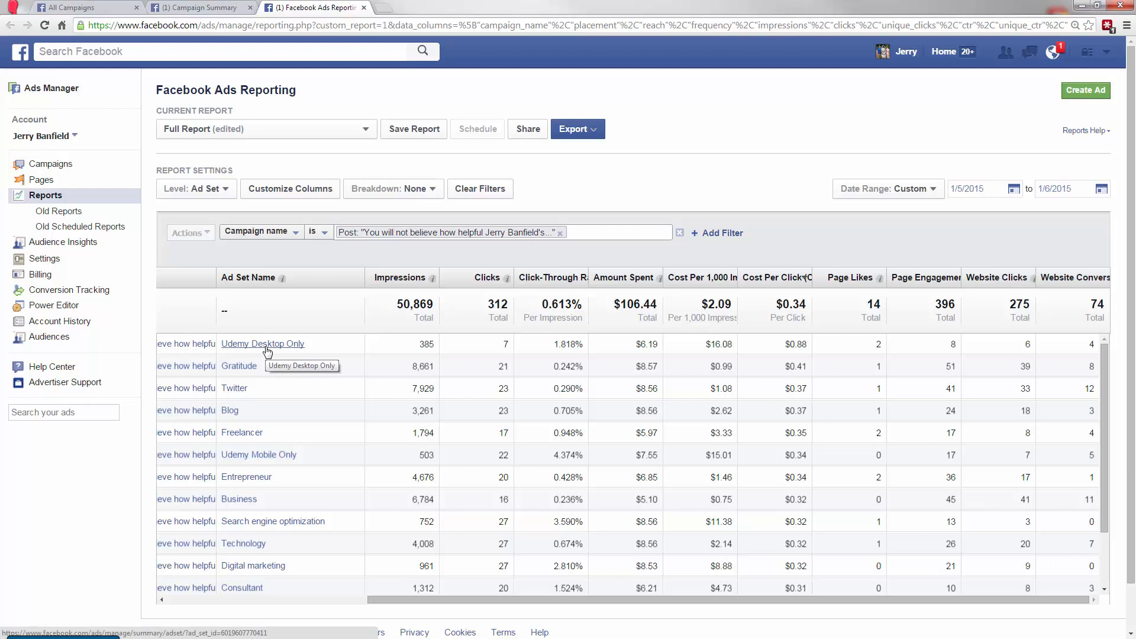
mouse_move(248, 368)
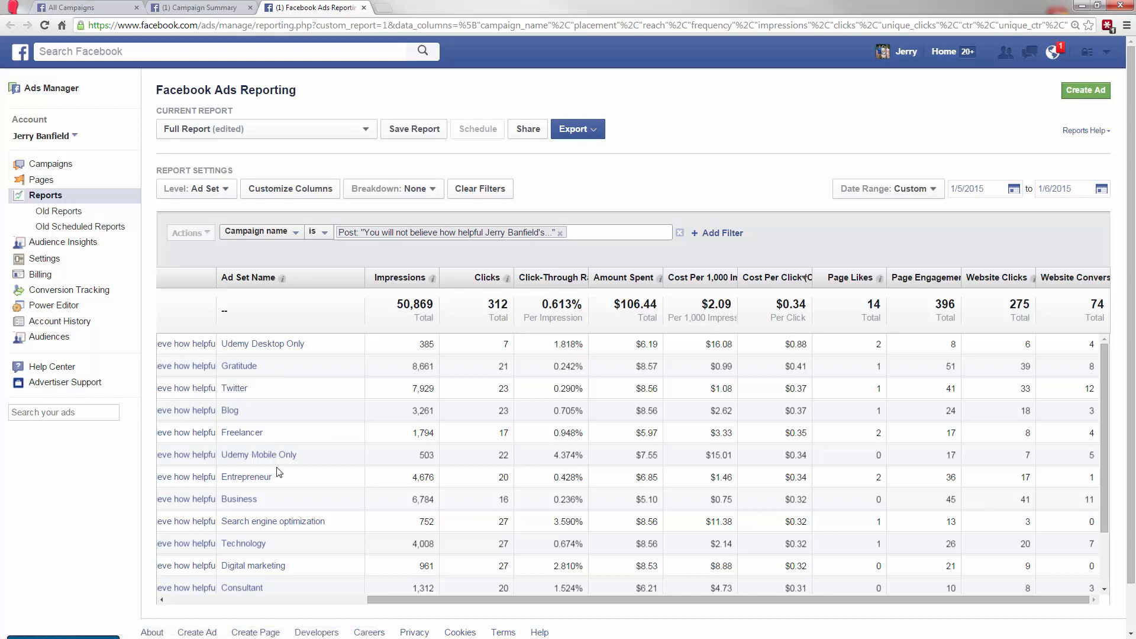
scroll("down", 3)
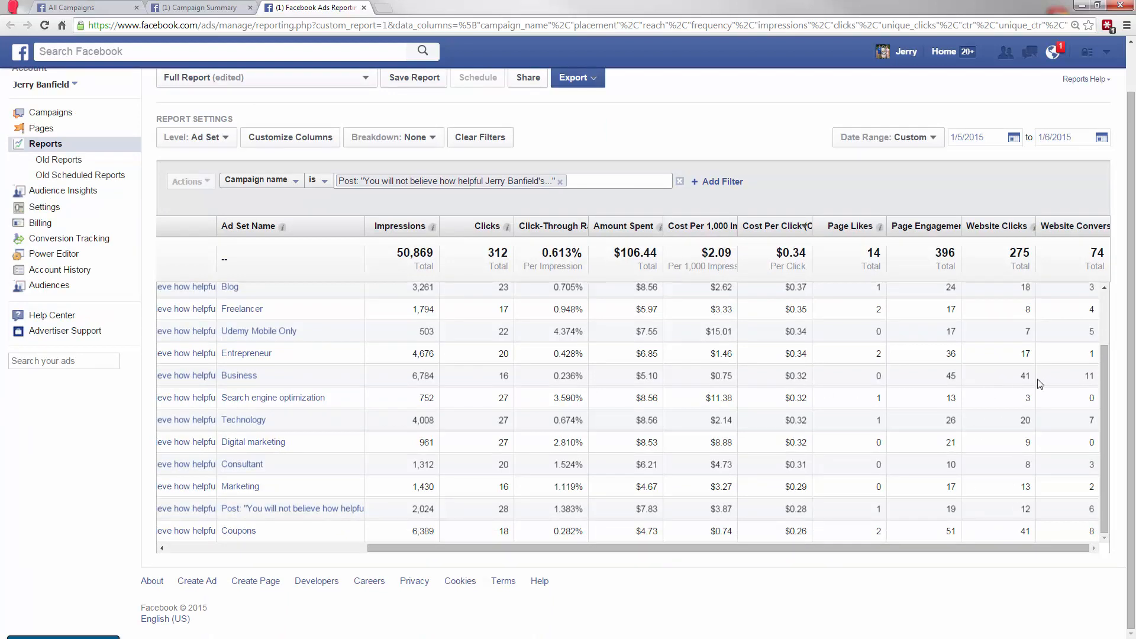
mouse_move(1056, 536)
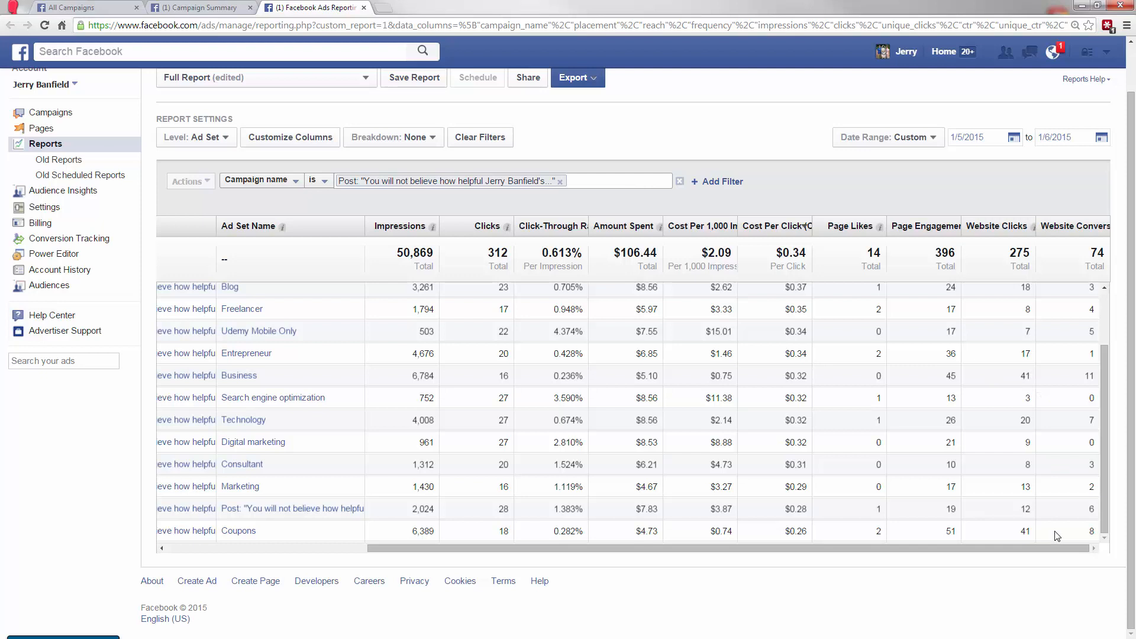
mouse_move(951, 375)
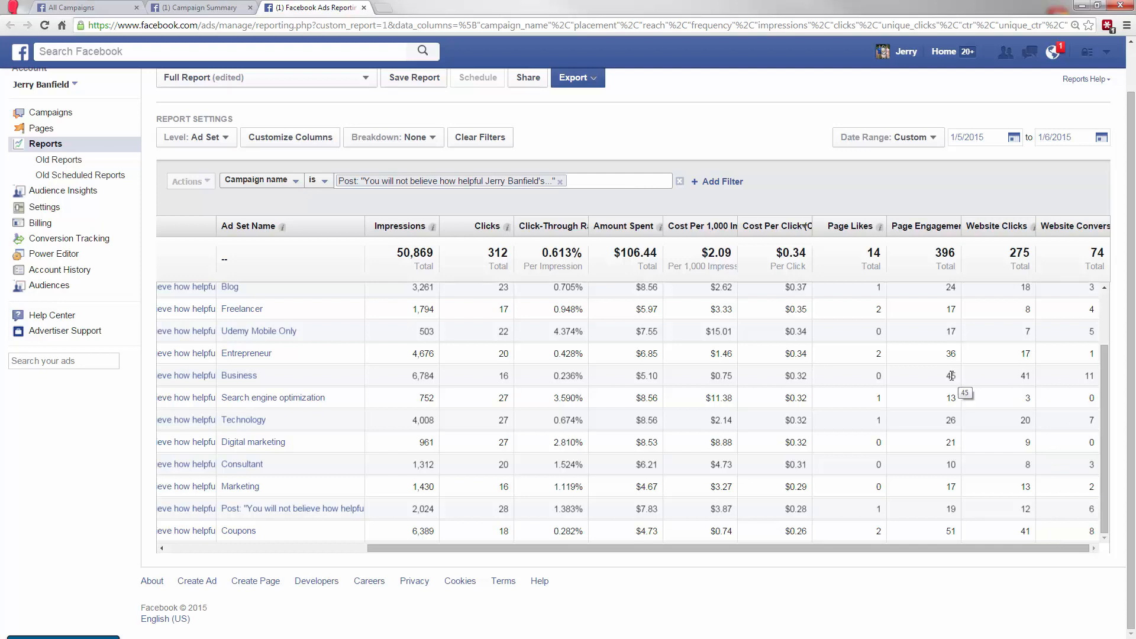
mouse_move(1070, 398)
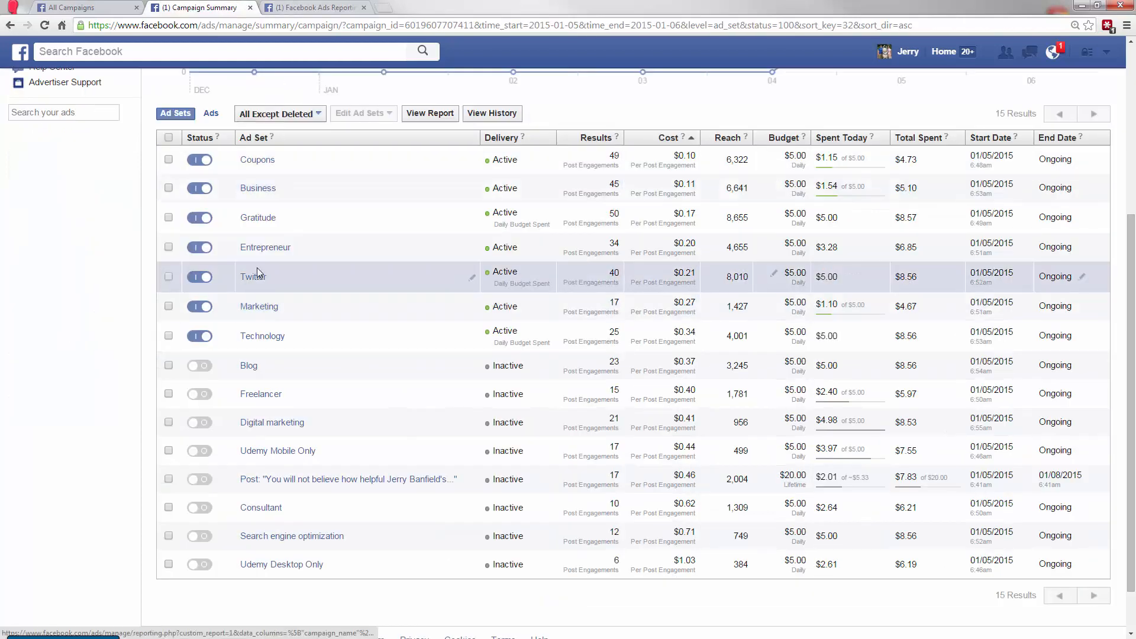
Review report rows ranked by website conversions, then return to the campaign's ad set list.
left_click(314, 8)
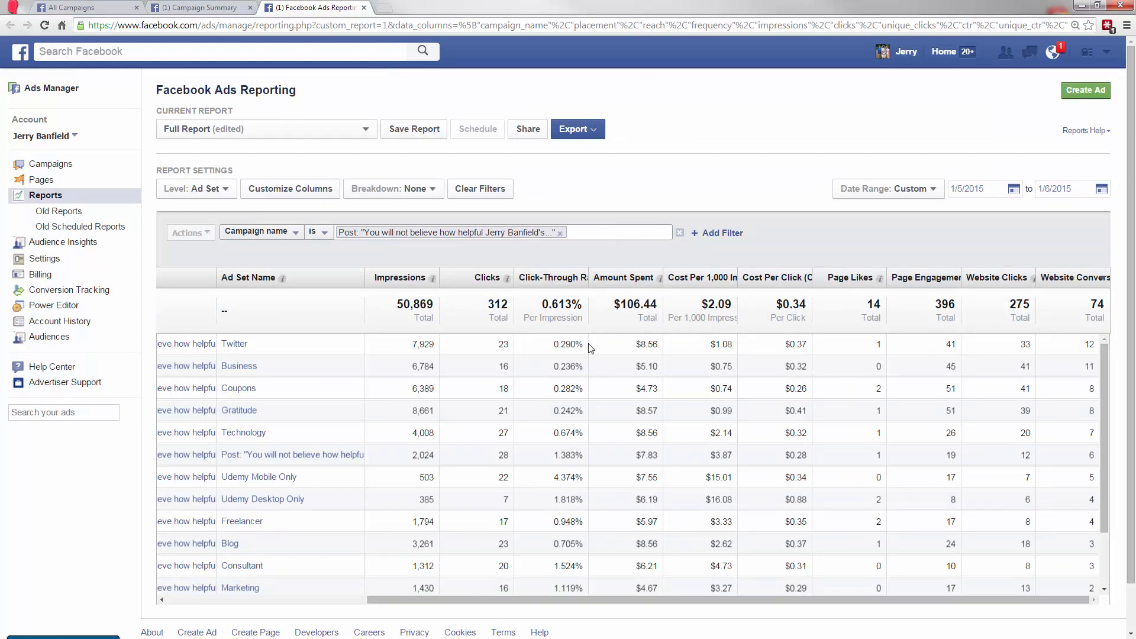
mouse_move(960, 355)
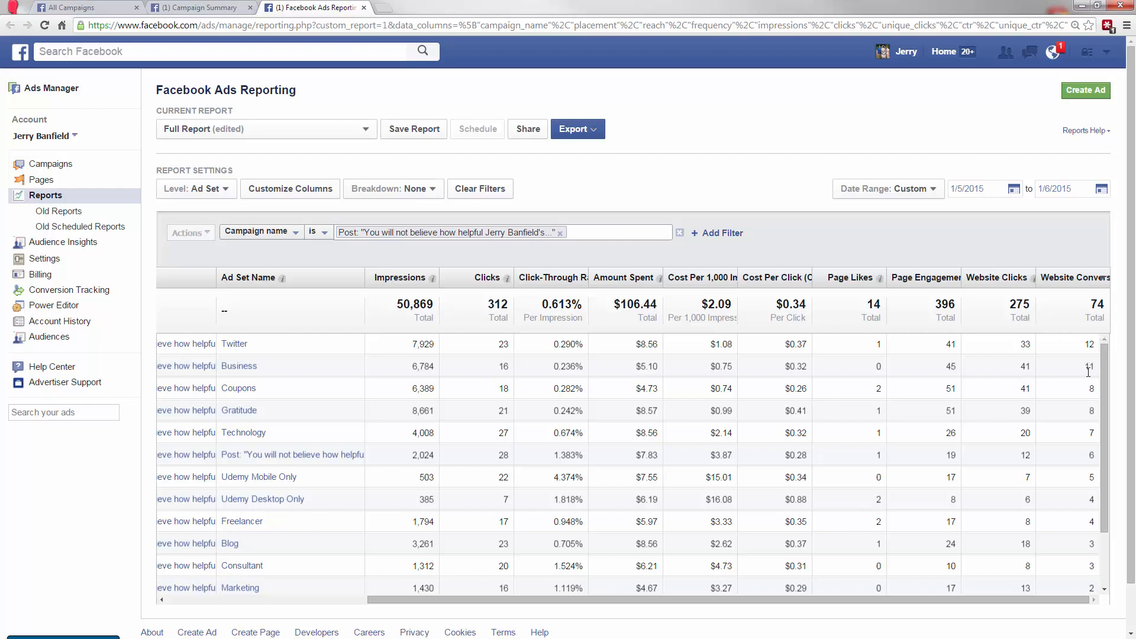
mouse_move(1049, 392)
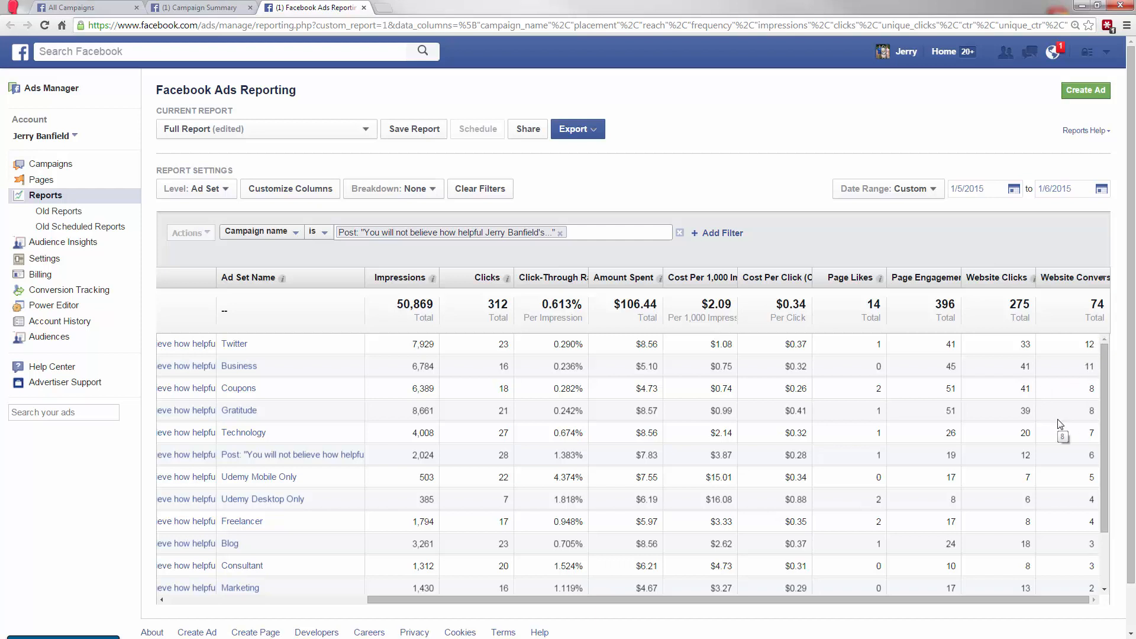
mouse_move(966, 440)
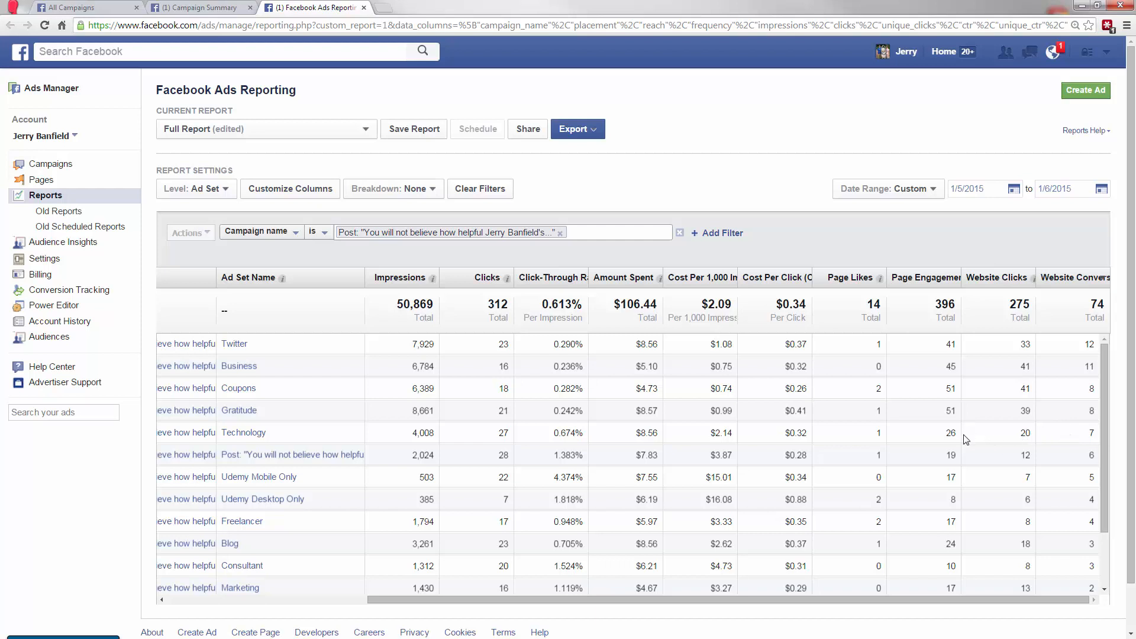
mouse_move(936, 549)
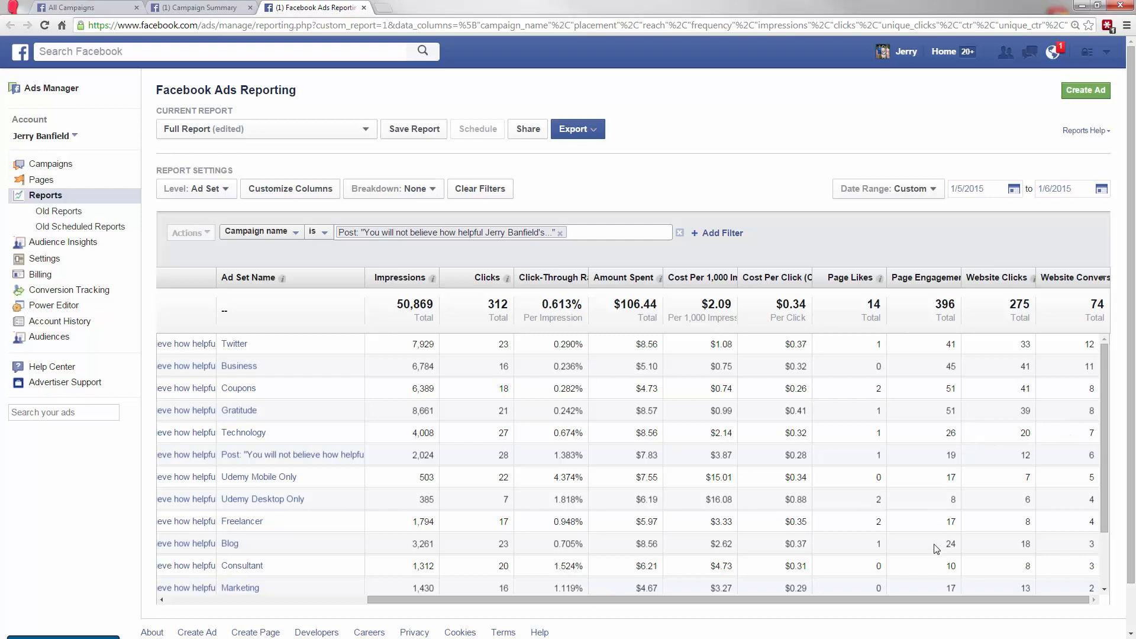
mouse_move(233, 343)
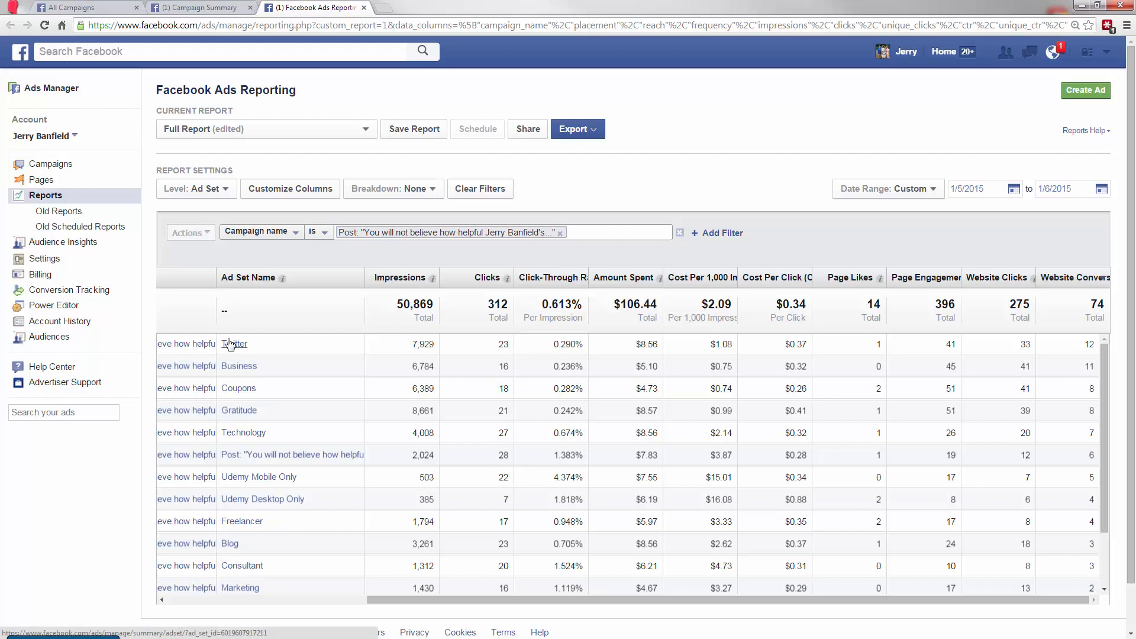
mouse_move(233, 410)
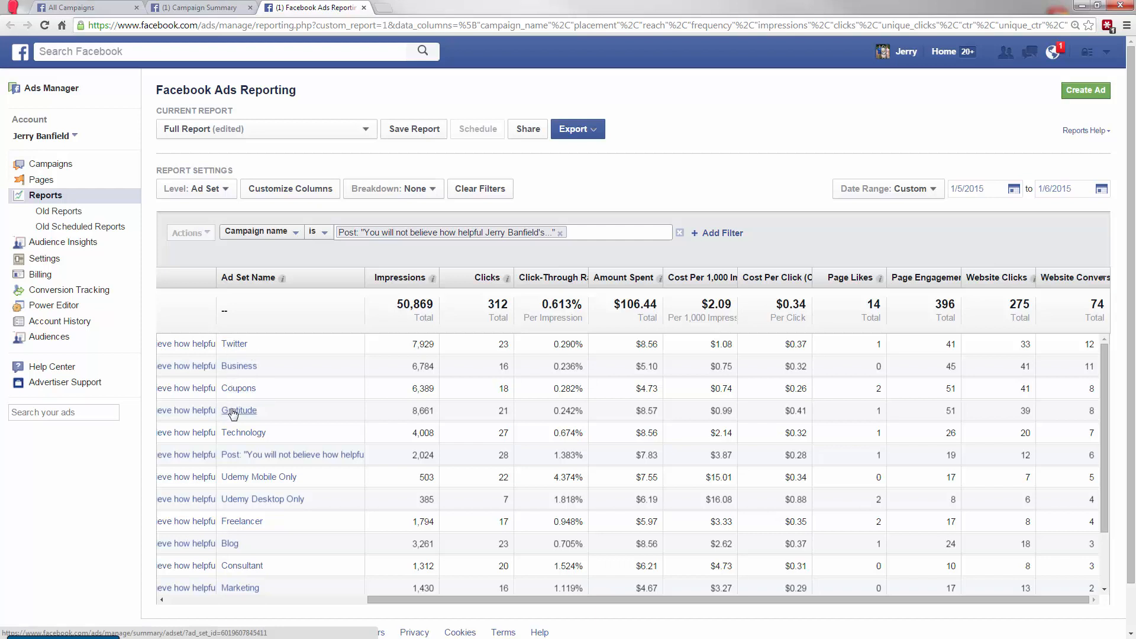
mouse_move(239, 410)
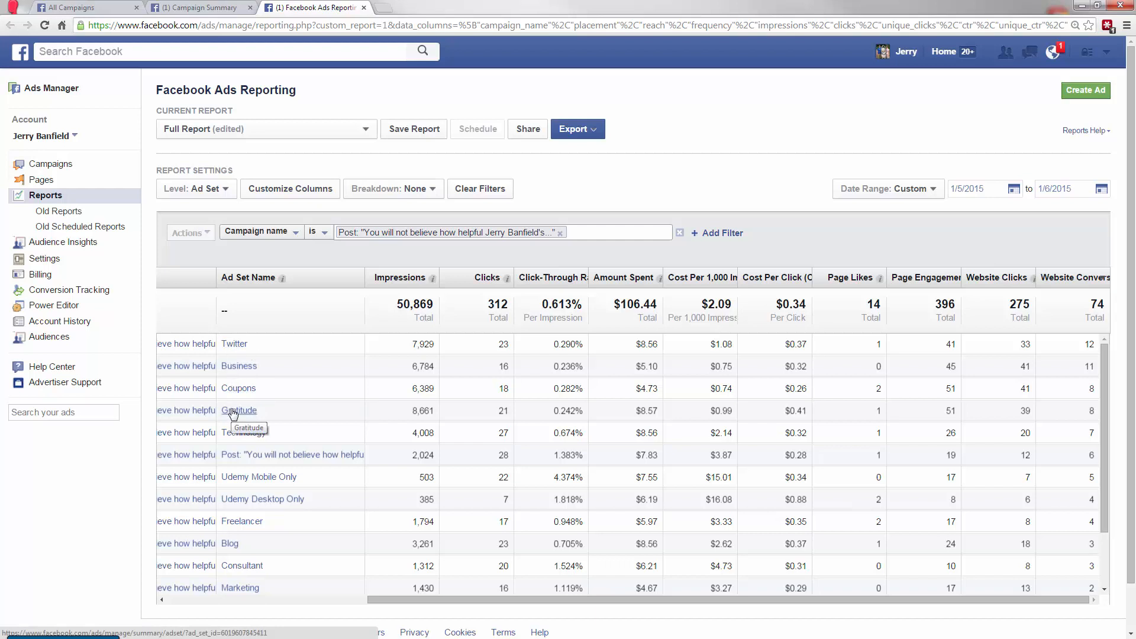
mouse_move(245, 457)
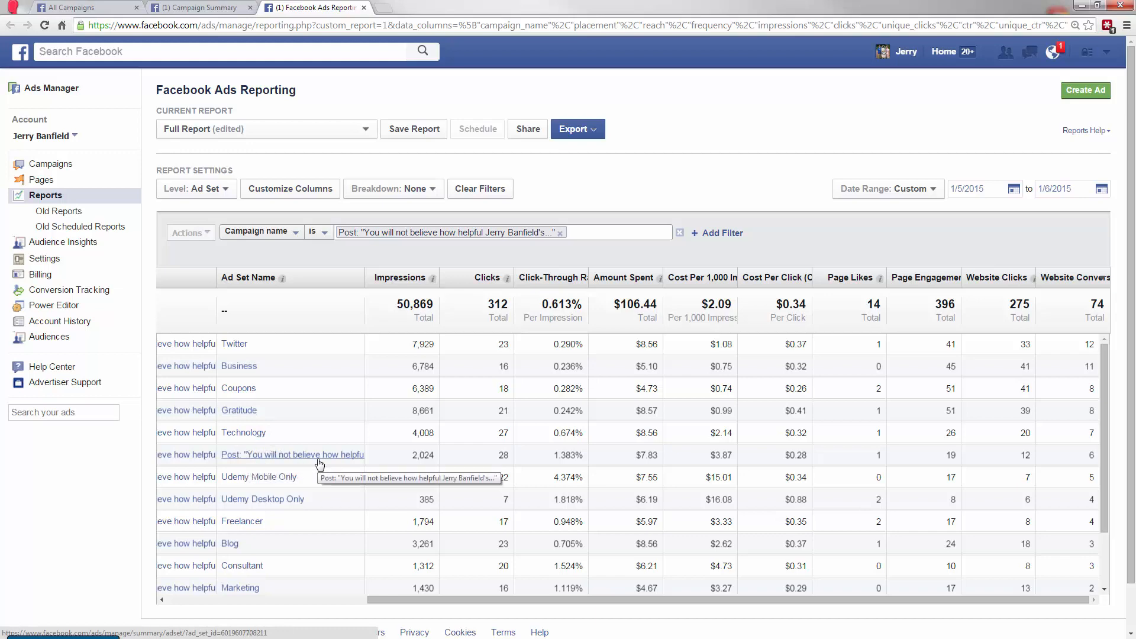
scroll("down", 3)
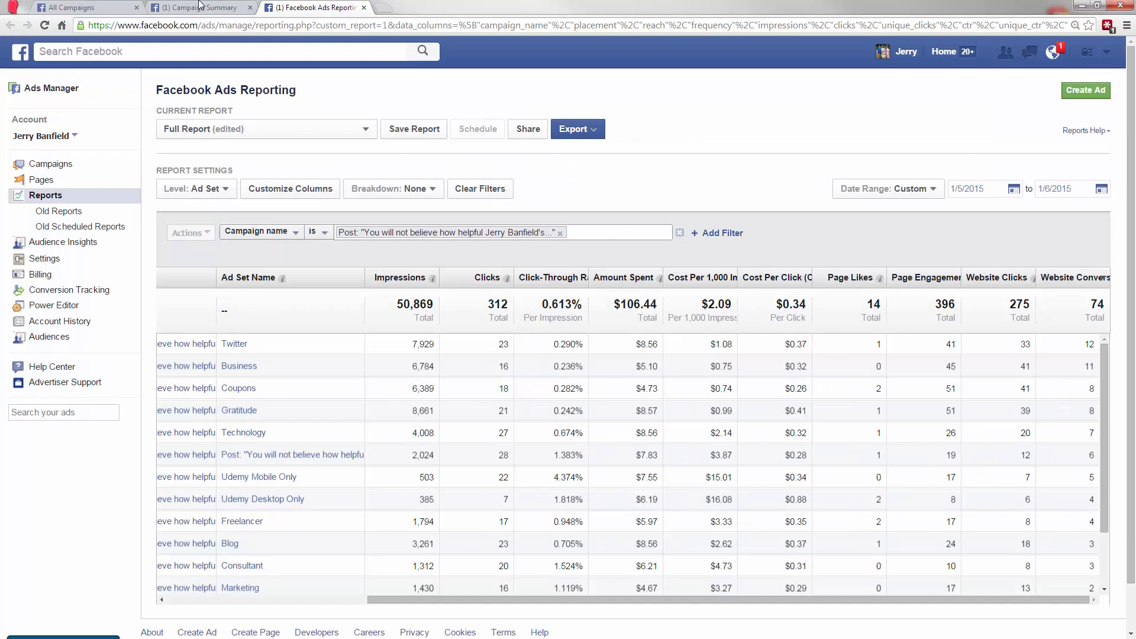
mouse_move(203, 7)
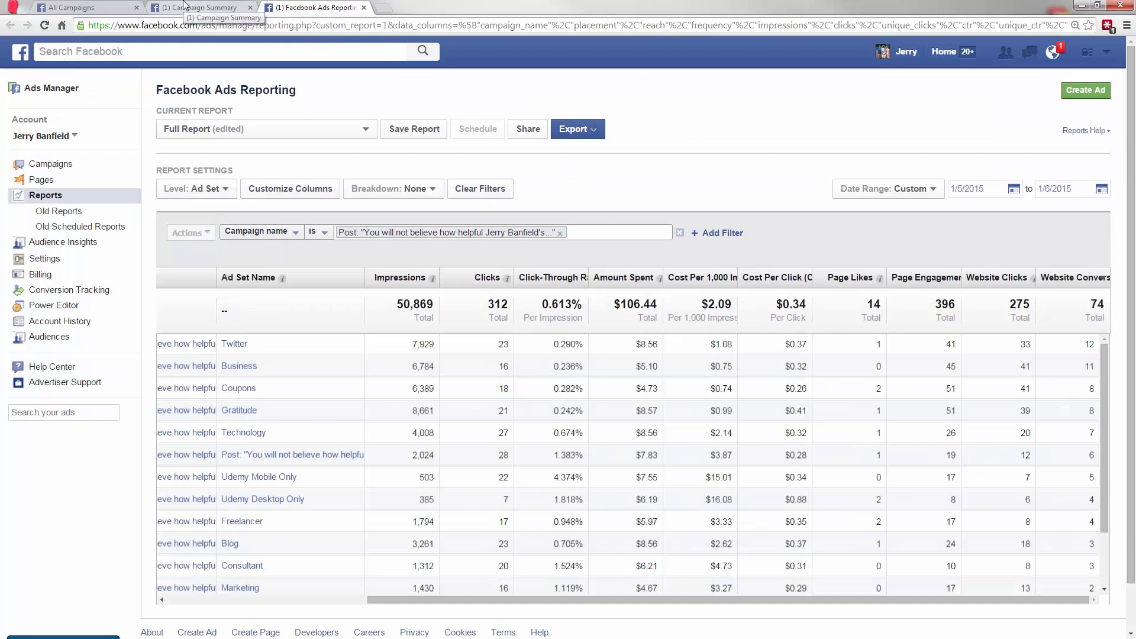
left_click(202, 7)
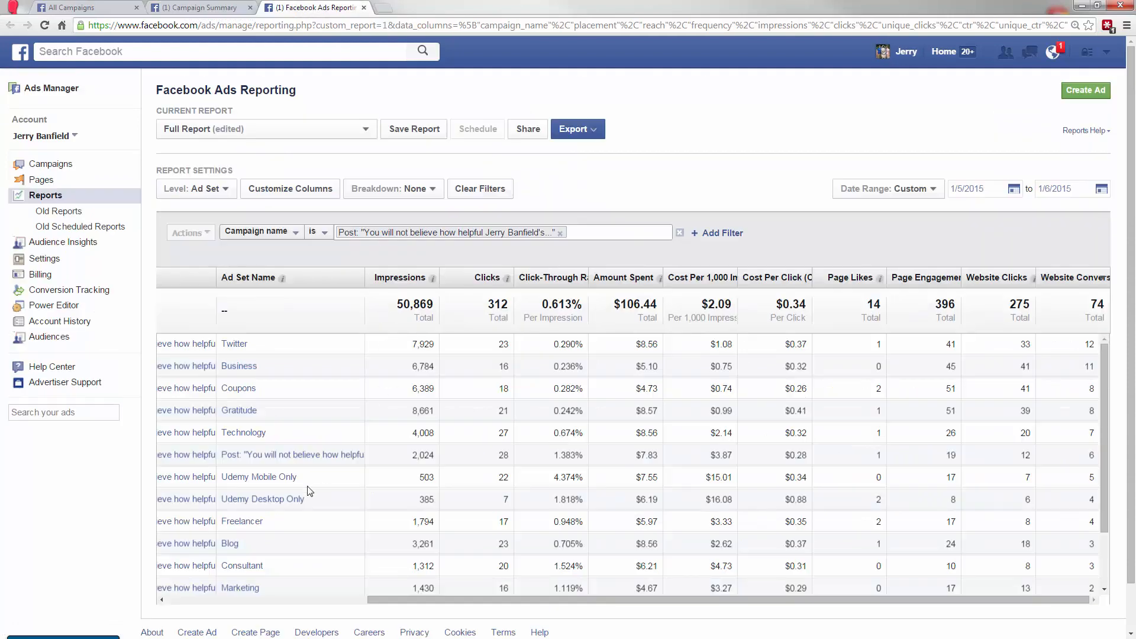
scroll("down", 3)
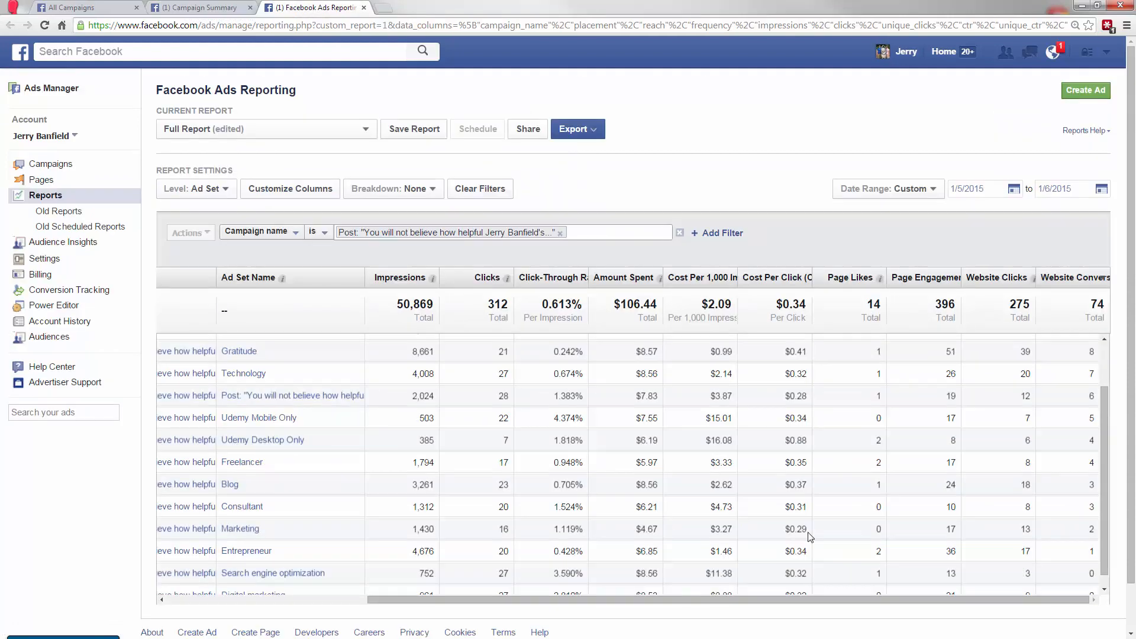
mouse_move(915, 535)
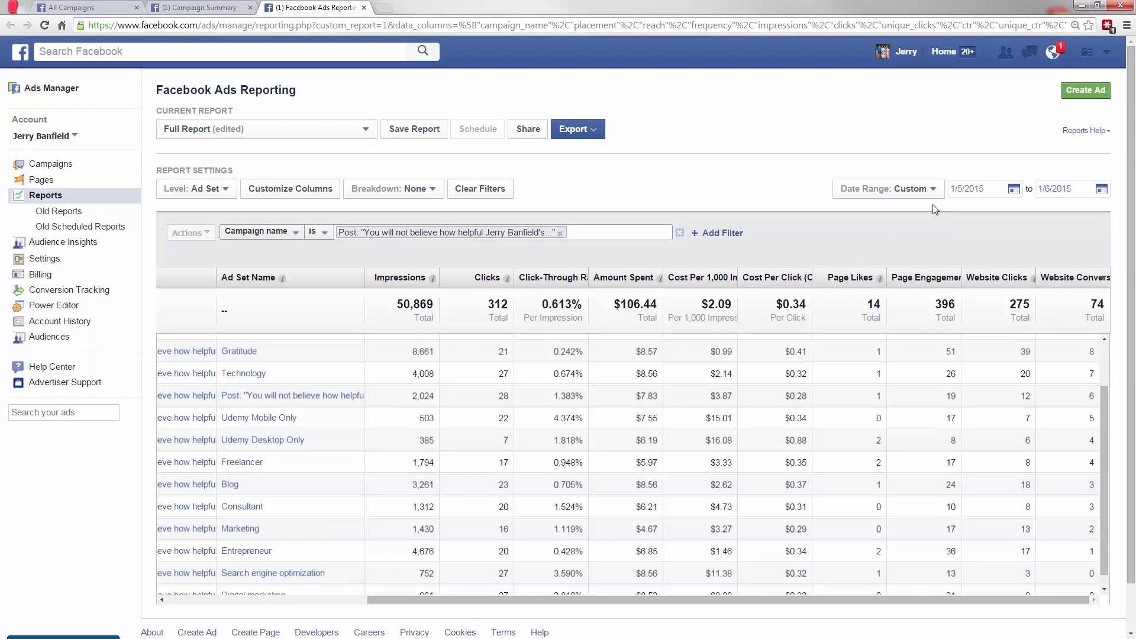
mouse_move(852, 526)
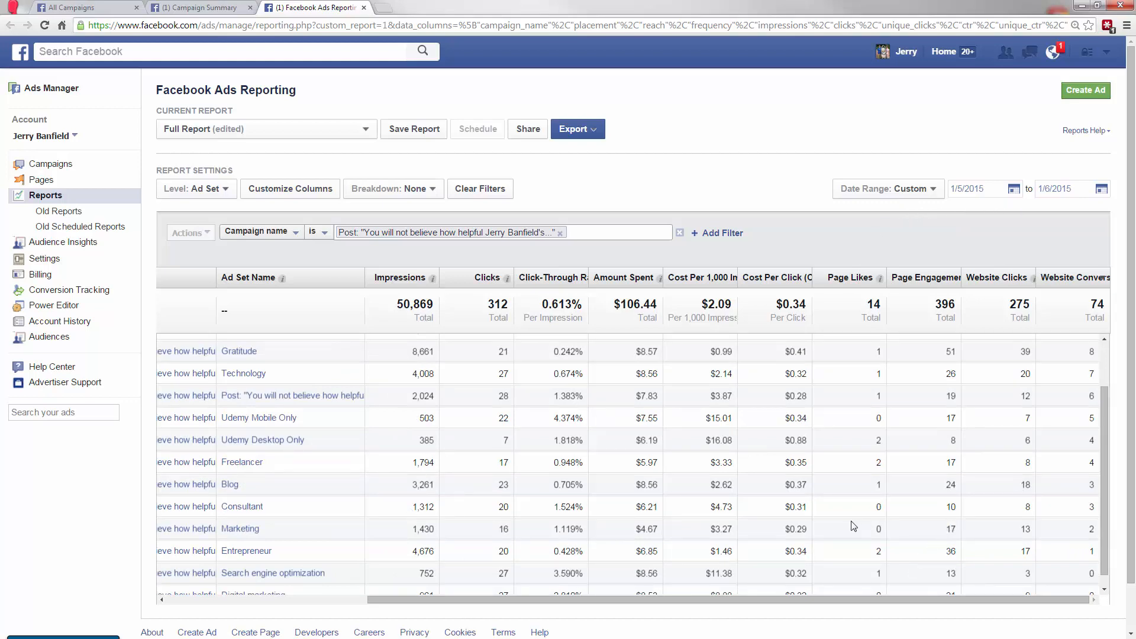
left_click(200, 7)
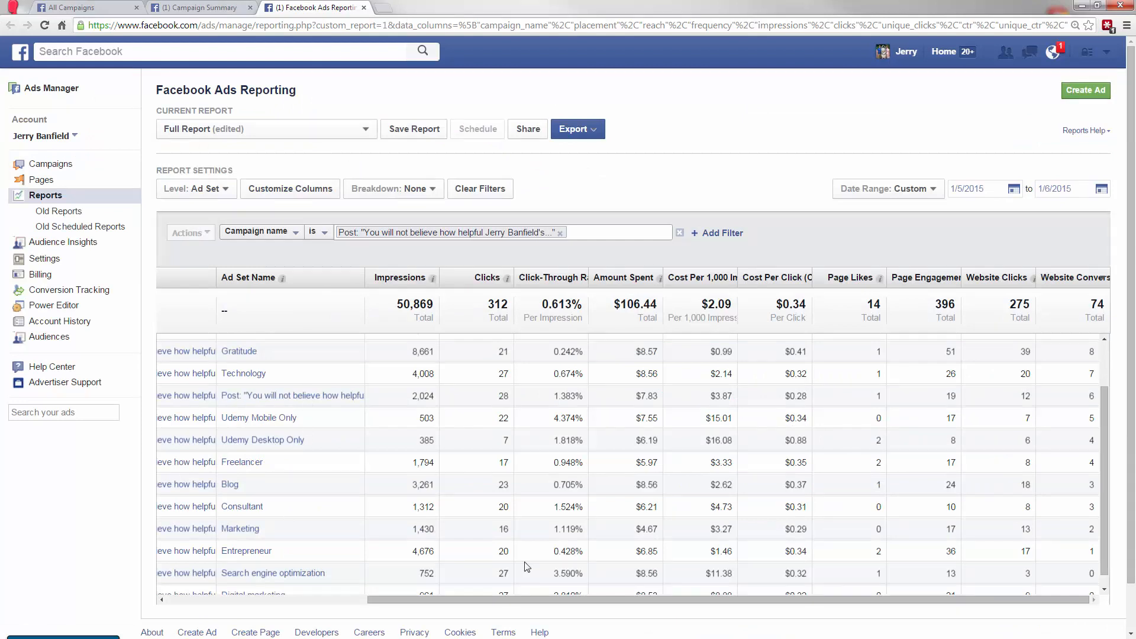
mouse_move(1035, 562)
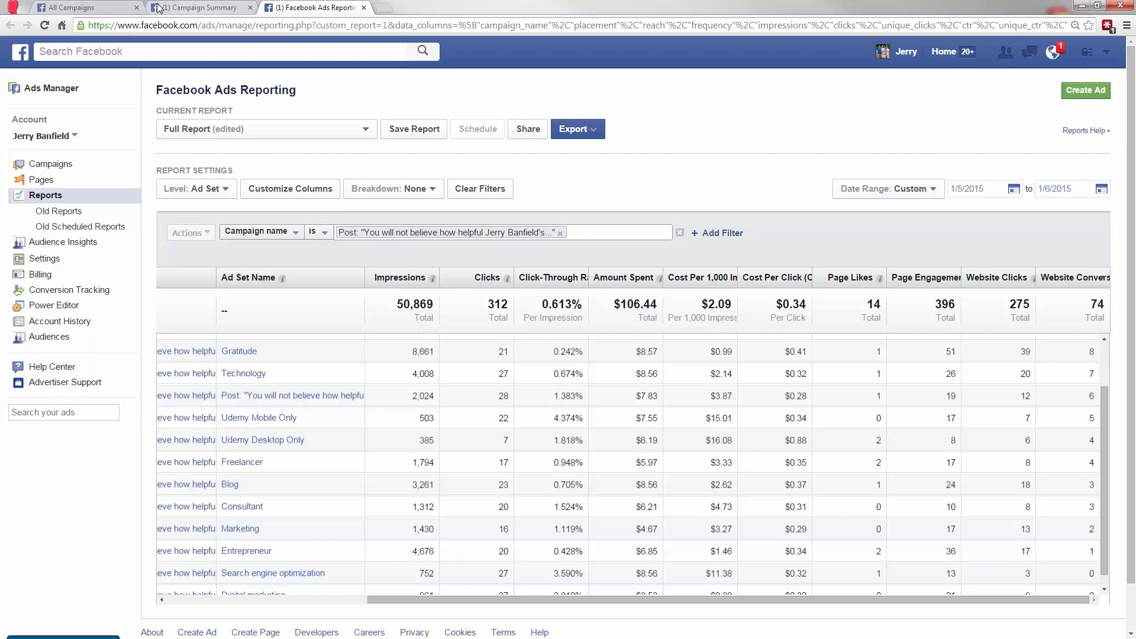
left_click(200, 7)
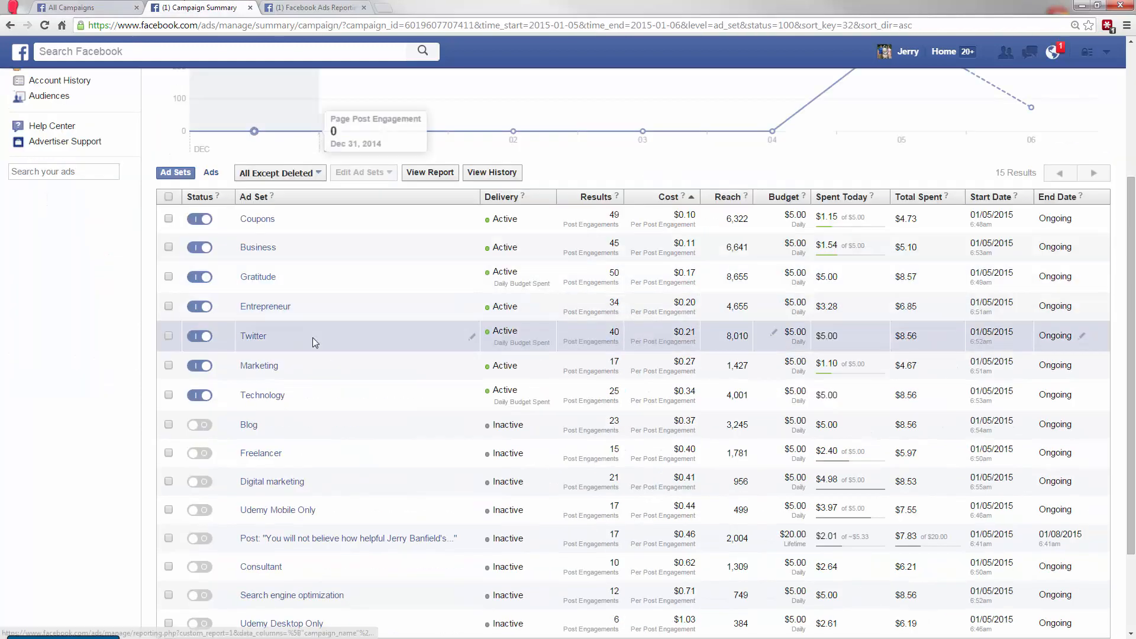
mouse_move(265, 305)
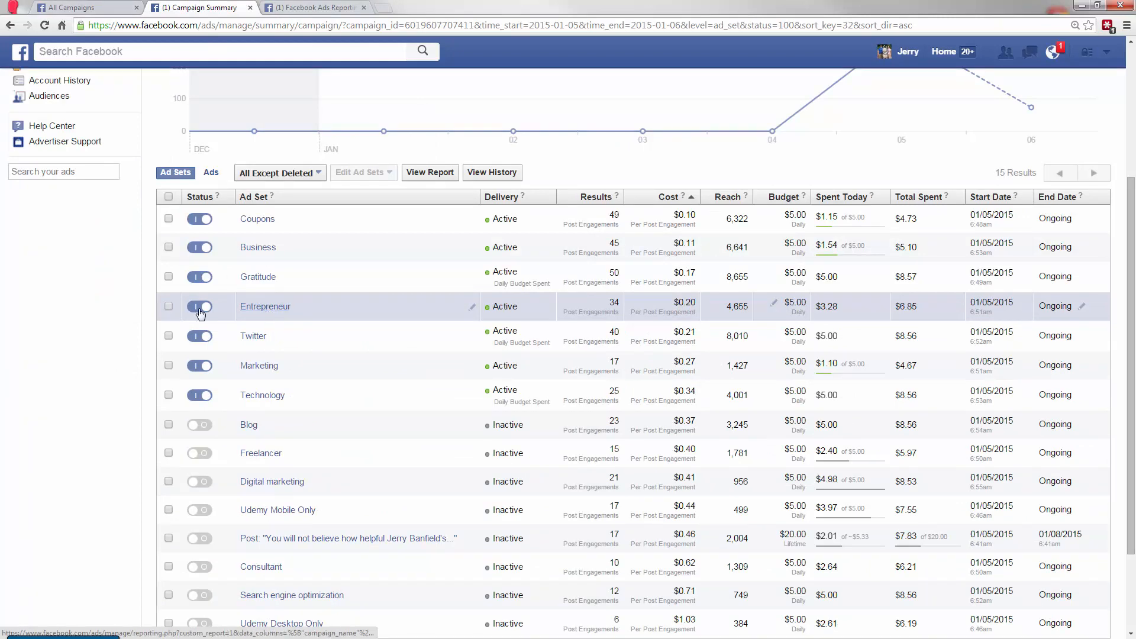
Toggle Entrepreneur off and back on, then close the report tab, triggering the unsaved-changes warning.
left_click(199, 305)
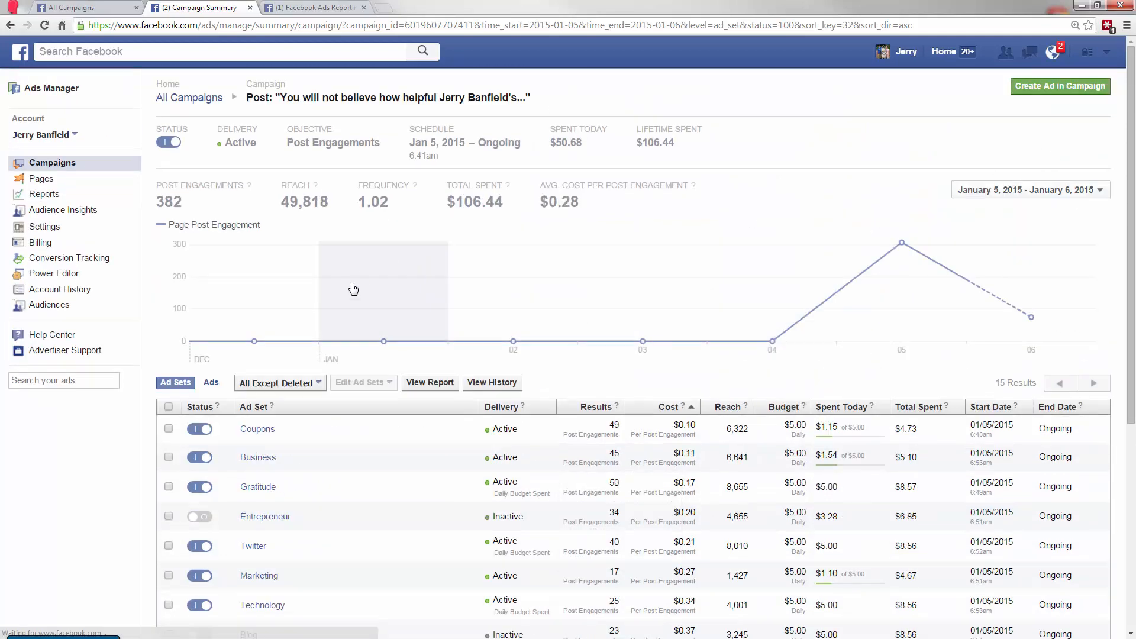
scroll("down", 3)
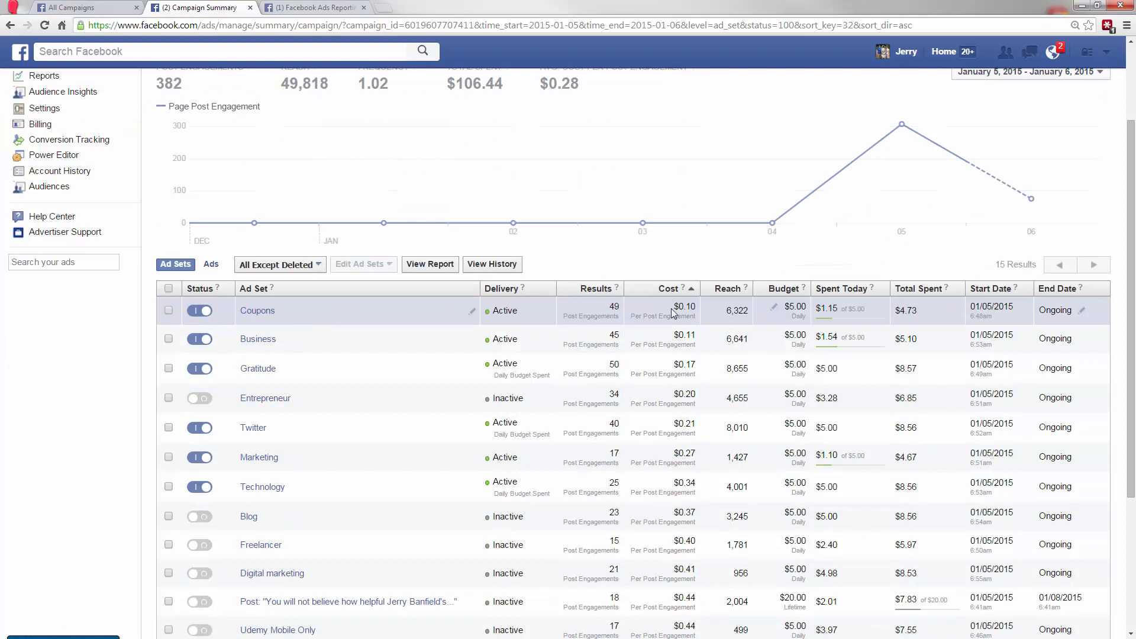
mouse_move(214, 384)
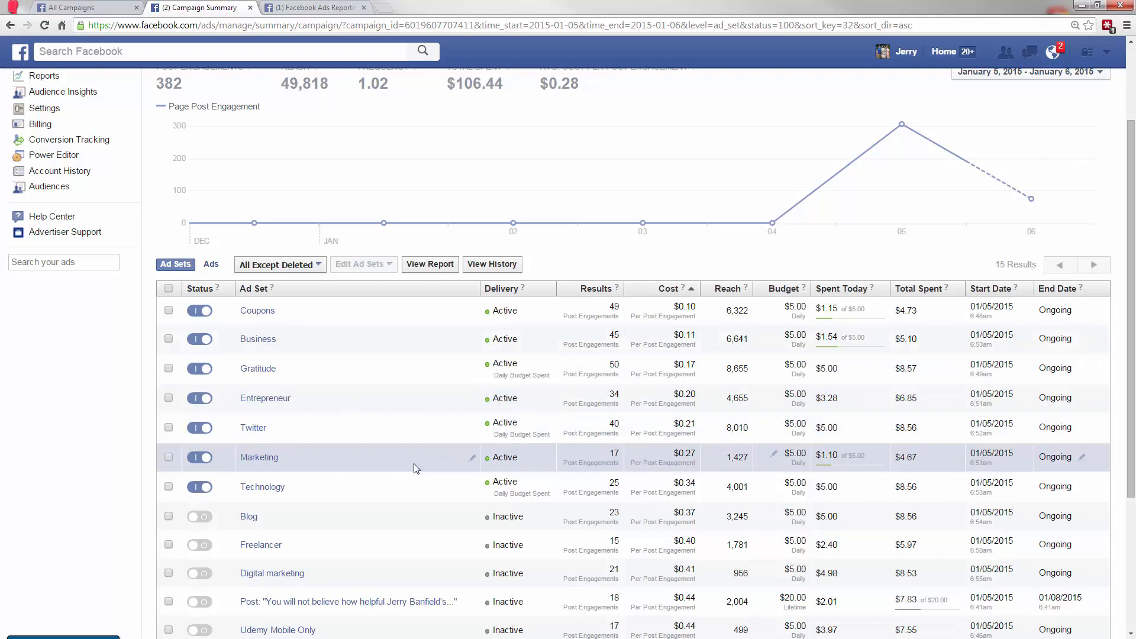
scroll("down", 3)
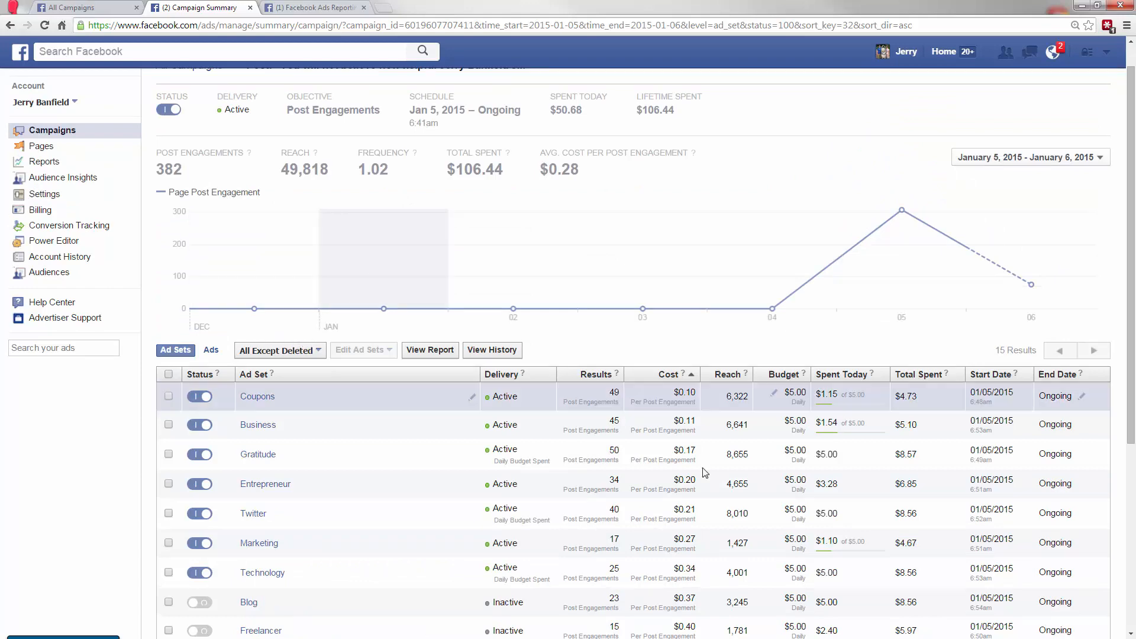
scroll("down", 3)
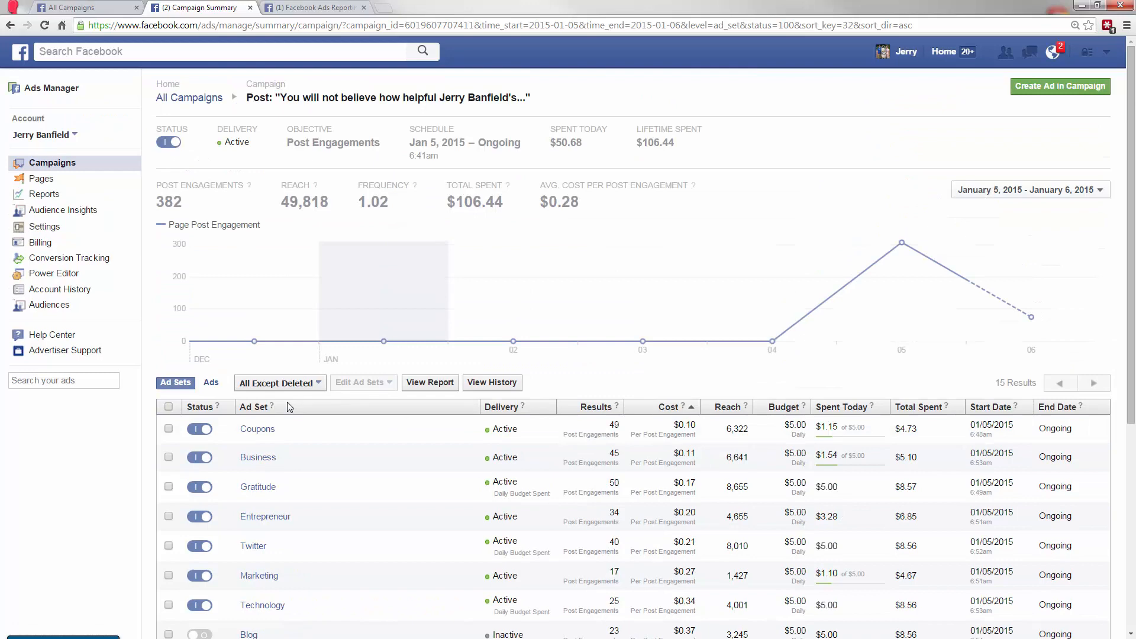
scroll("down", 3)
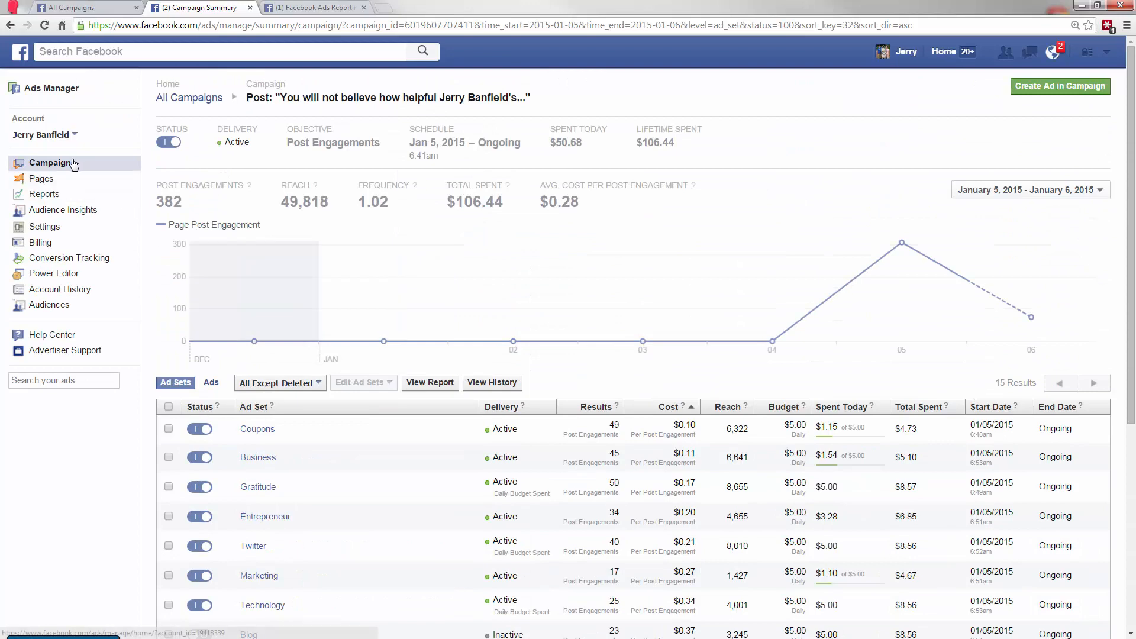
left_click(318, 7)
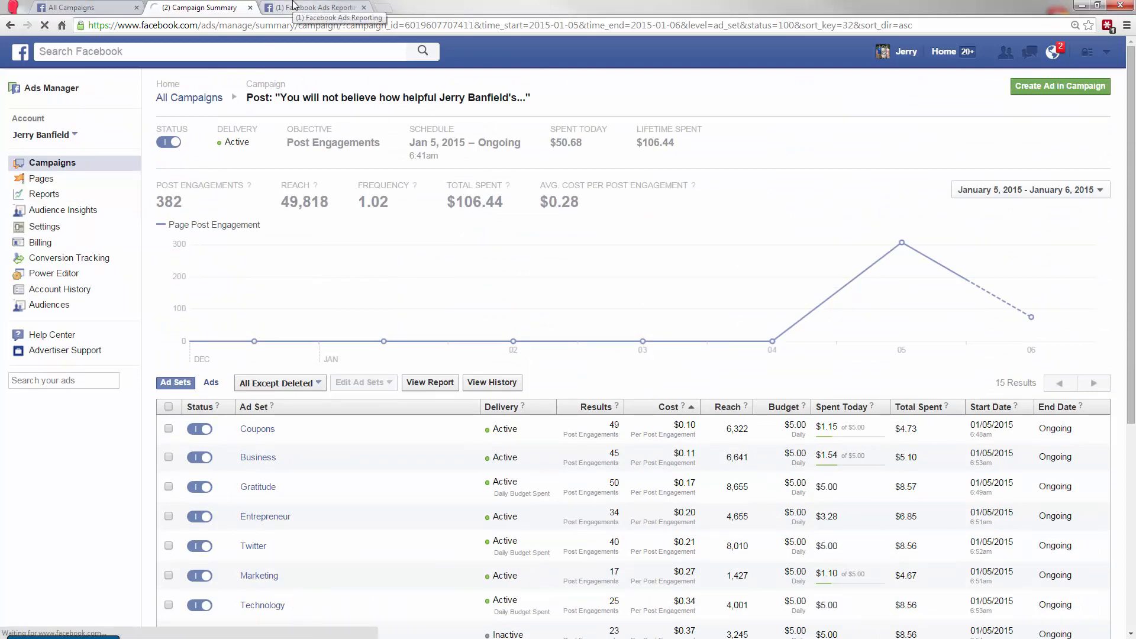
left_click(315, 7)
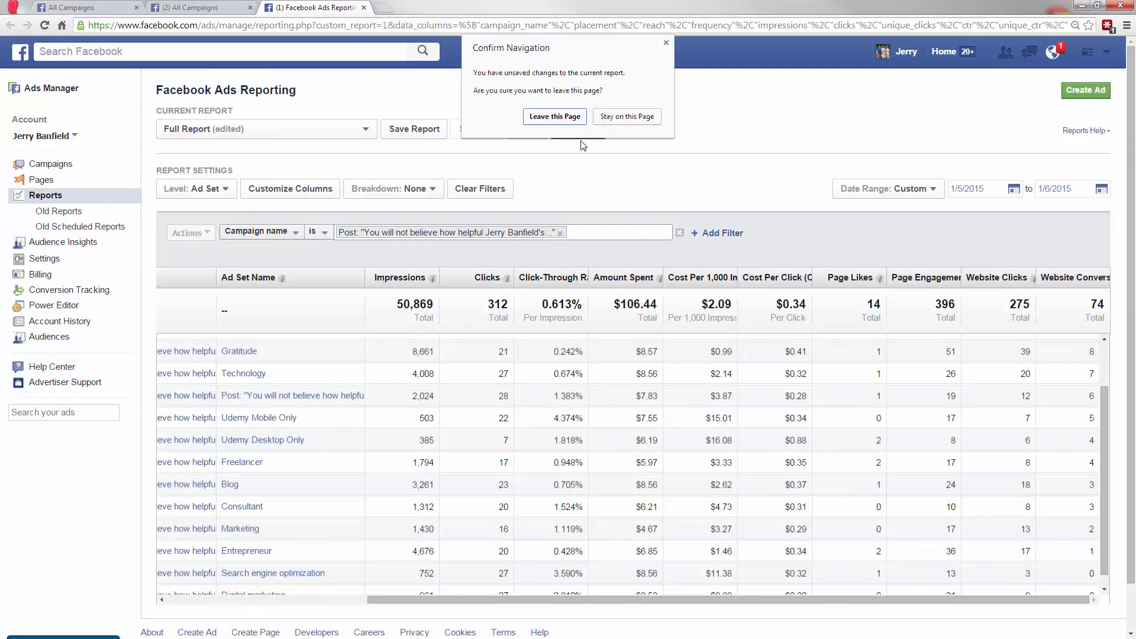
Leave the report unsaved, open the Udemy Post Website Clicks campaign, and sort ad sets by cost per click.
left_click(554, 117)
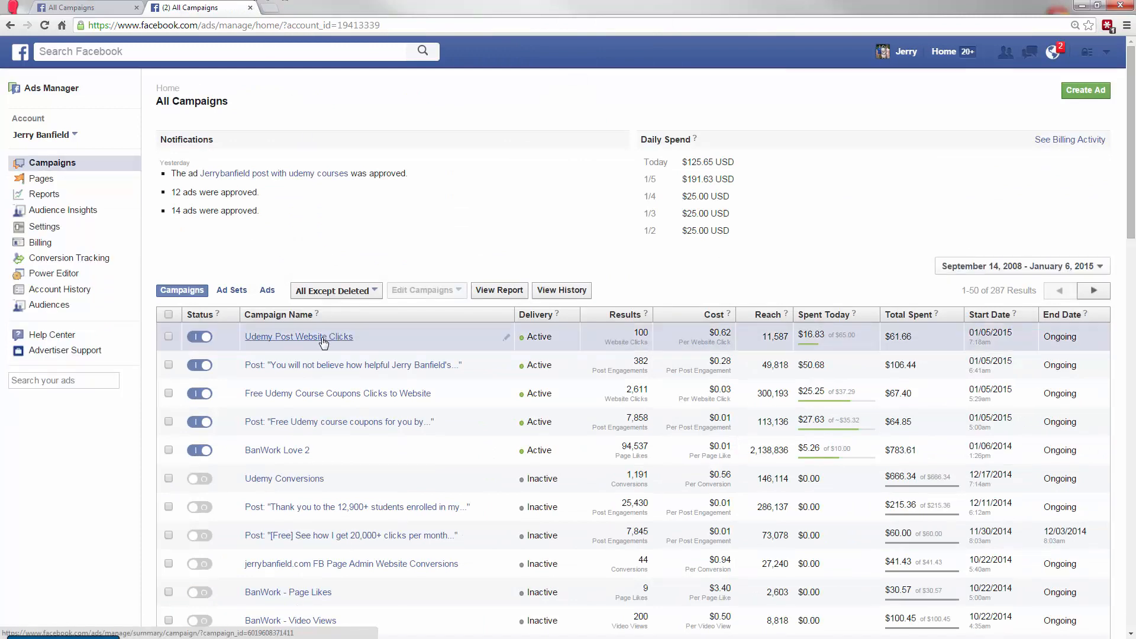
left_click(297, 336)
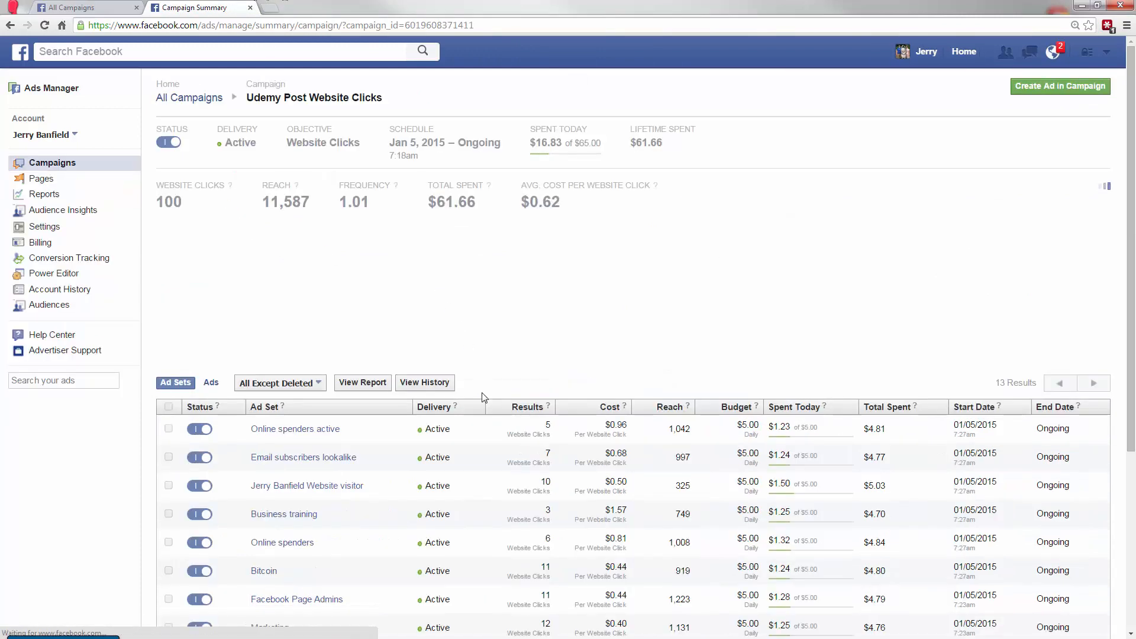
scroll("down", 3)
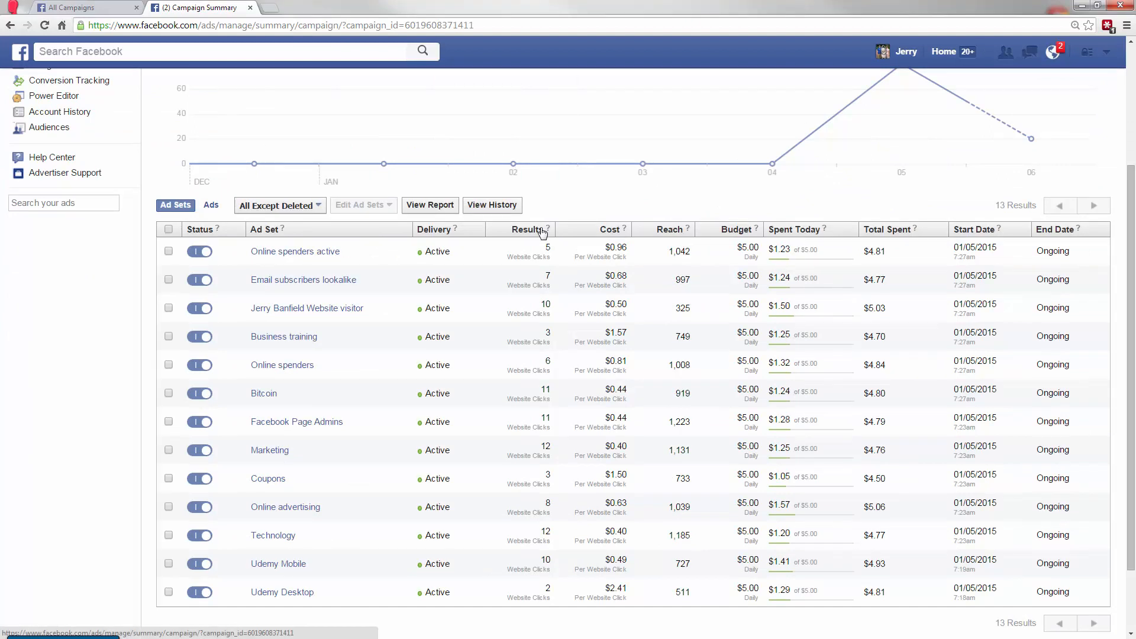
left_click(519, 229)
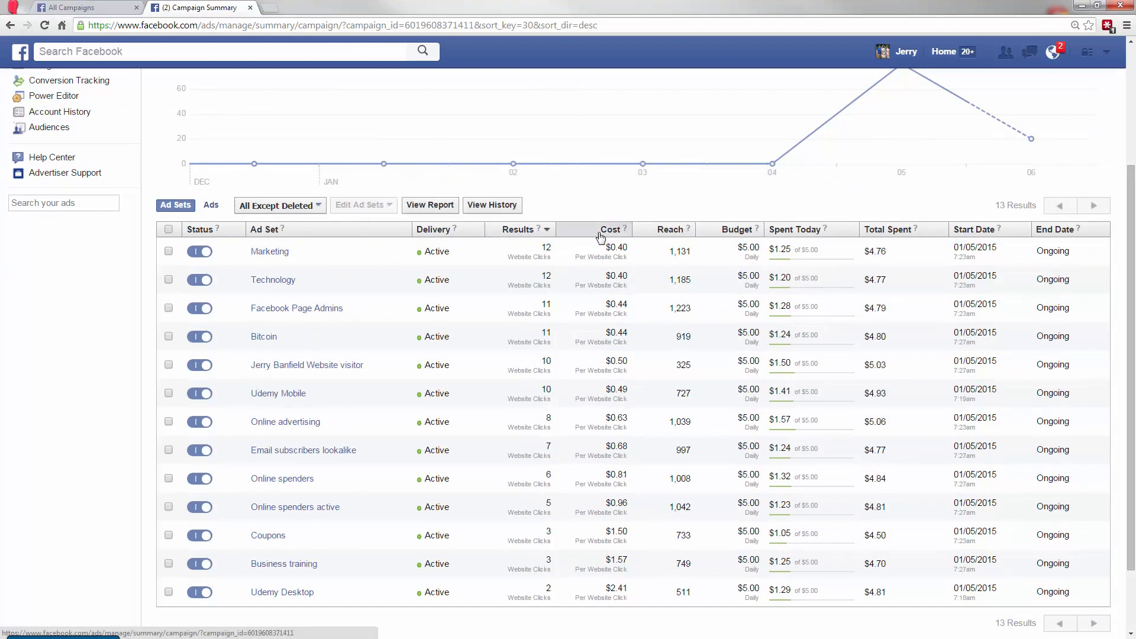
left_click(611, 229)
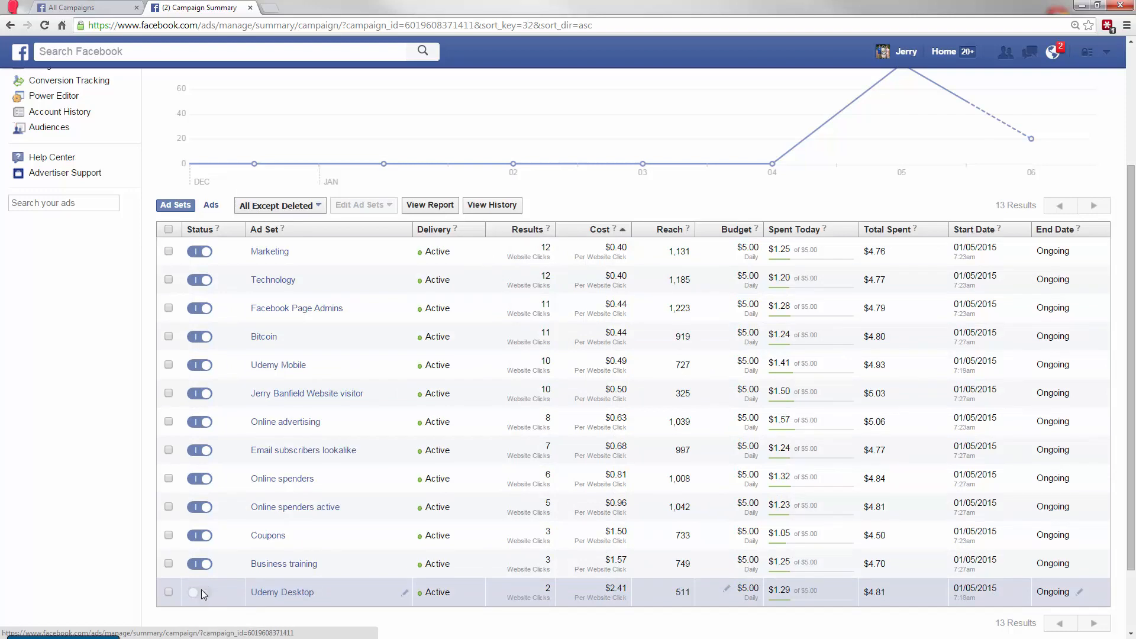
Pause the Business training and Coupons ad sets.
left_click(200, 591)
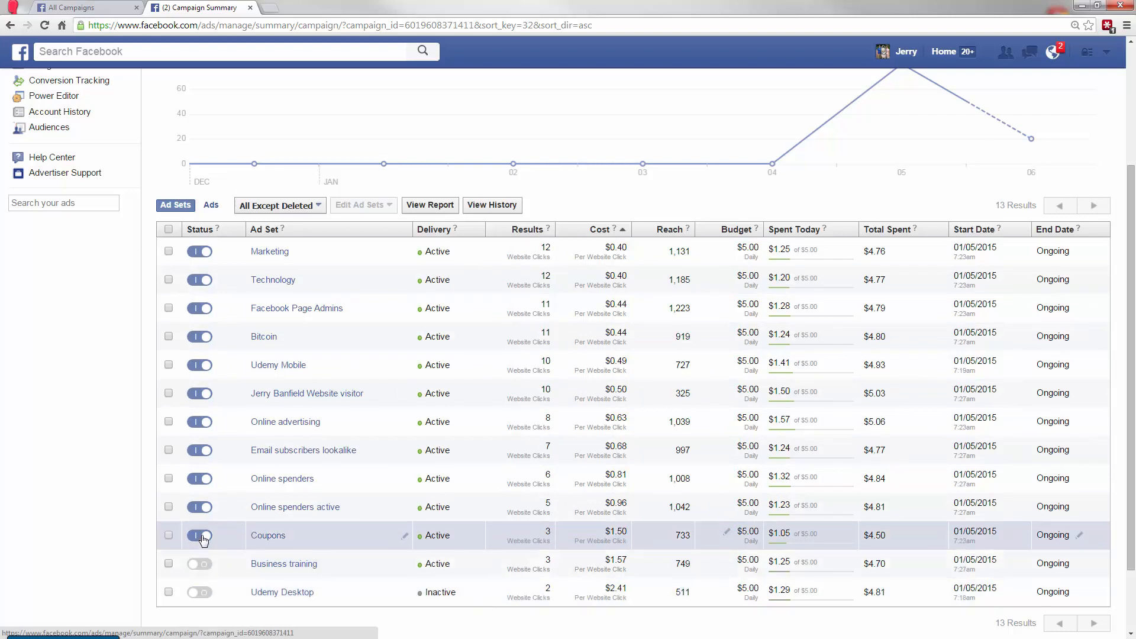
left_click(200, 535)
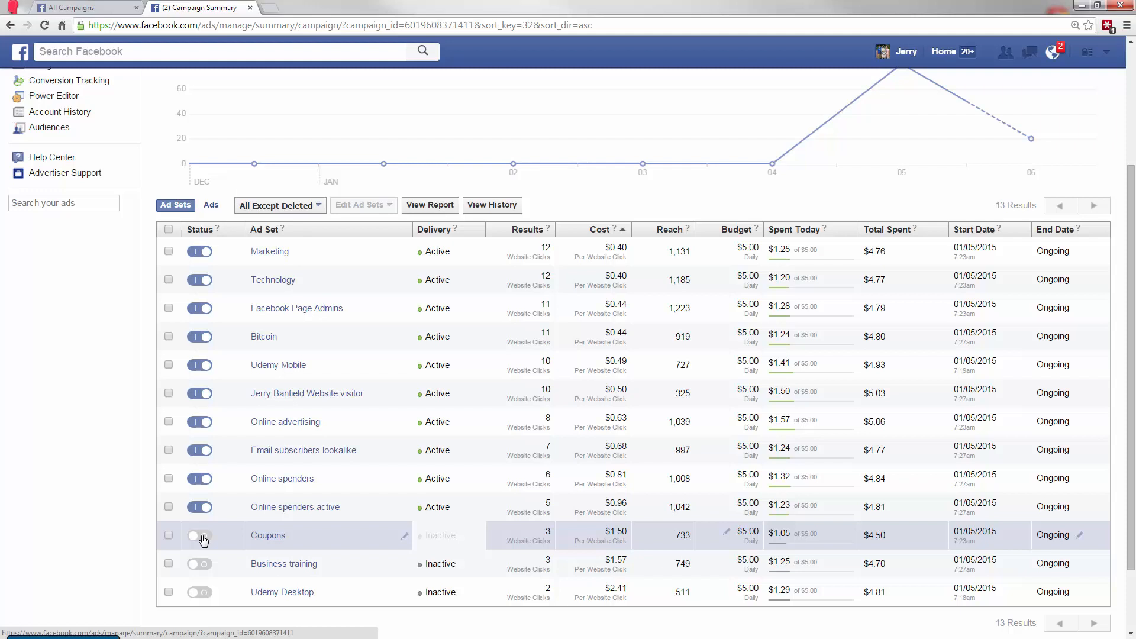
left_click(199, 535)
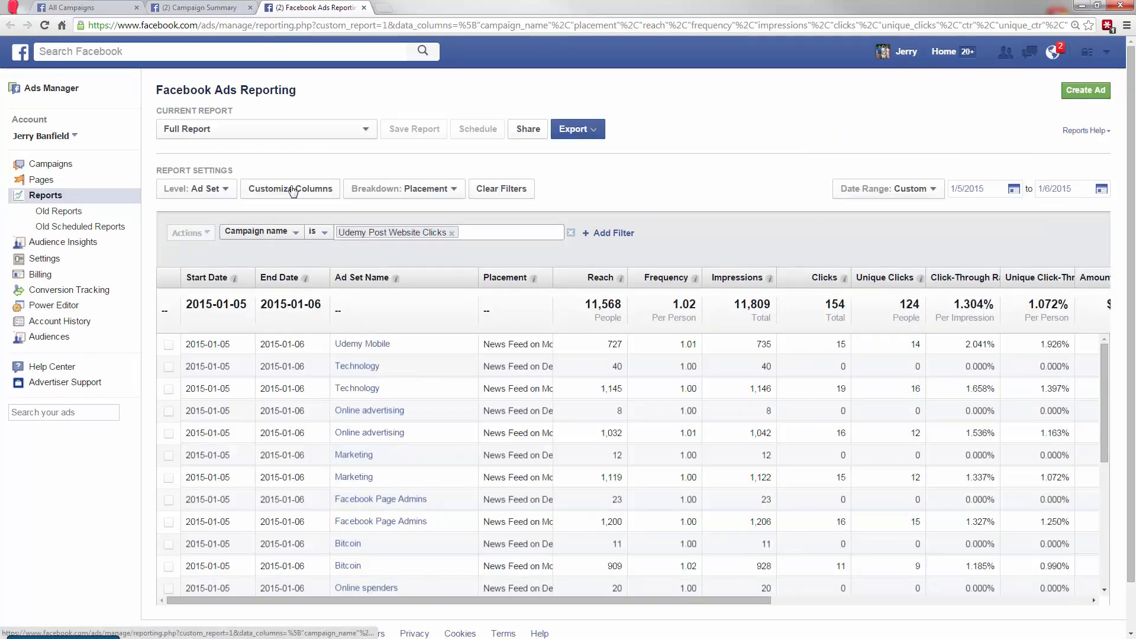
Remove the Reach, Frequency and People Taking Action columns, and add Page Engagement and Website Conversion.
left_click(290, 189)
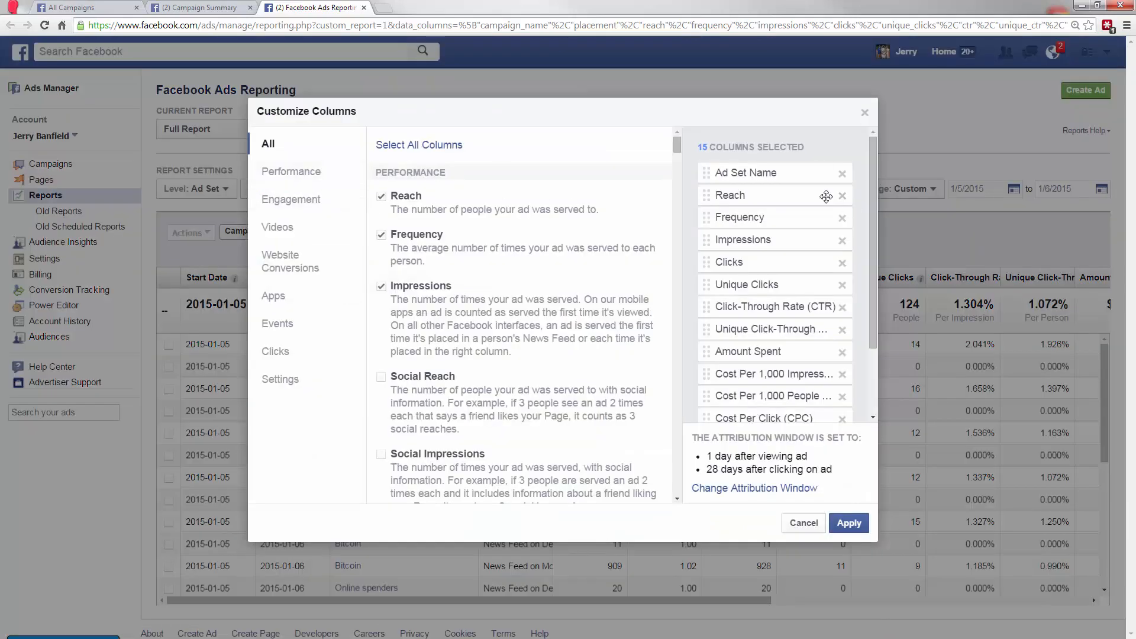
mouse_move(842, 198)
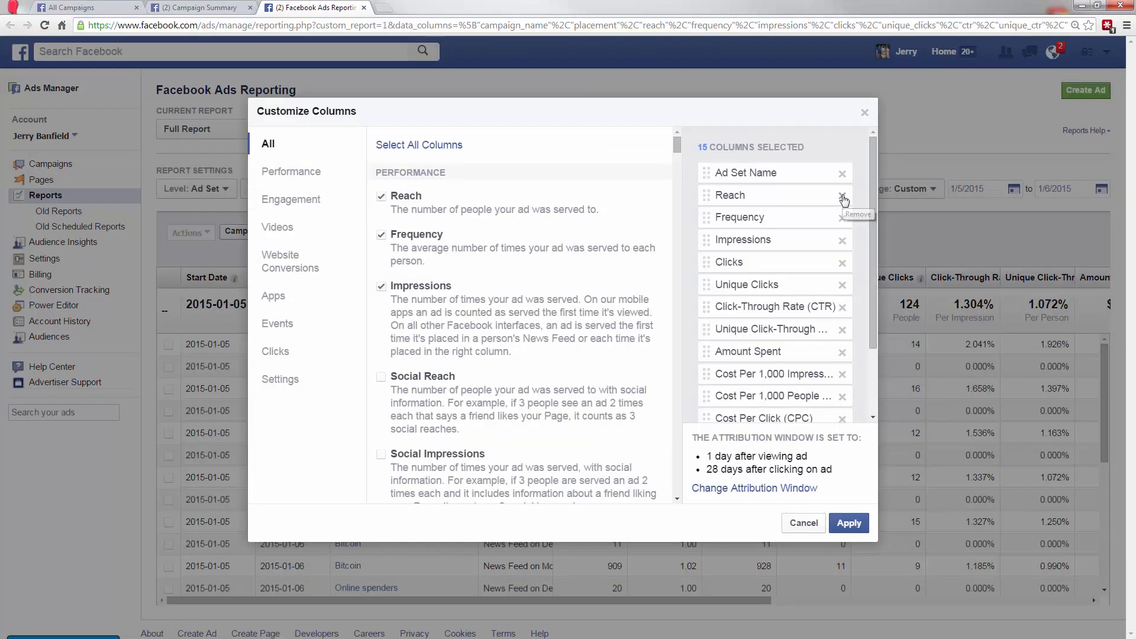
left_click(841, 198)
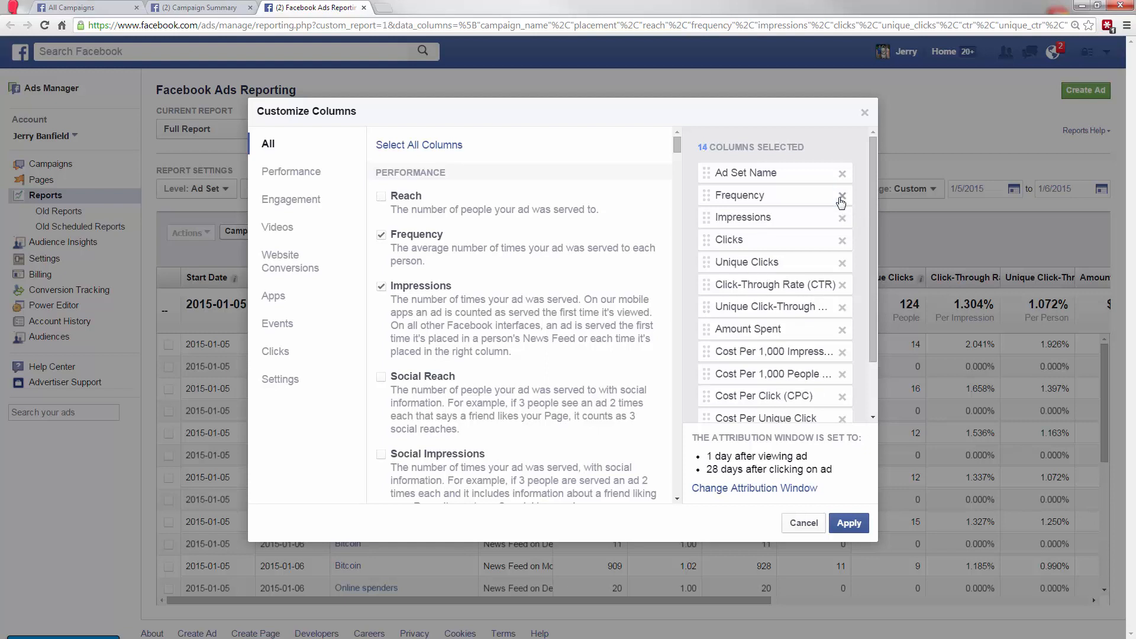
left_click(841, 199)
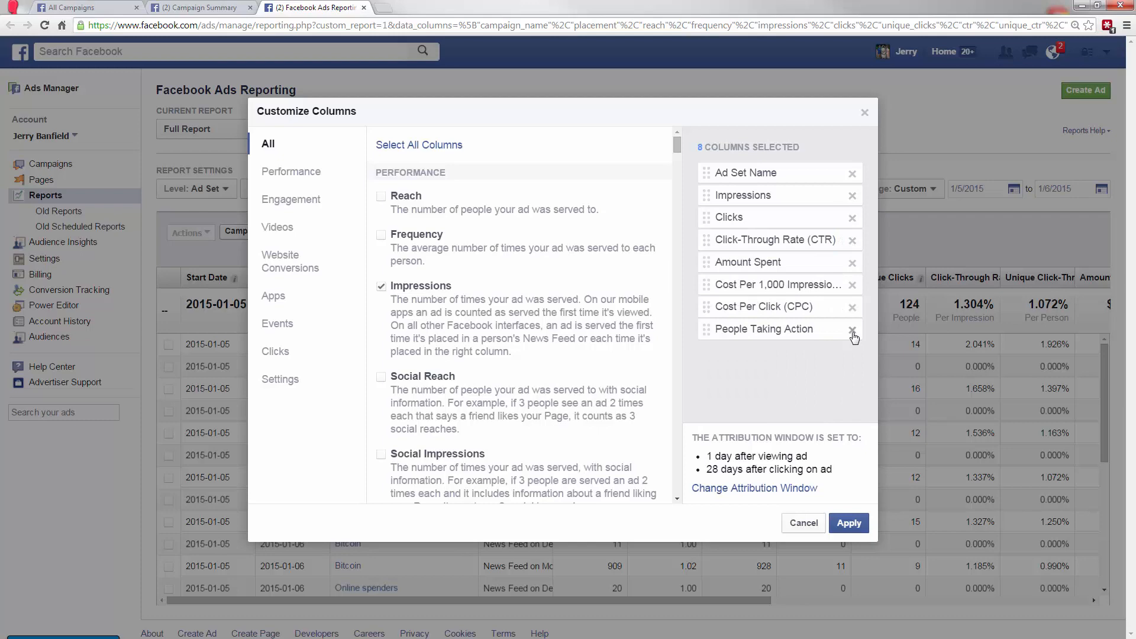
left_click(293, 200)
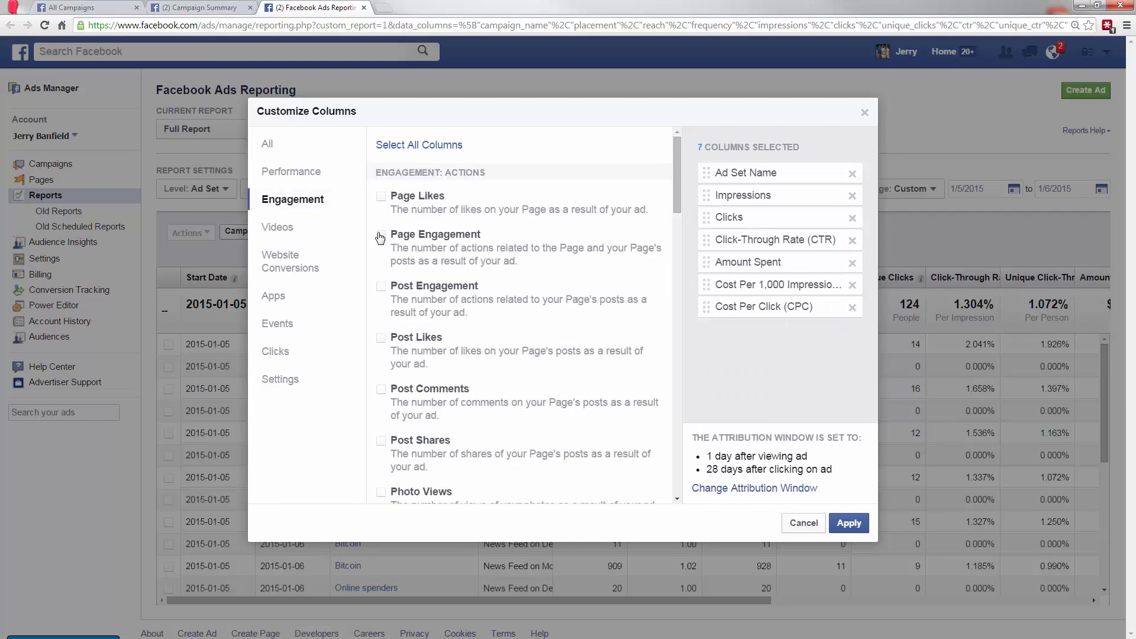
left_click(381, 235)
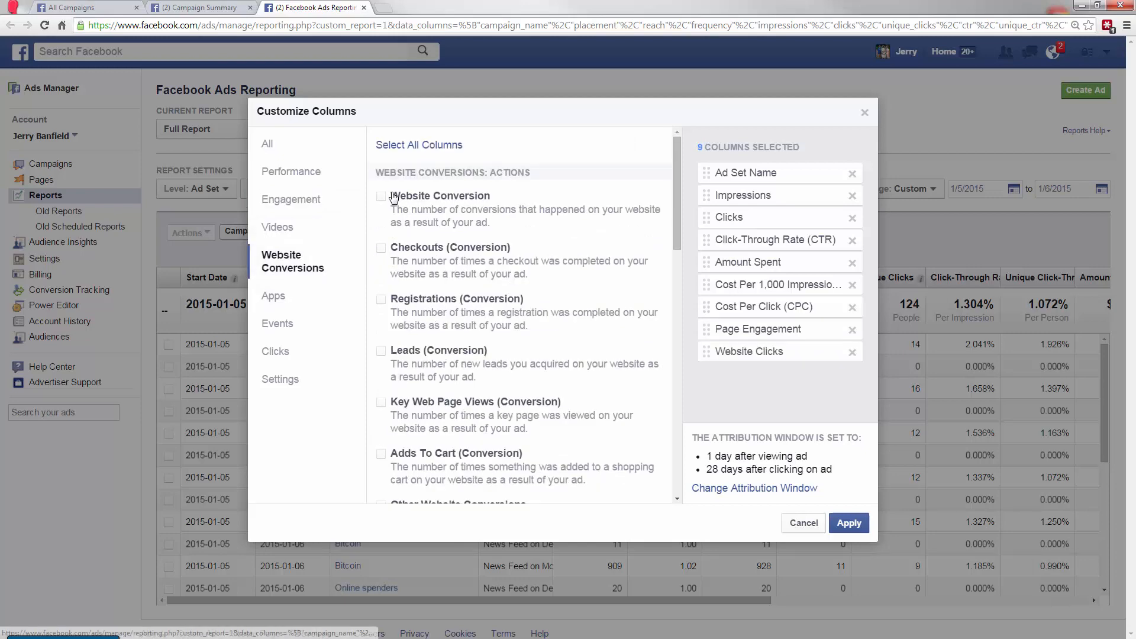
left_click(381, 196)
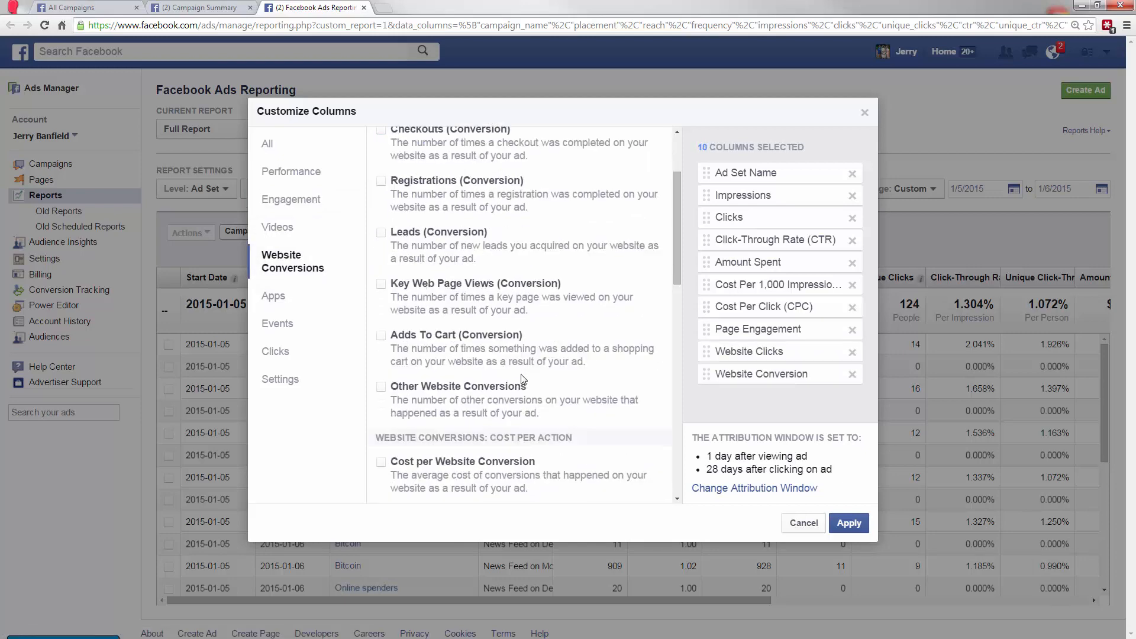
left_click(848, 522)
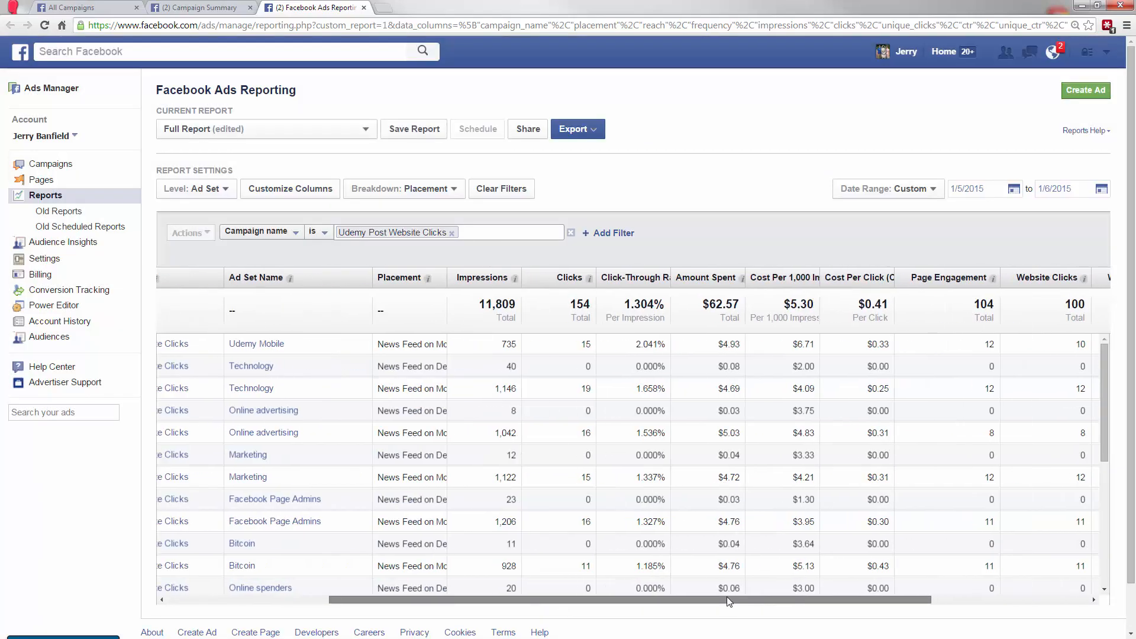
Set the breakdown to None so each ad set appears as one combined row.
scroll("right", 3)
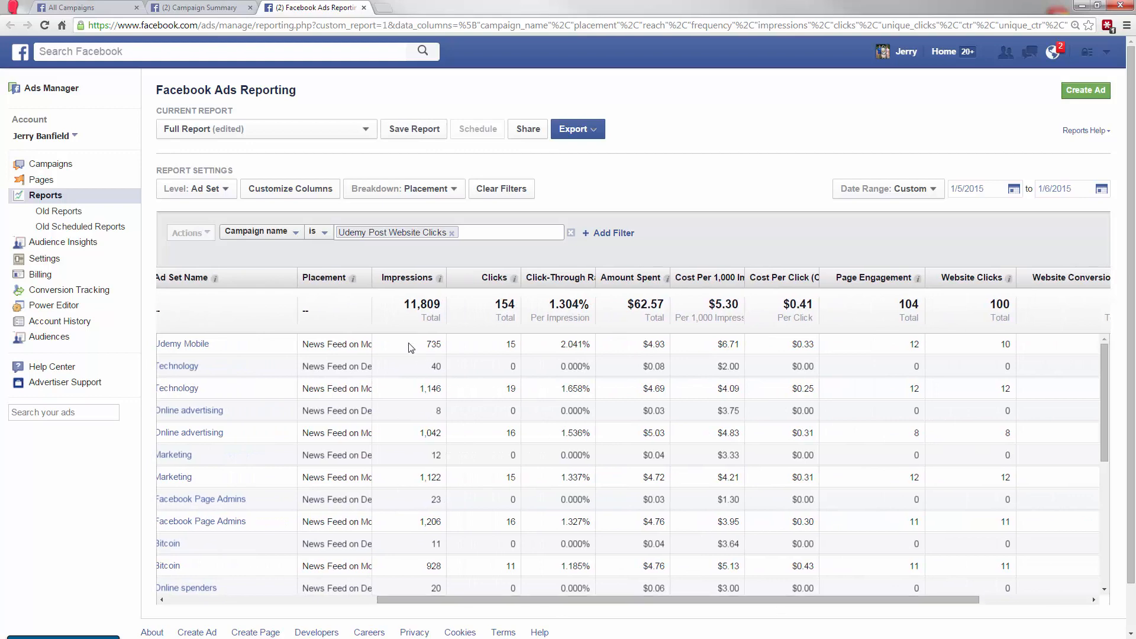
left_click(403, 188)
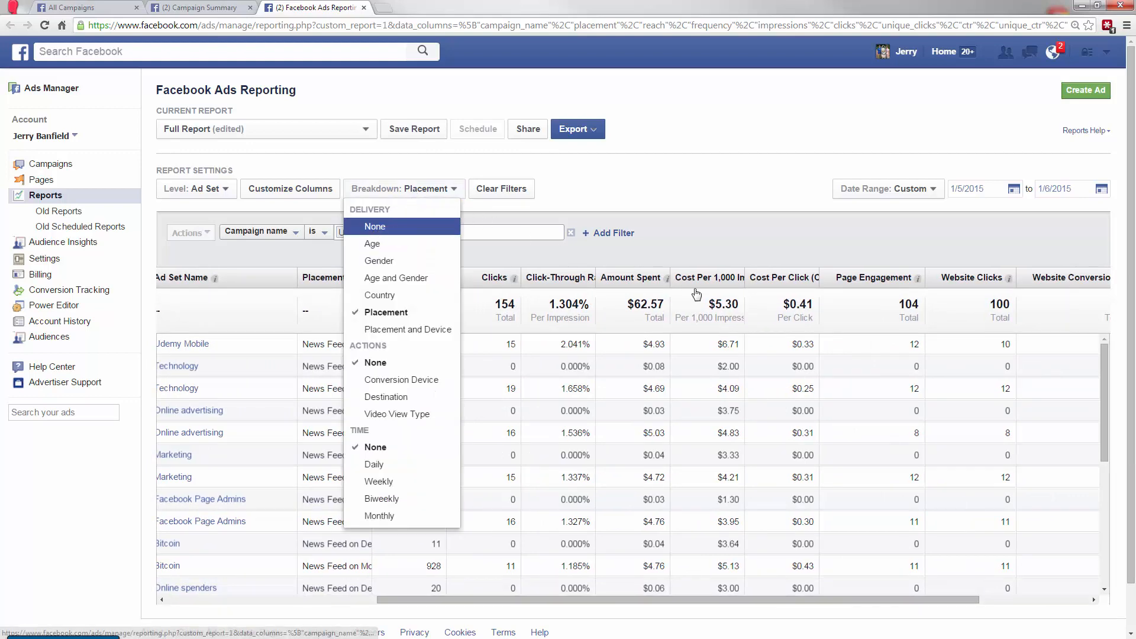
left_click(375, 226)
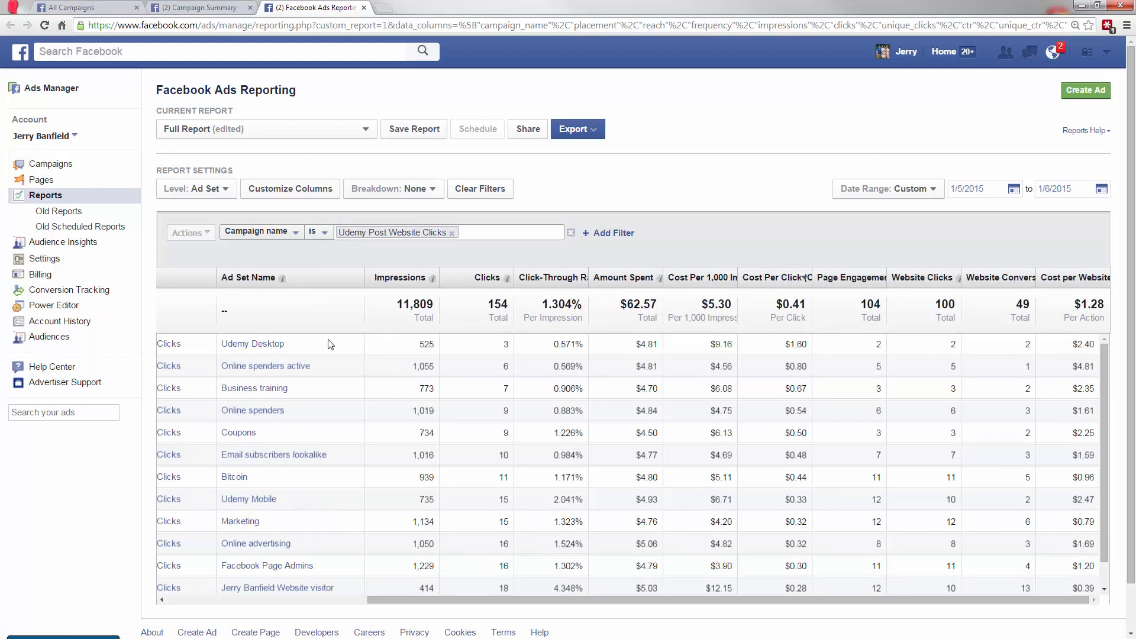
mouse_move(252, 343)
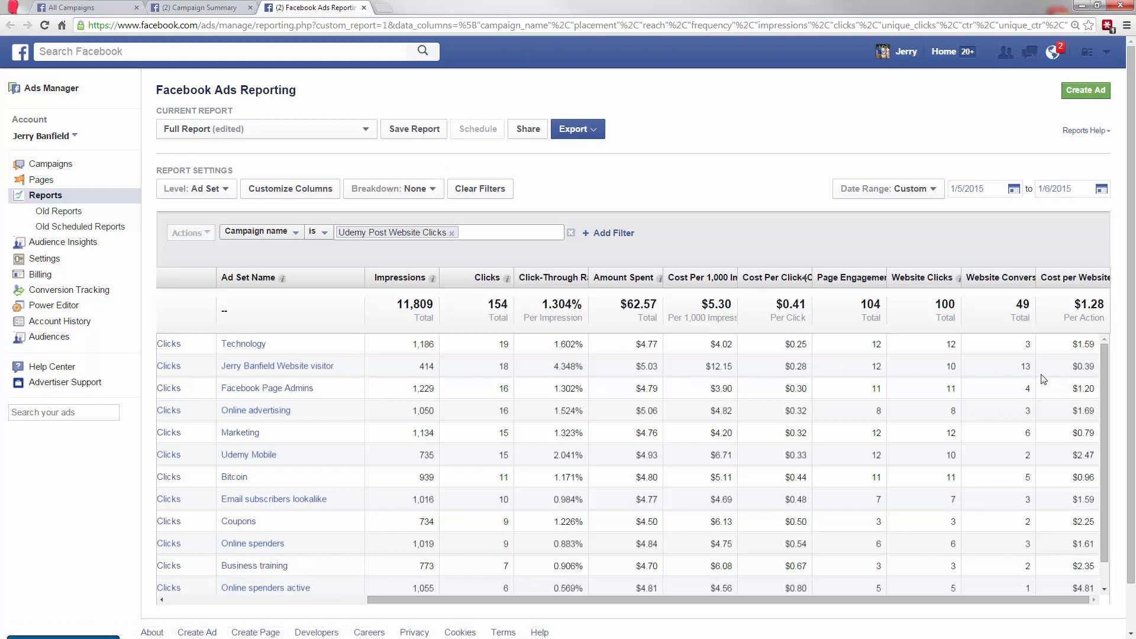
mouse_move(515, 364)
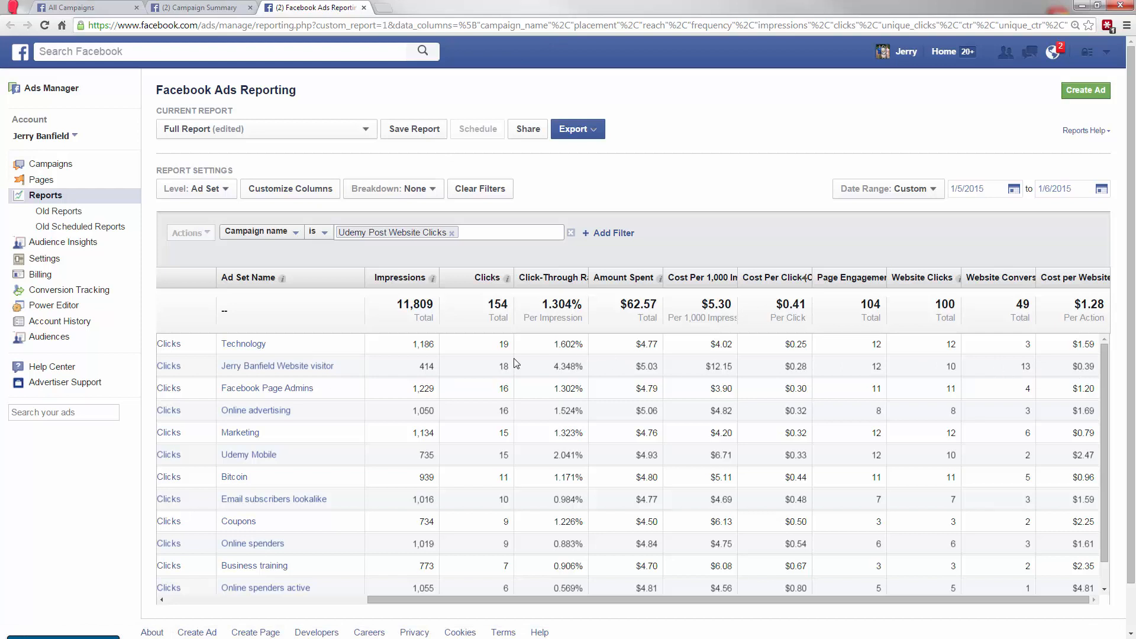
mouse_move(626, 375)
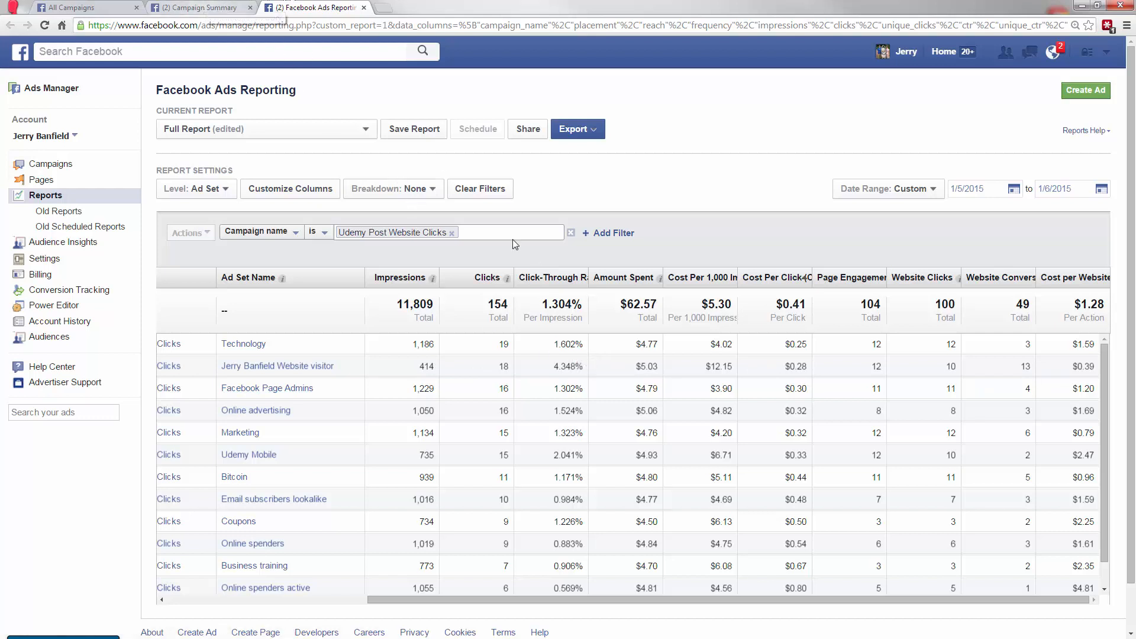
left_click(393, 188)
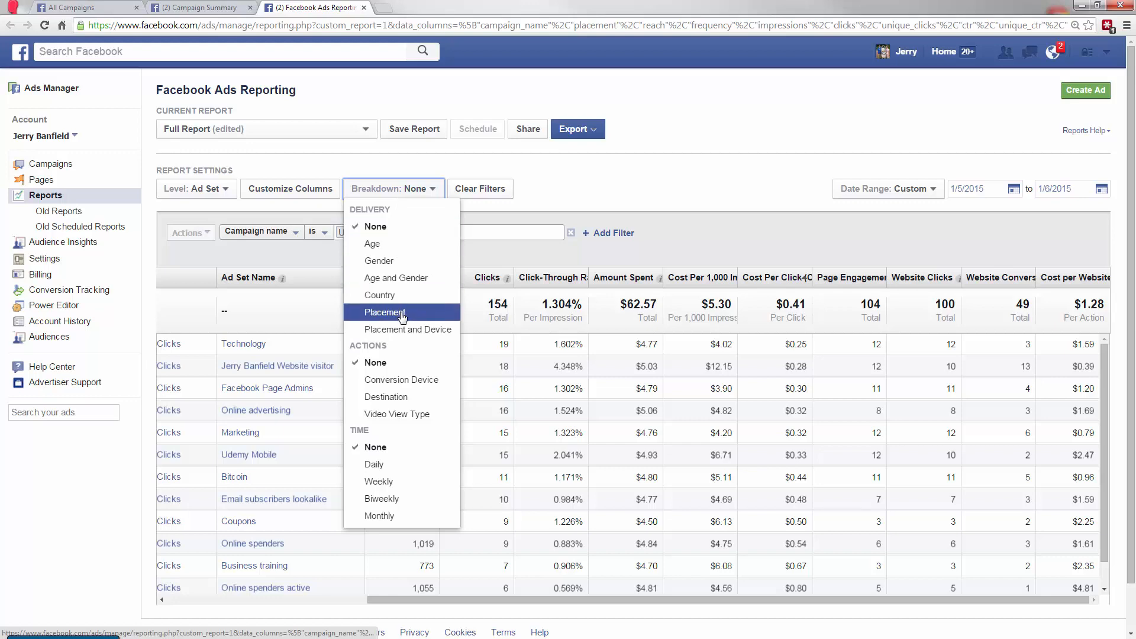
Break the report down by placement and scroll through the per-placement rows.
left_click(385, 313)
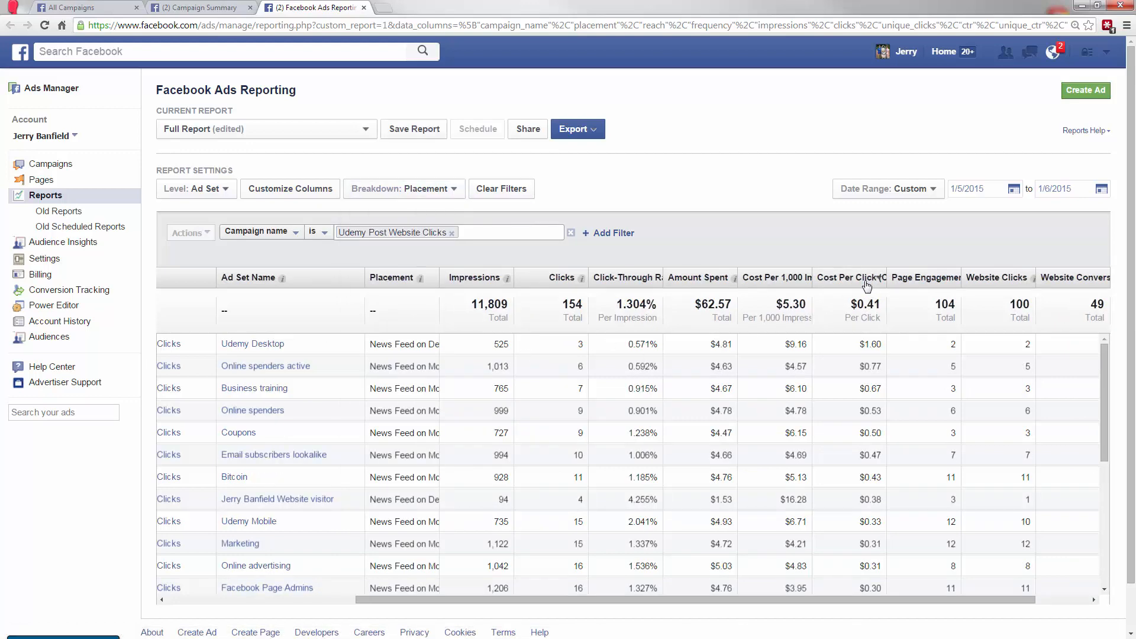
scroll("down", 3)
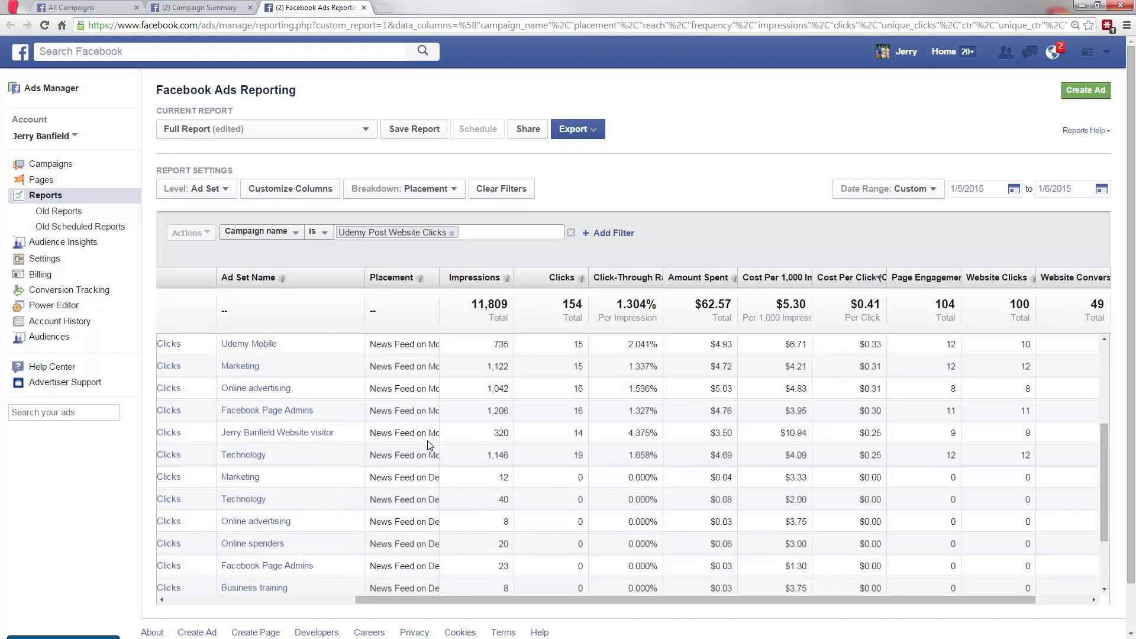
mouse_move(403, 455)
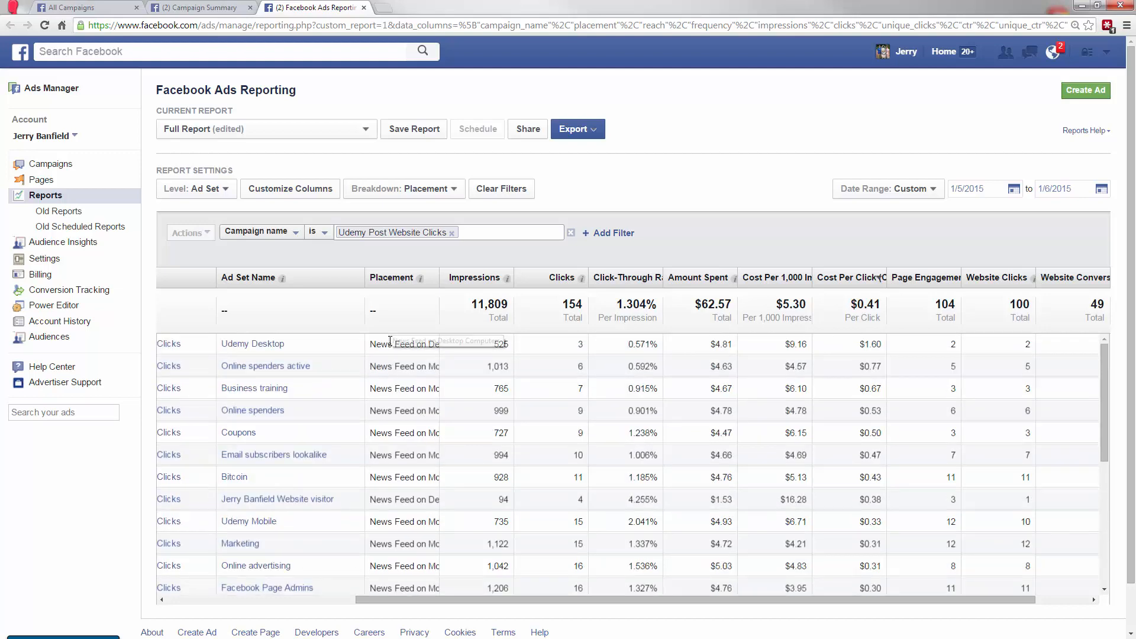
scroll("down", 3)
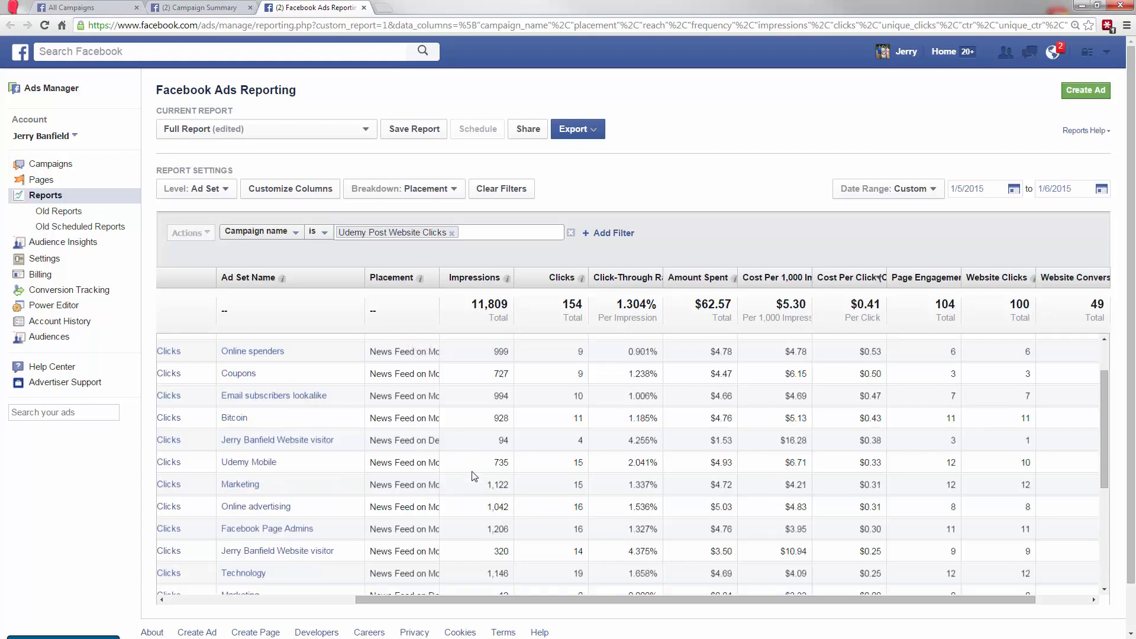
scroll("down", 3)
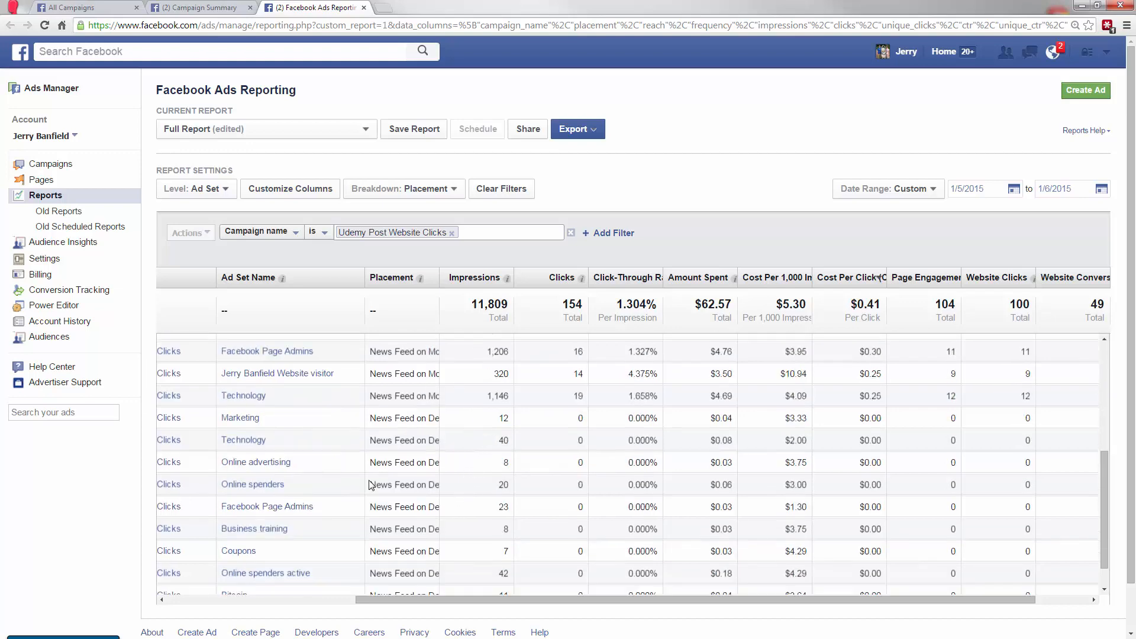
scroll("down", 3)
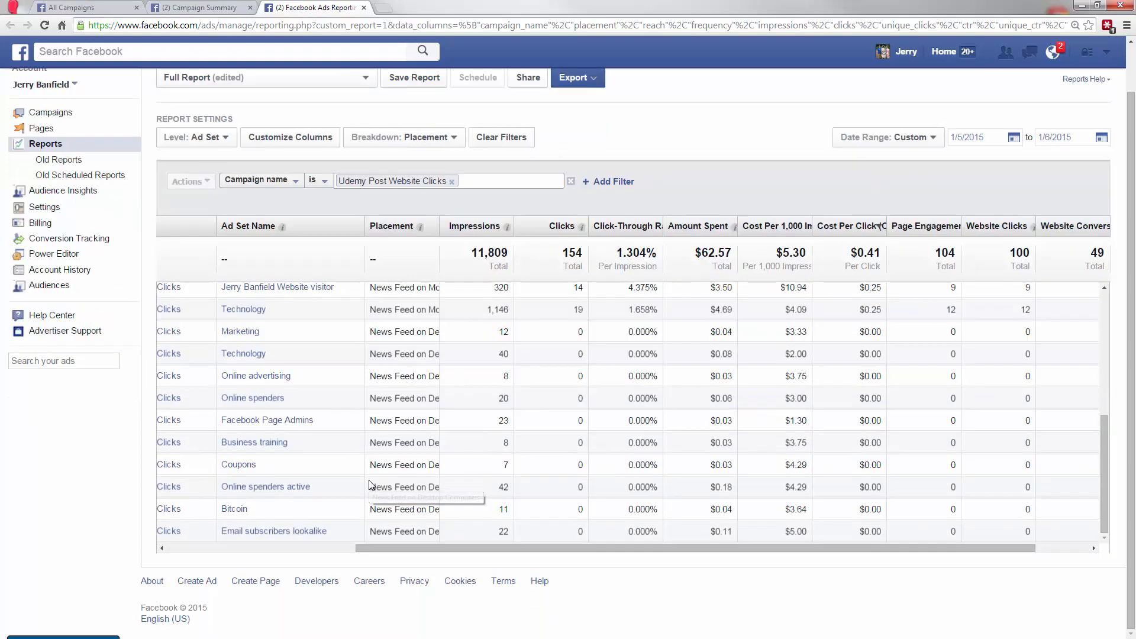
mouse_move(390, 484)
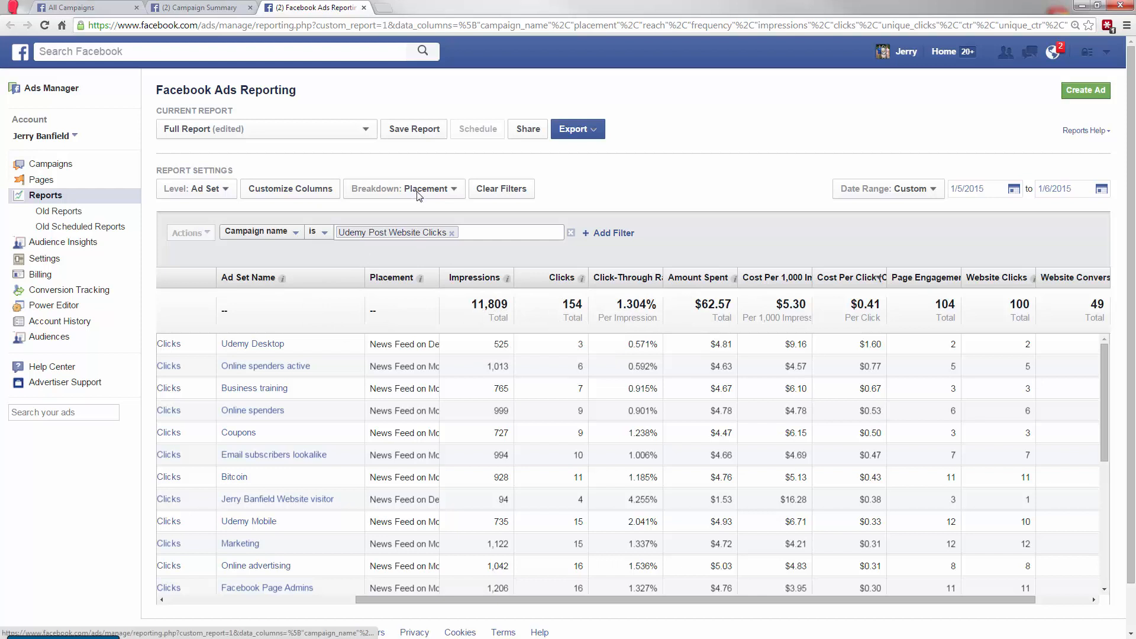
left_click(404, 188)
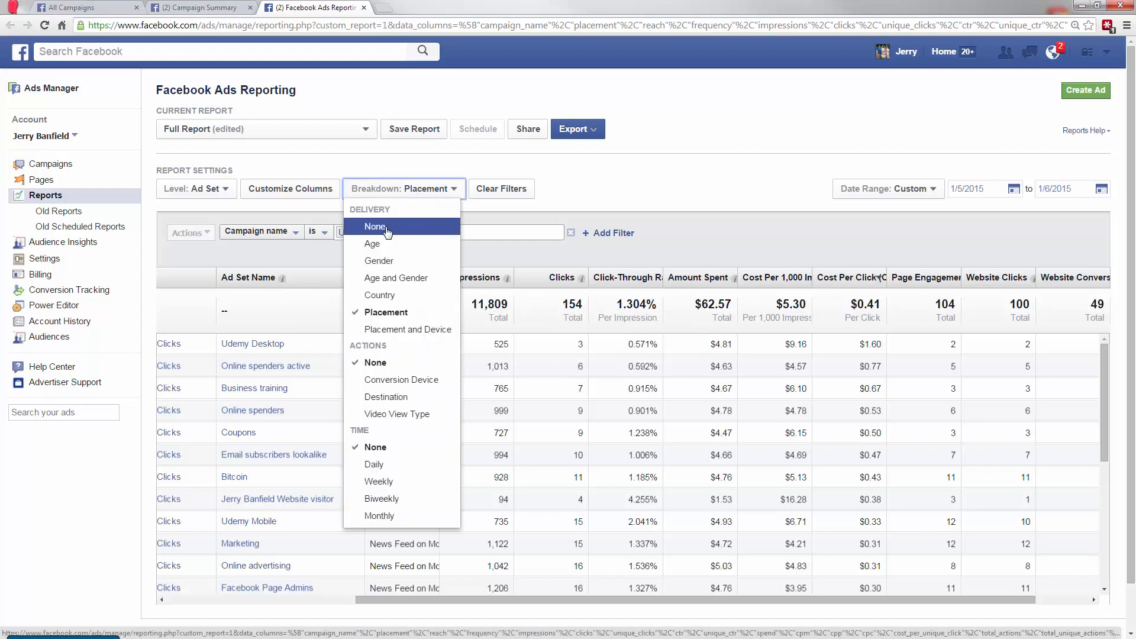
Break the ad set report down by country, ranked by cost per click.
left_click(379, 294)
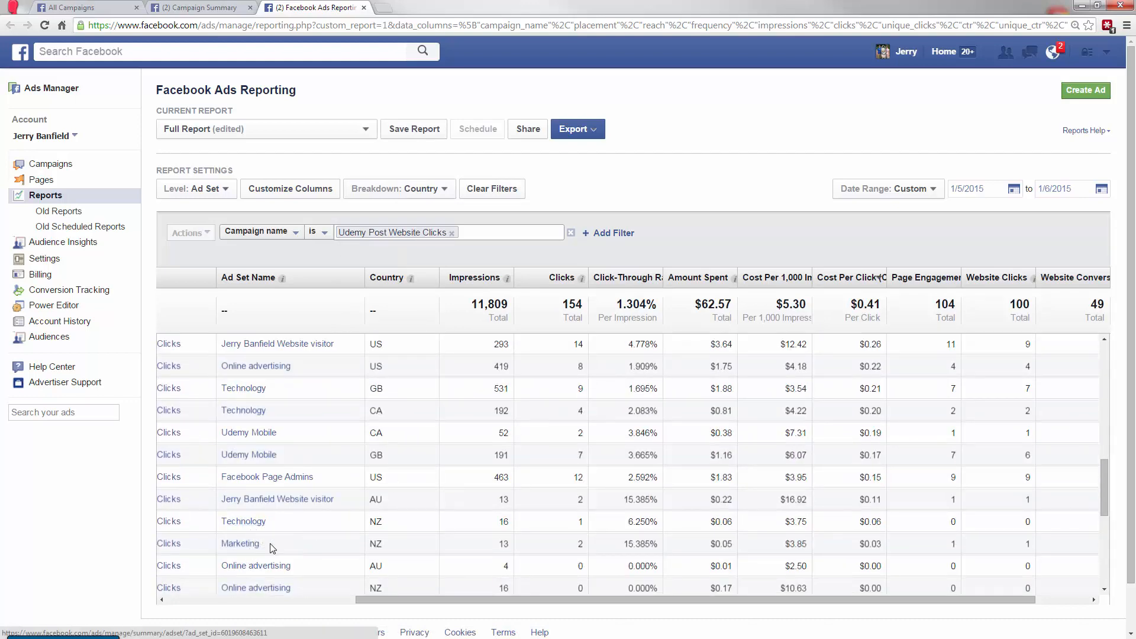
mouse_move(239, 543)
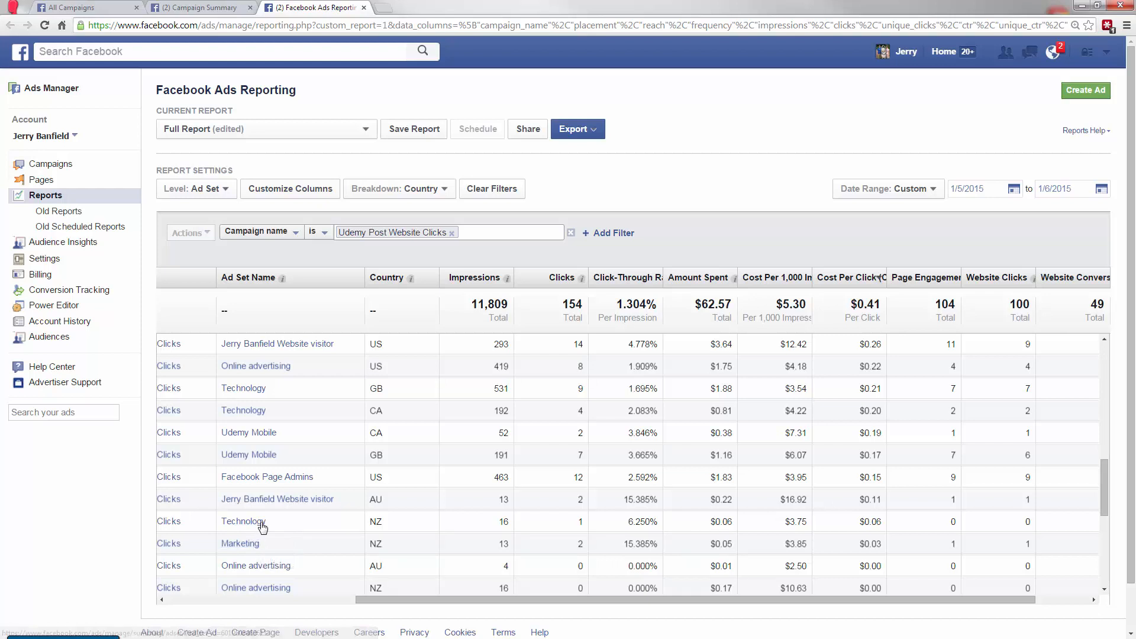
mouse_move(244, 520)
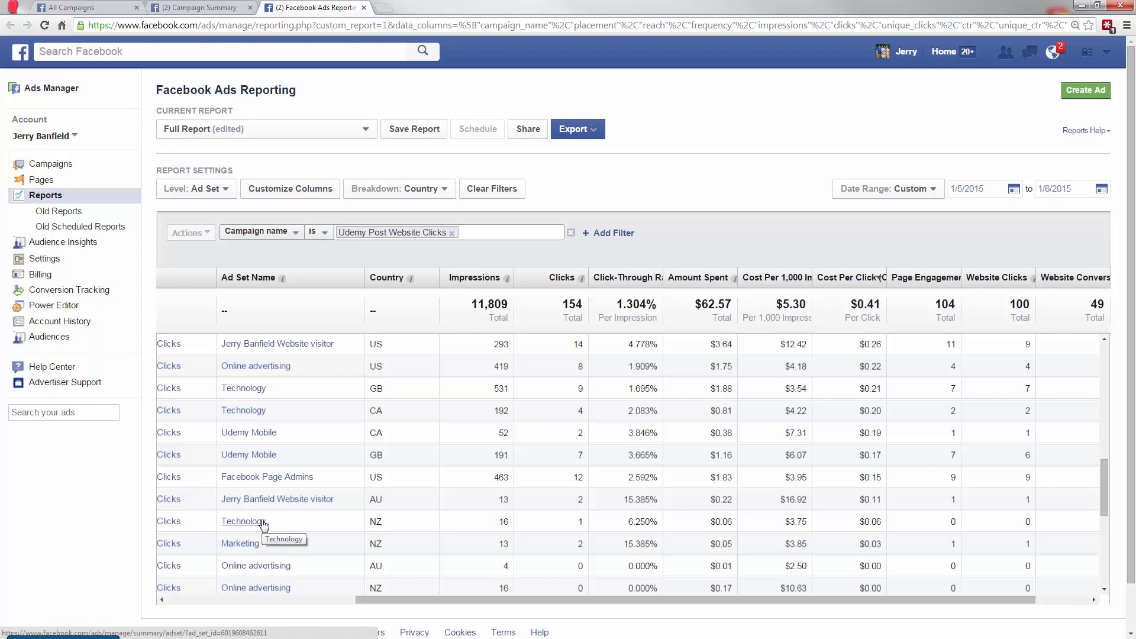
mouse_move(274, 513)
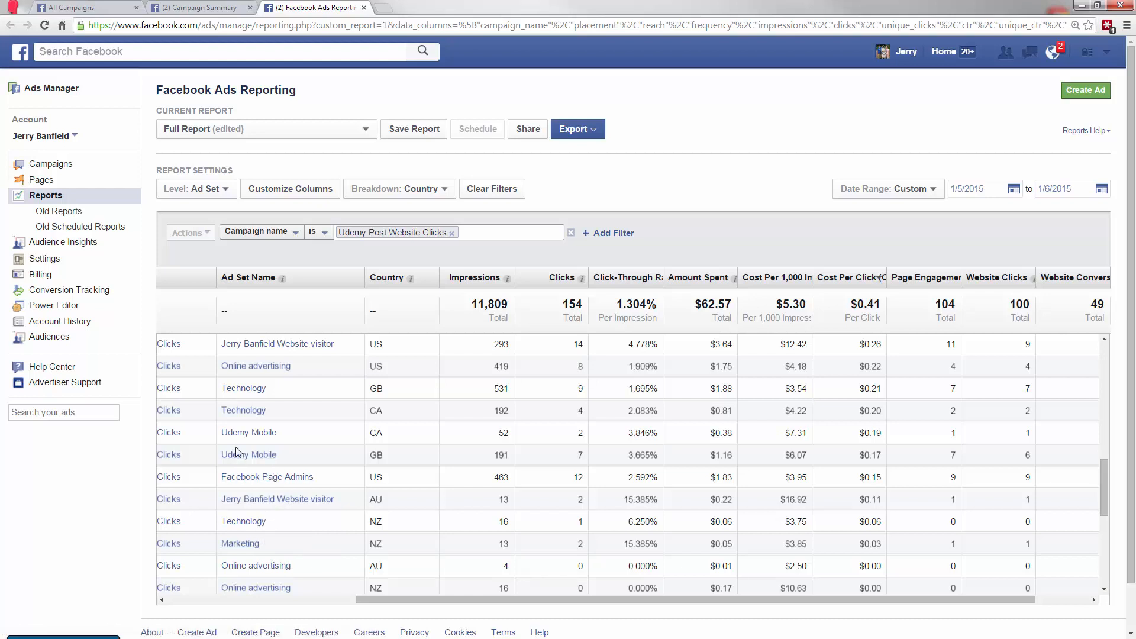
mouse_move(240, 542)
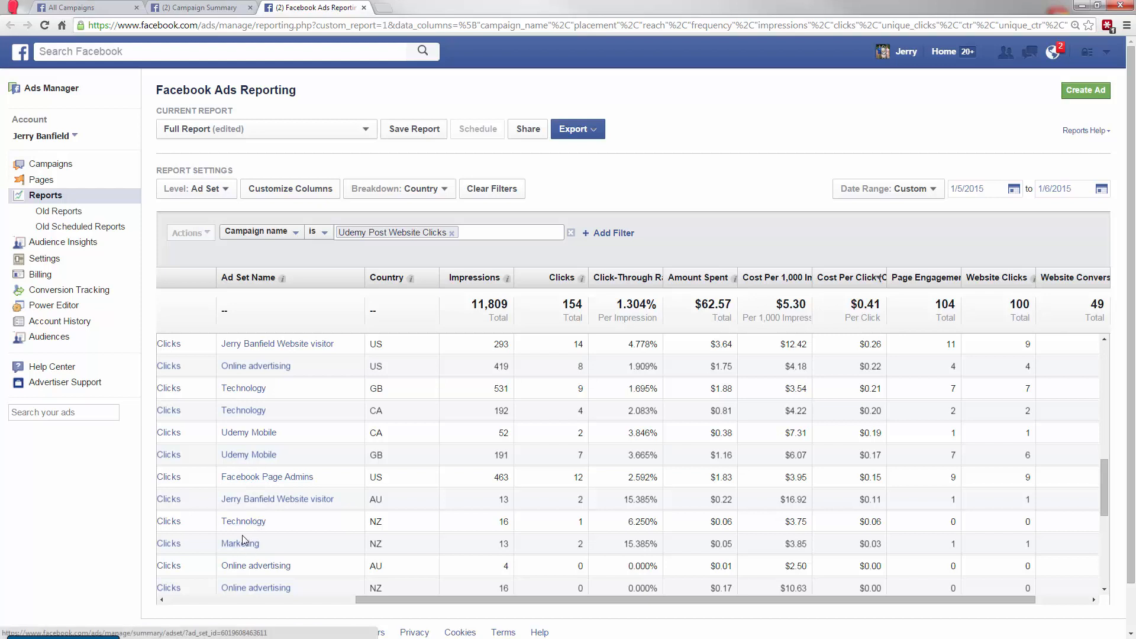
mouse_move(275, 422)
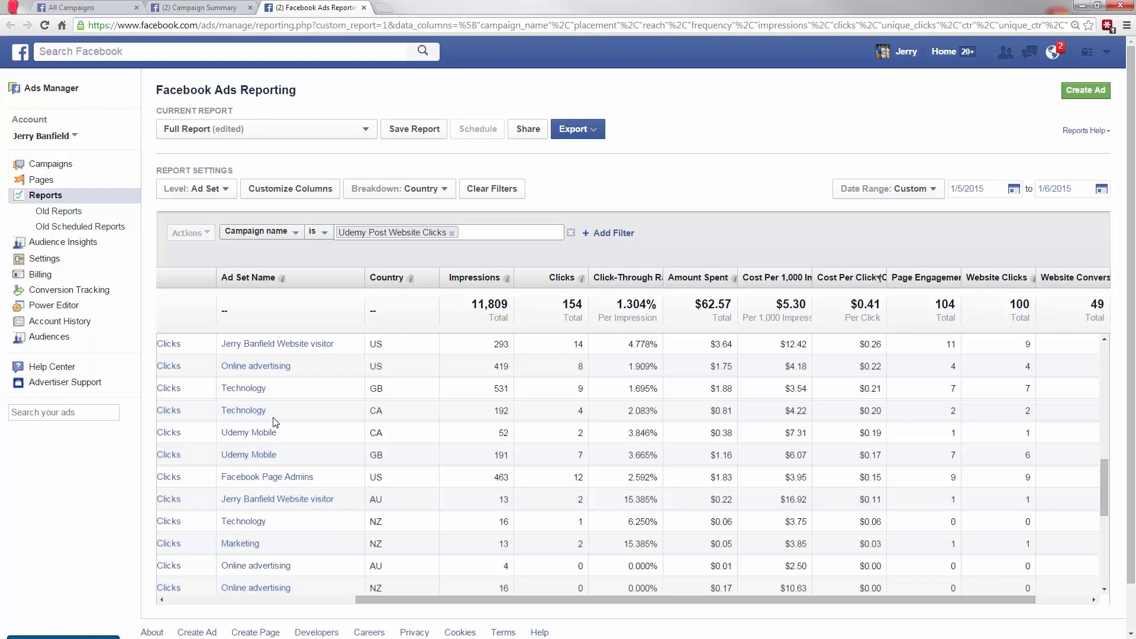
mouse_move(296, 415)
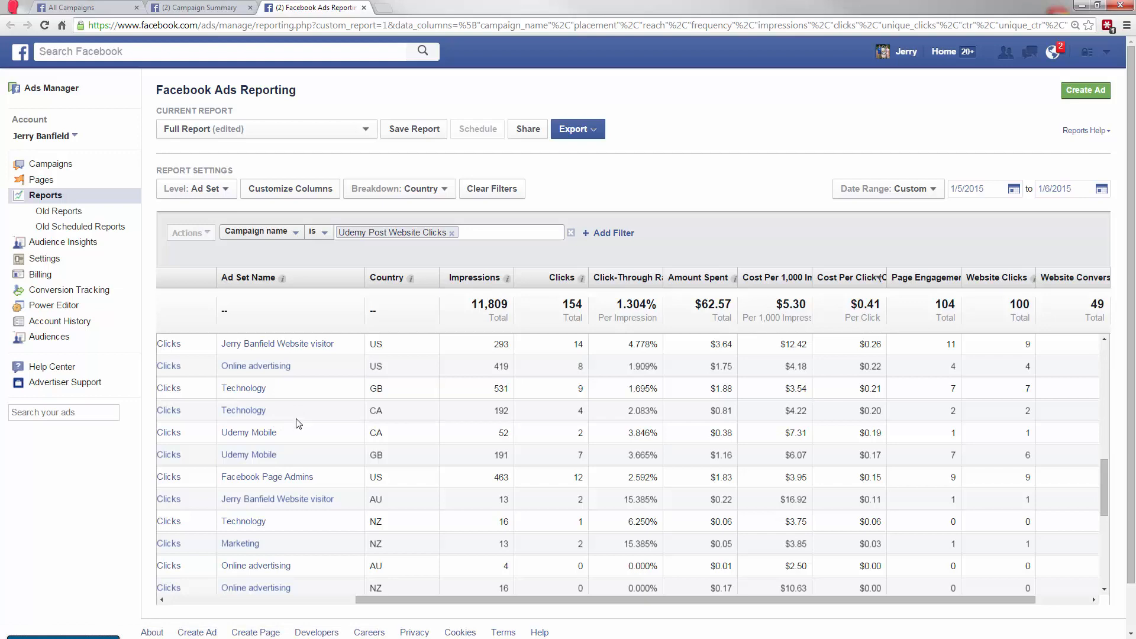
mouse_move(280, 423)
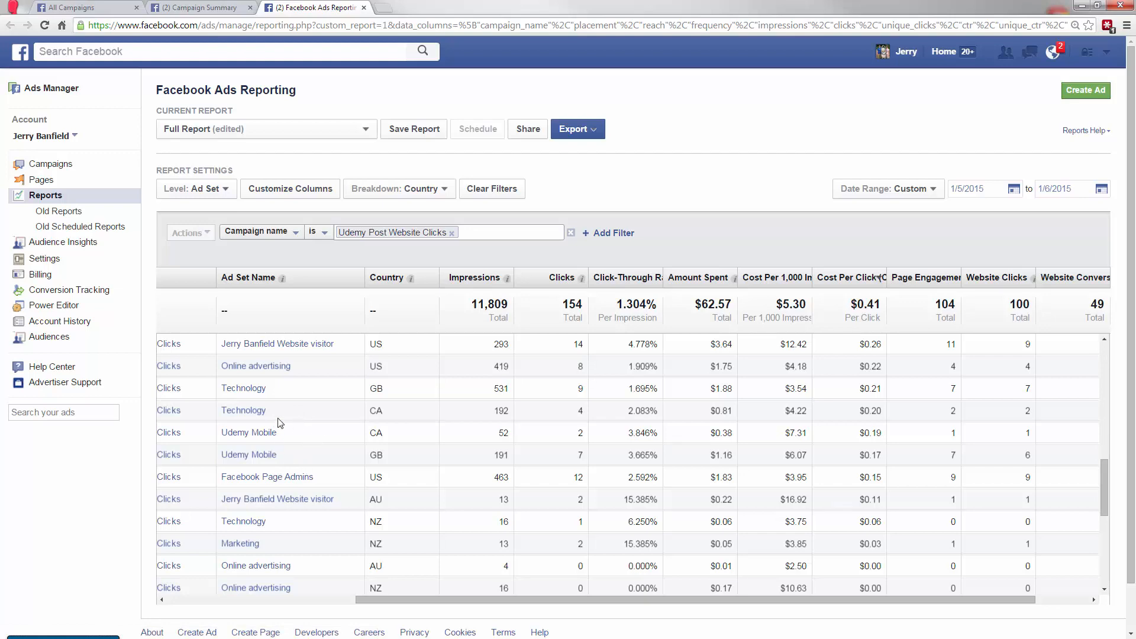
mouse_move(325, 455)
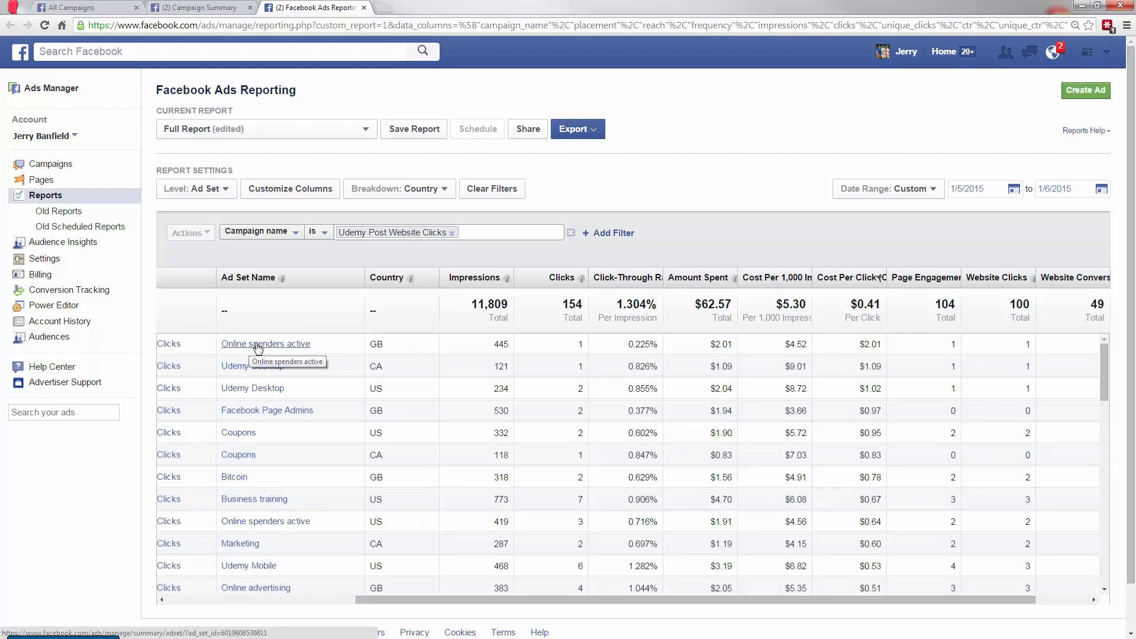
mouse_move(281, 355)
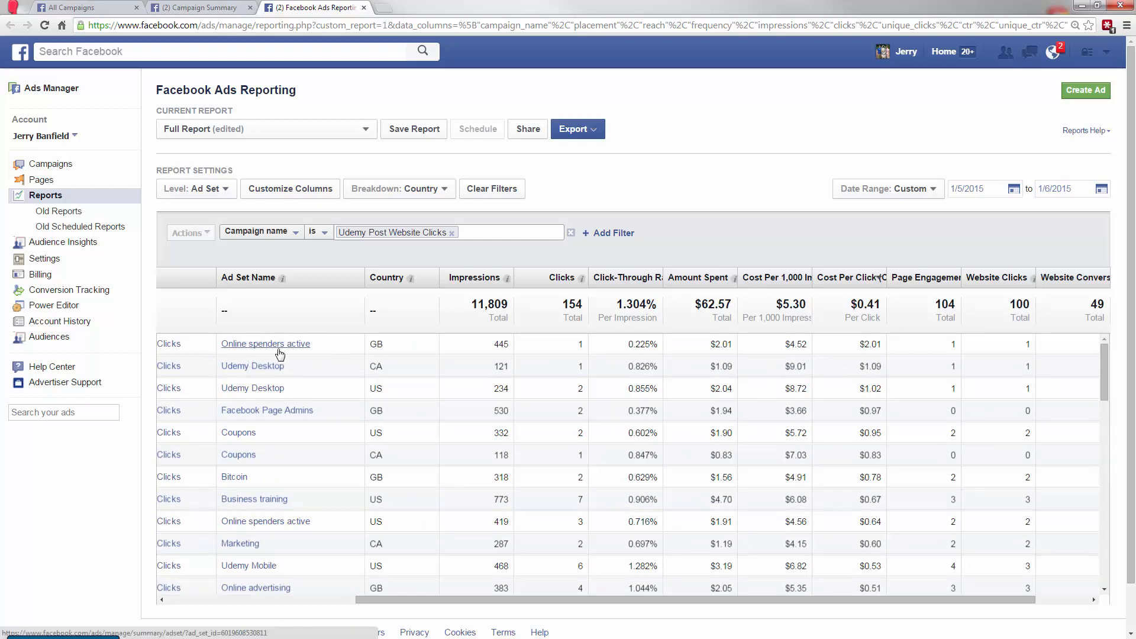
mouse_move(252, 366)
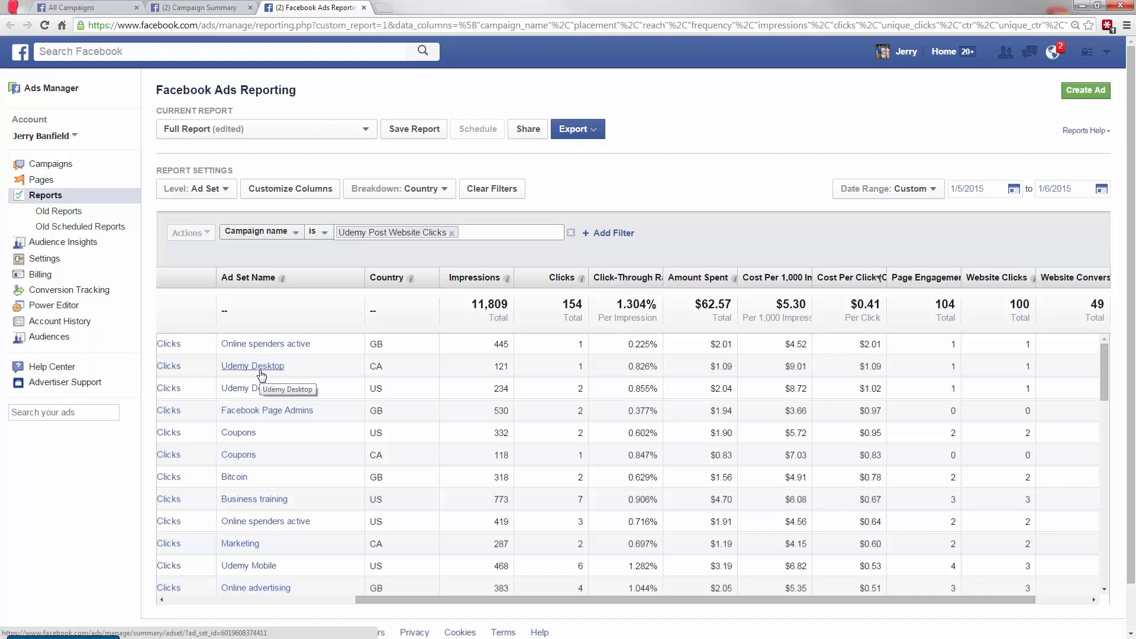
left_click(200, 8)
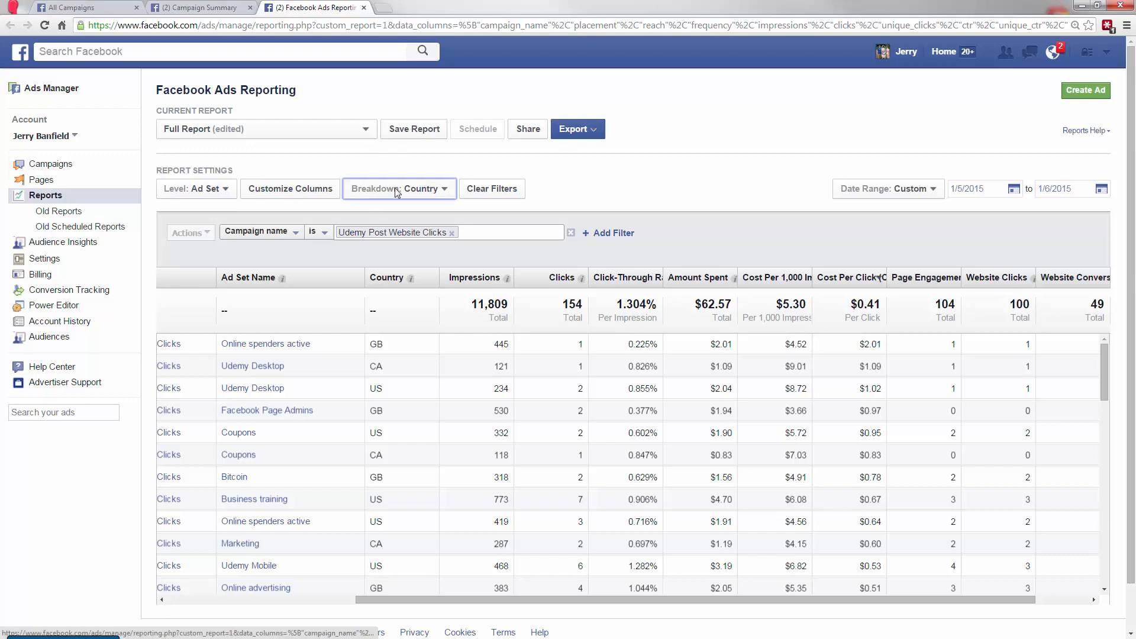
Remove the country breakdown and pause the Online spenders and Bitcoin ad sets.
left_click(397, 188)
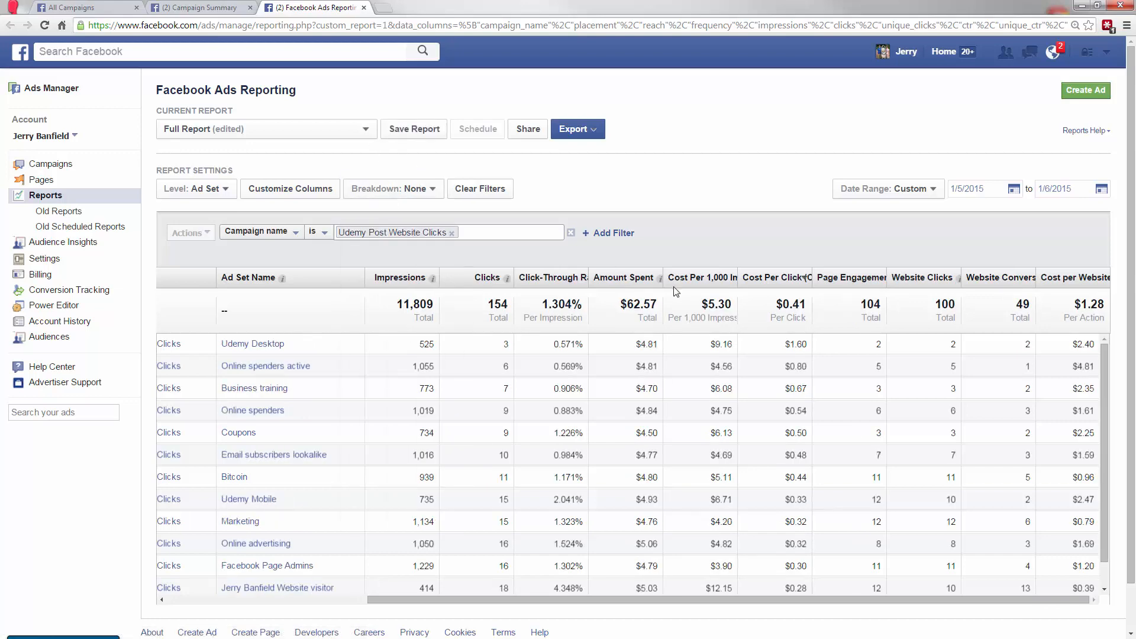
mouse_move(265, 366)
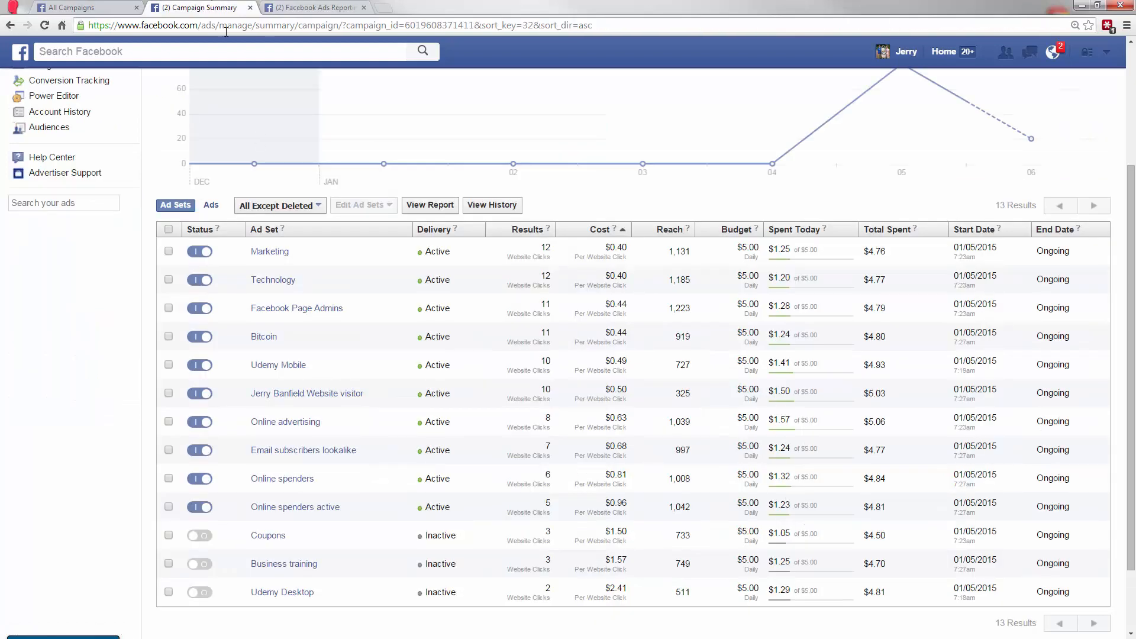
left_click(312, 7)
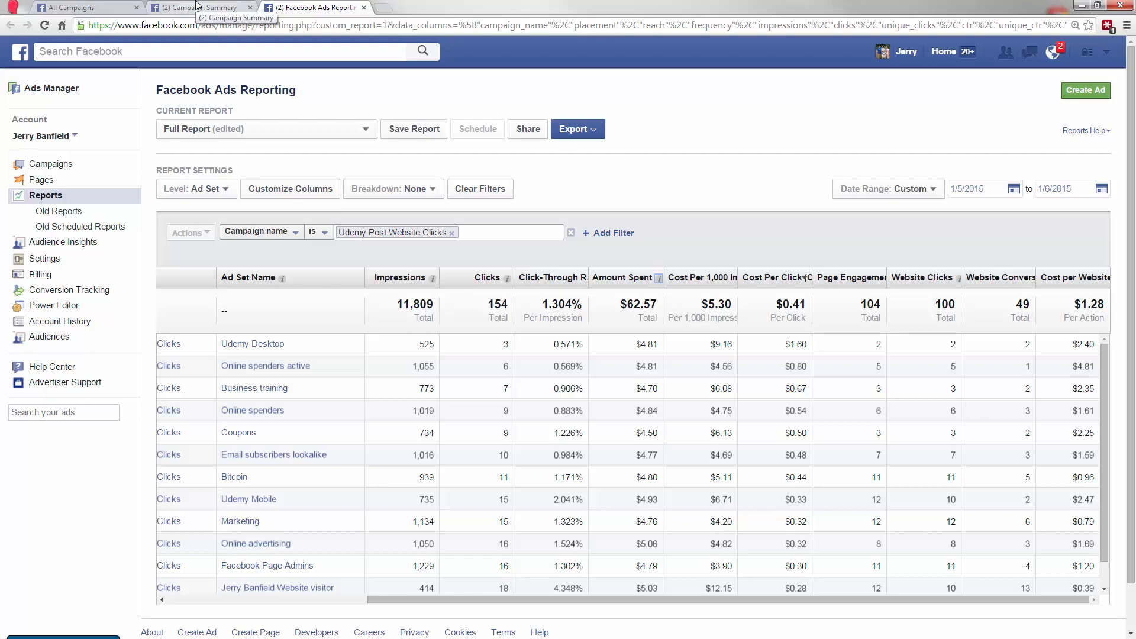
left_click(199, 7)
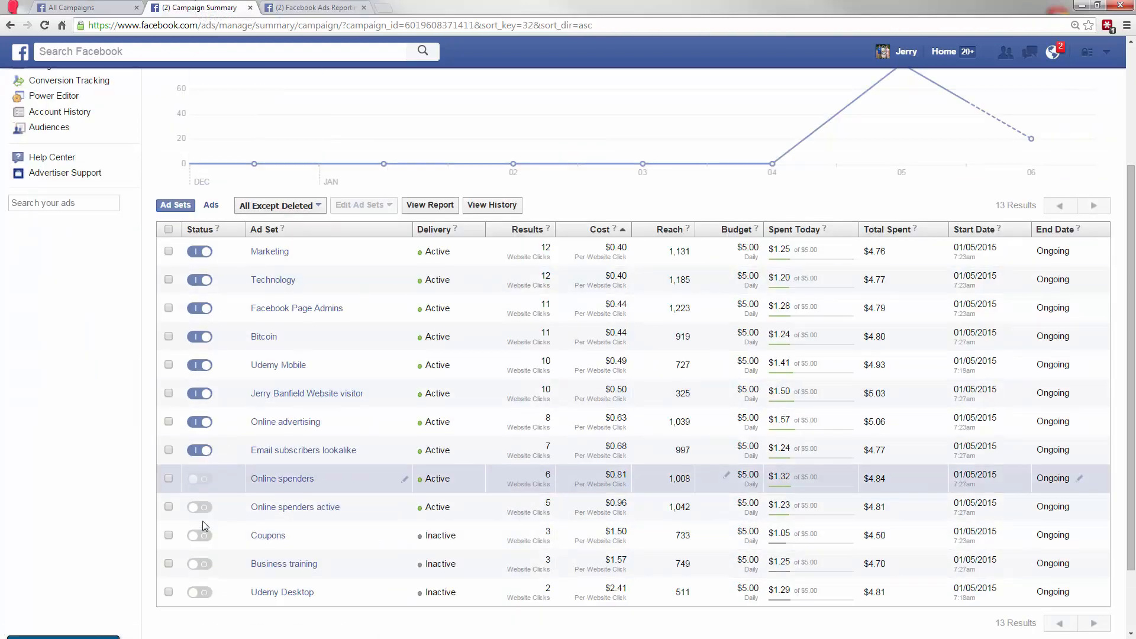
left_click(199, 478)
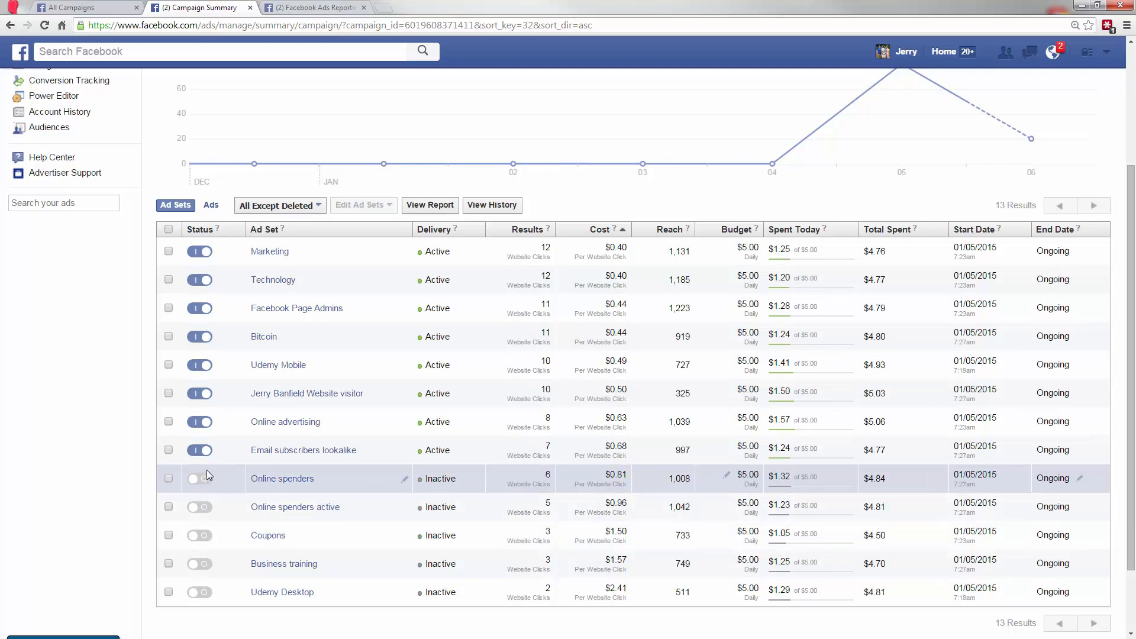
mouse_move(288, 465)
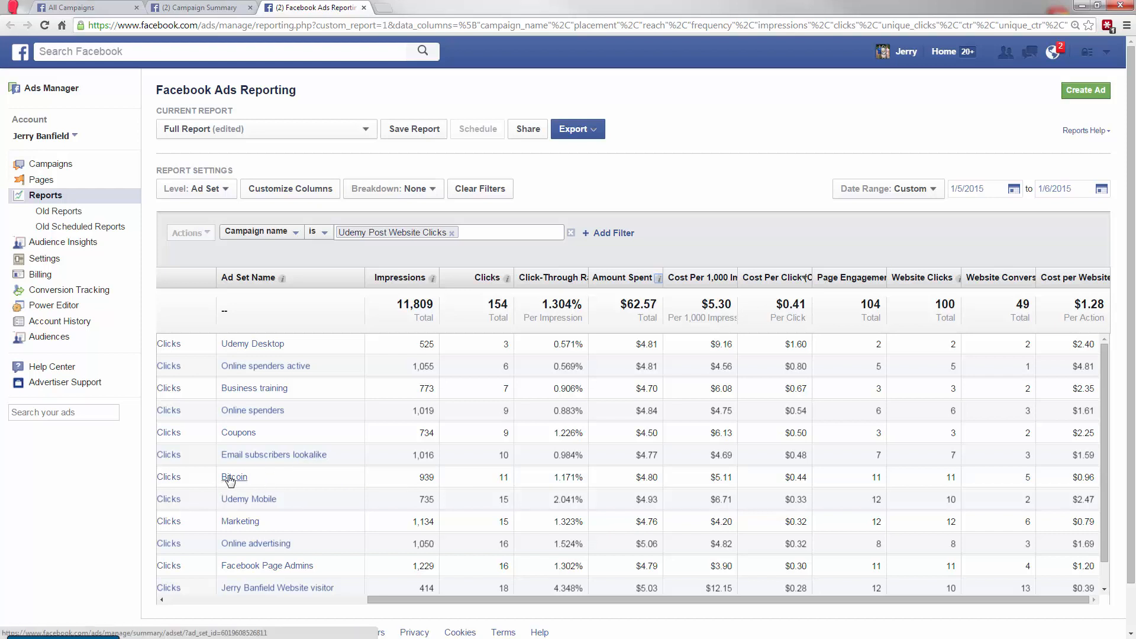
mouse_move(233, 477)
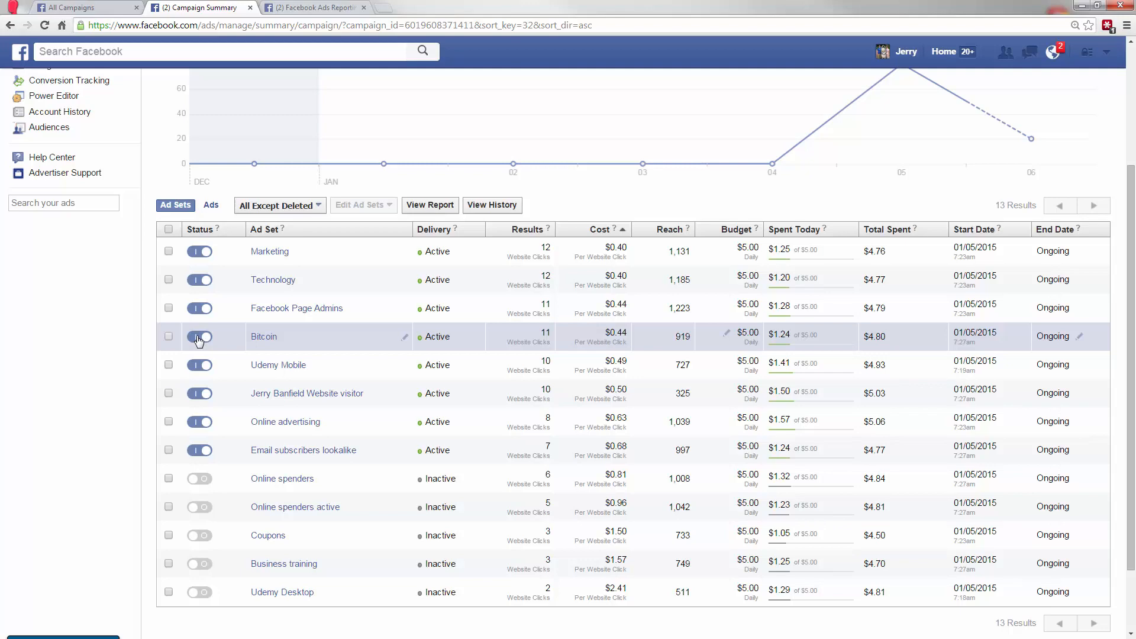
left_click(199, 336)
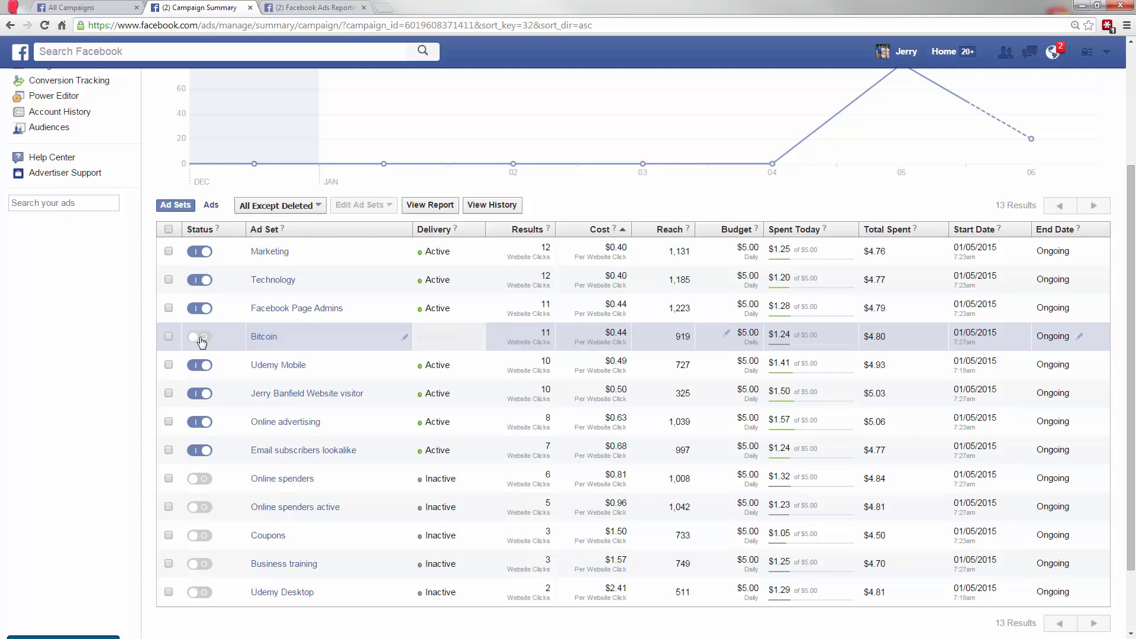
left_click(315, 8)
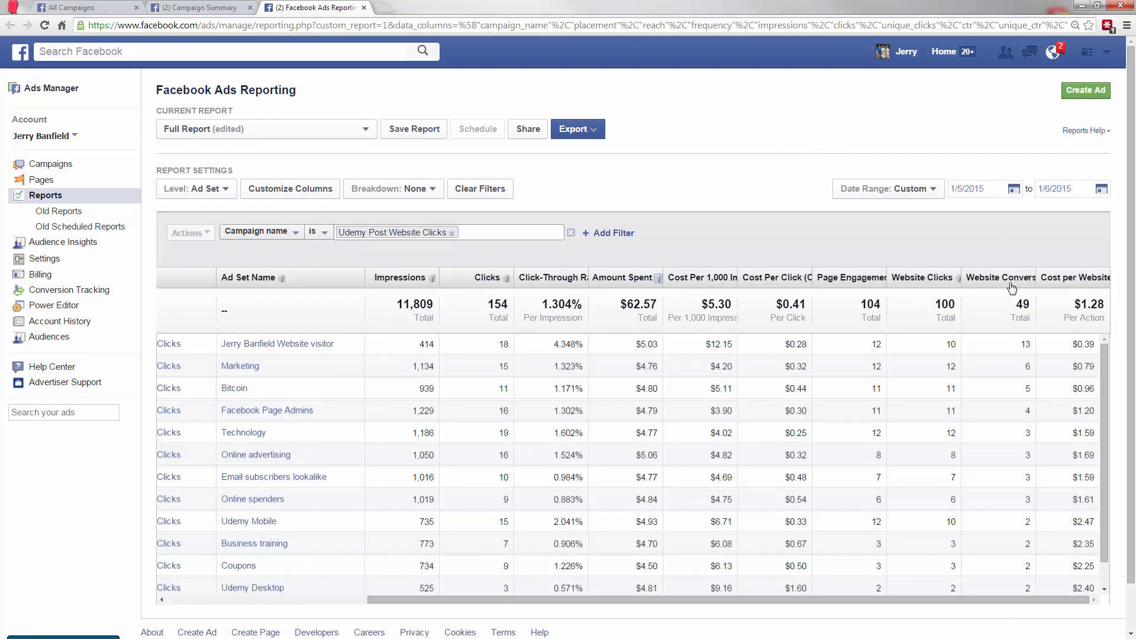
mouse_move(278, 343)
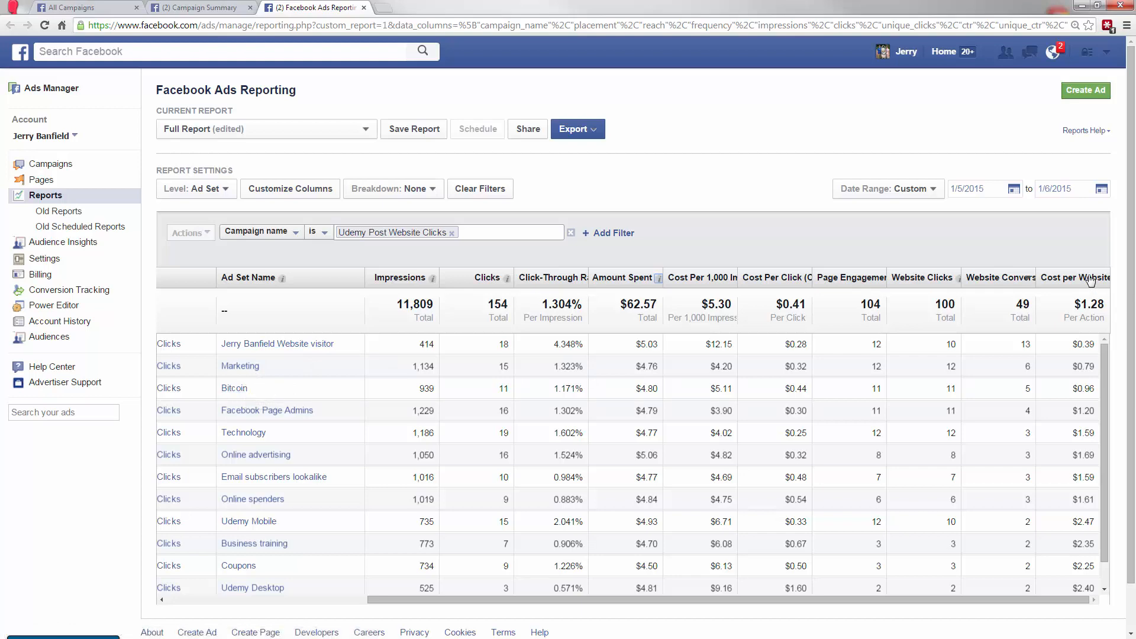
Turn the Bitcoin ad set back on in Campaign Summary.
scroll("down", 3)
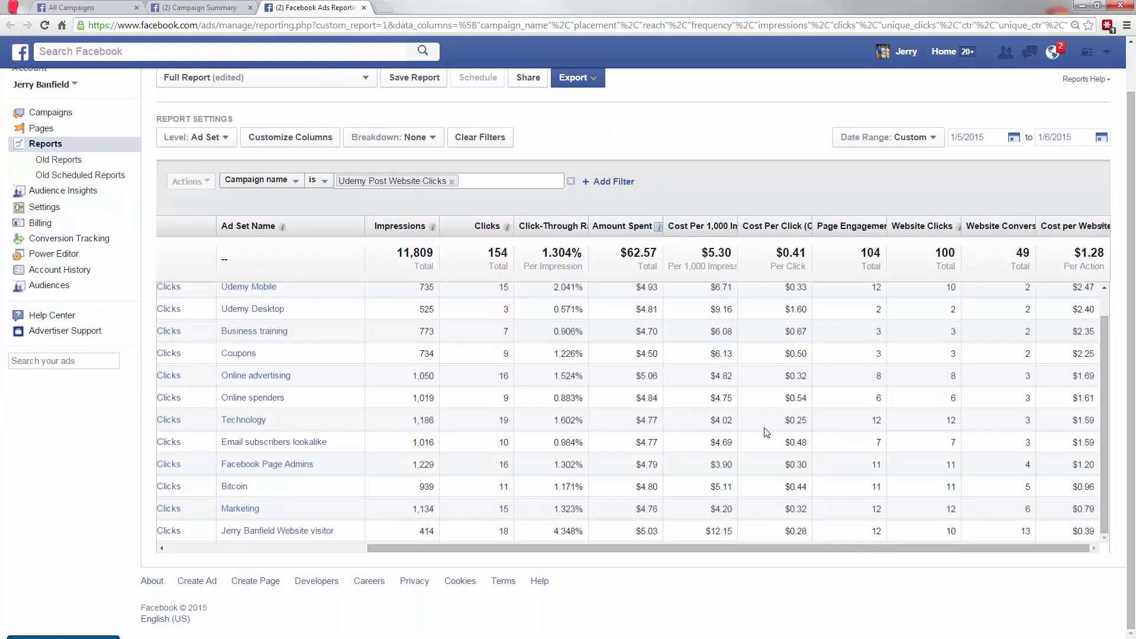
mouse_move(1071, 535)
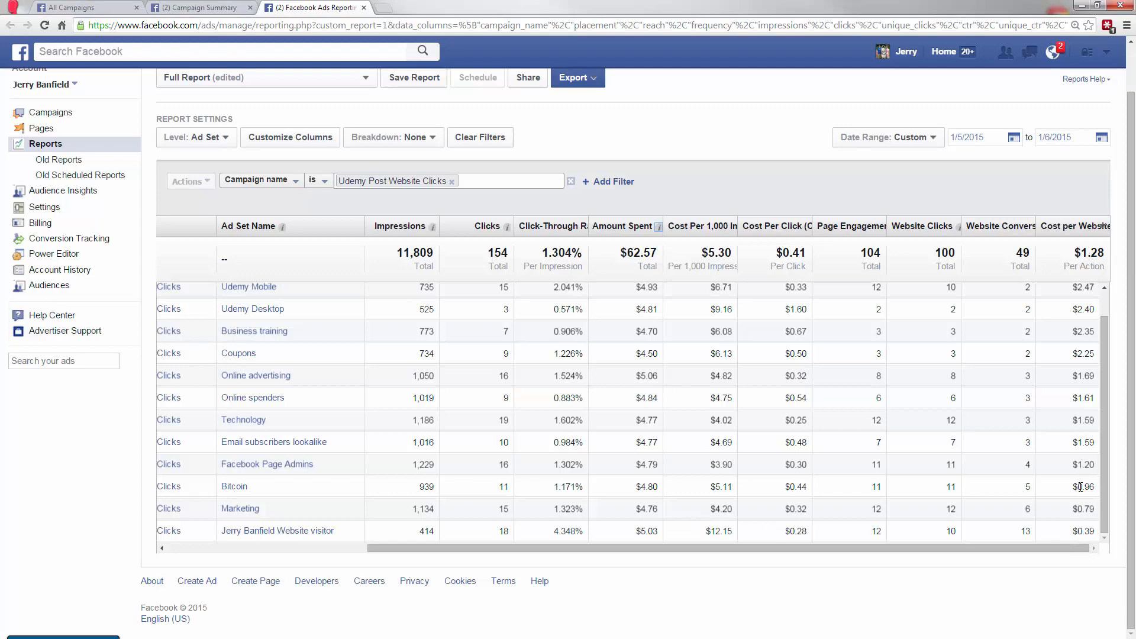
left_click(199, 7)
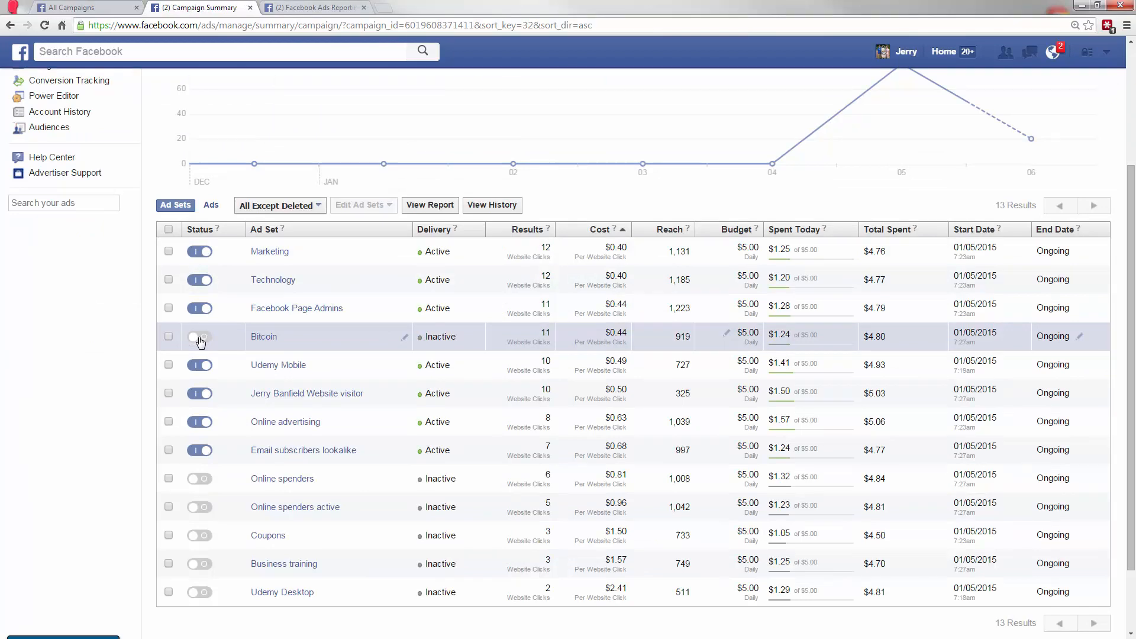
left_click(200, 336)
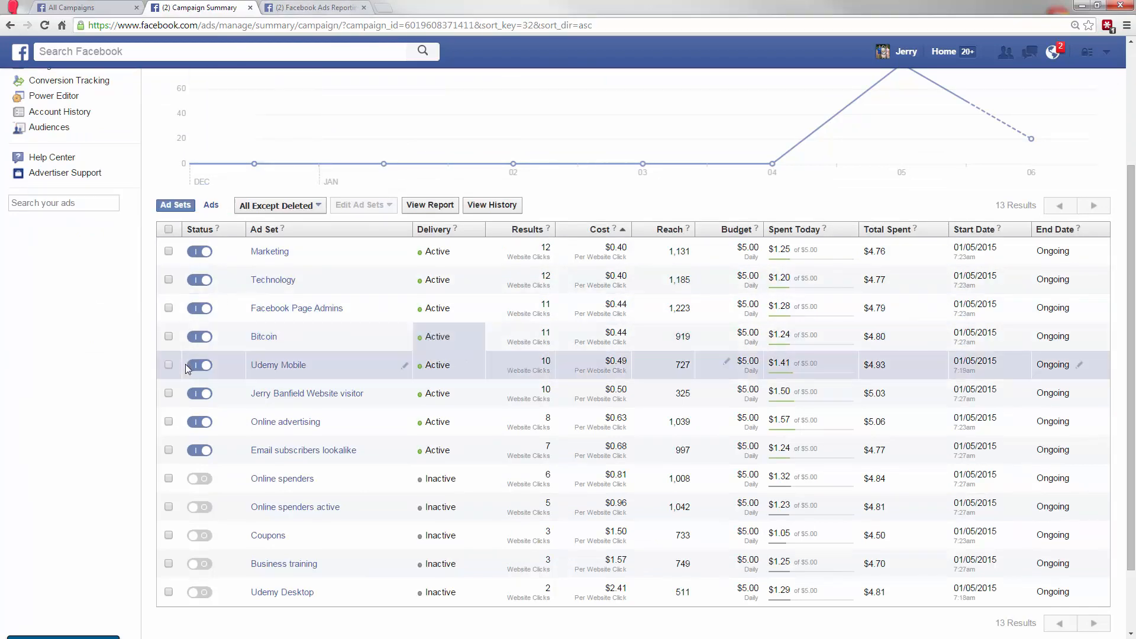
left_click(315, 7)
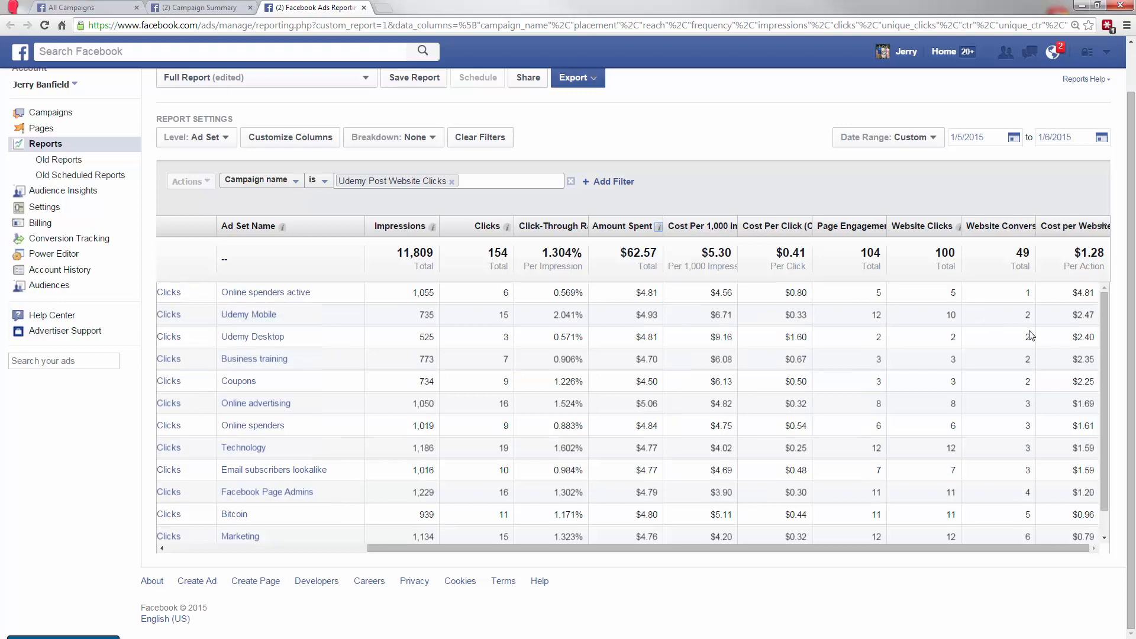
mouse_move(801, 317)
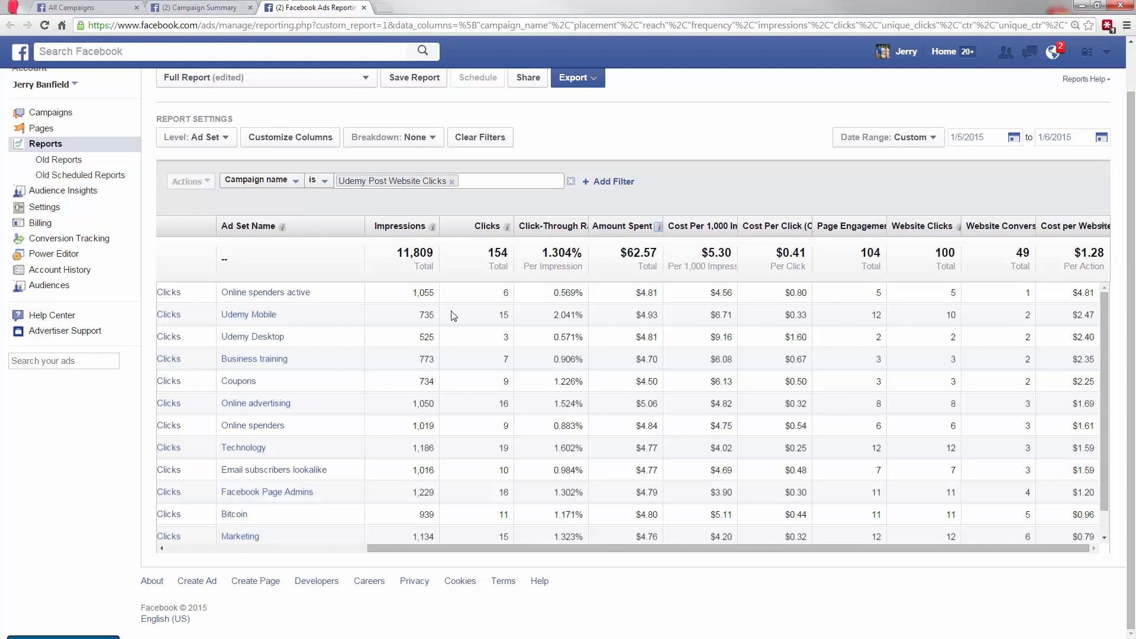
Pause the Online advertising ad set and return to the report.
scroll("down", 3)
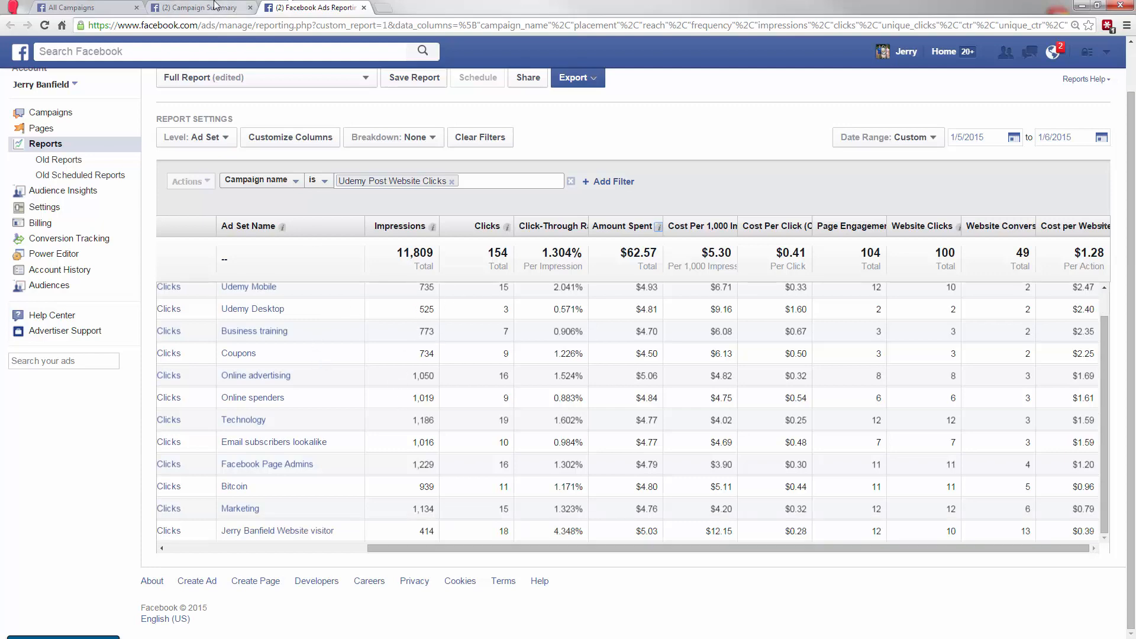
left_click(196, 7)
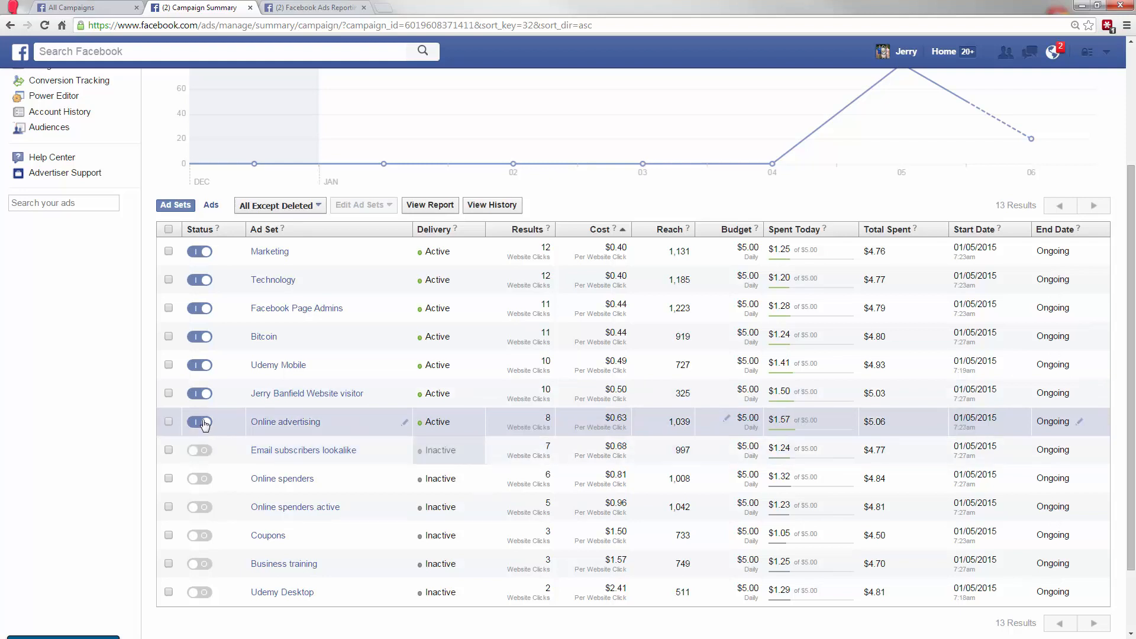
left_click(199, 422)
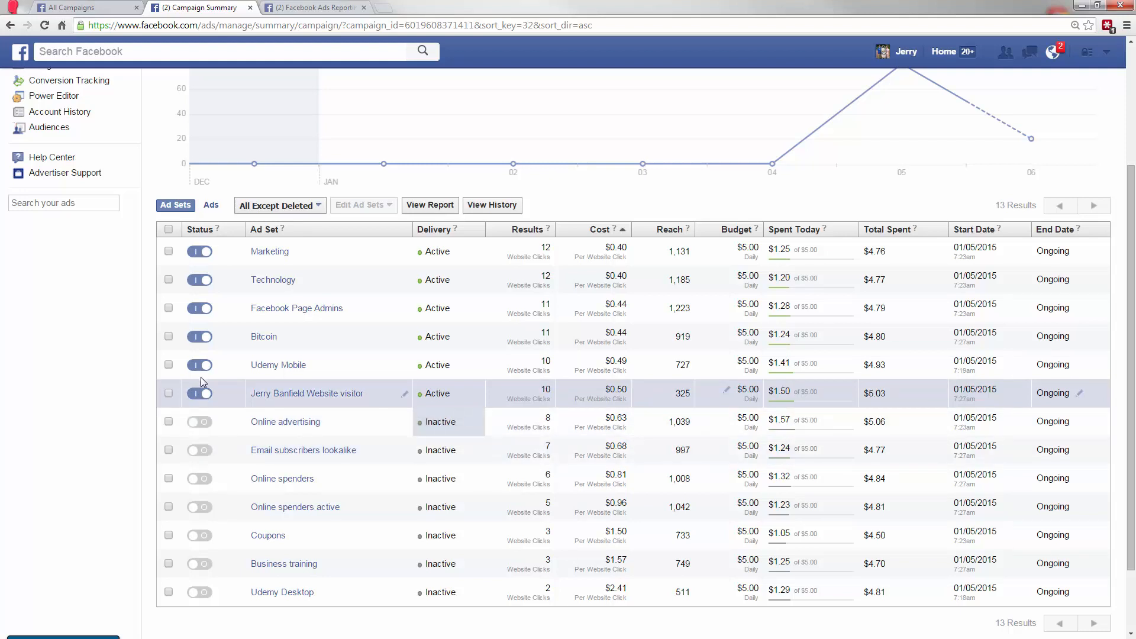
left_click(314, 7)
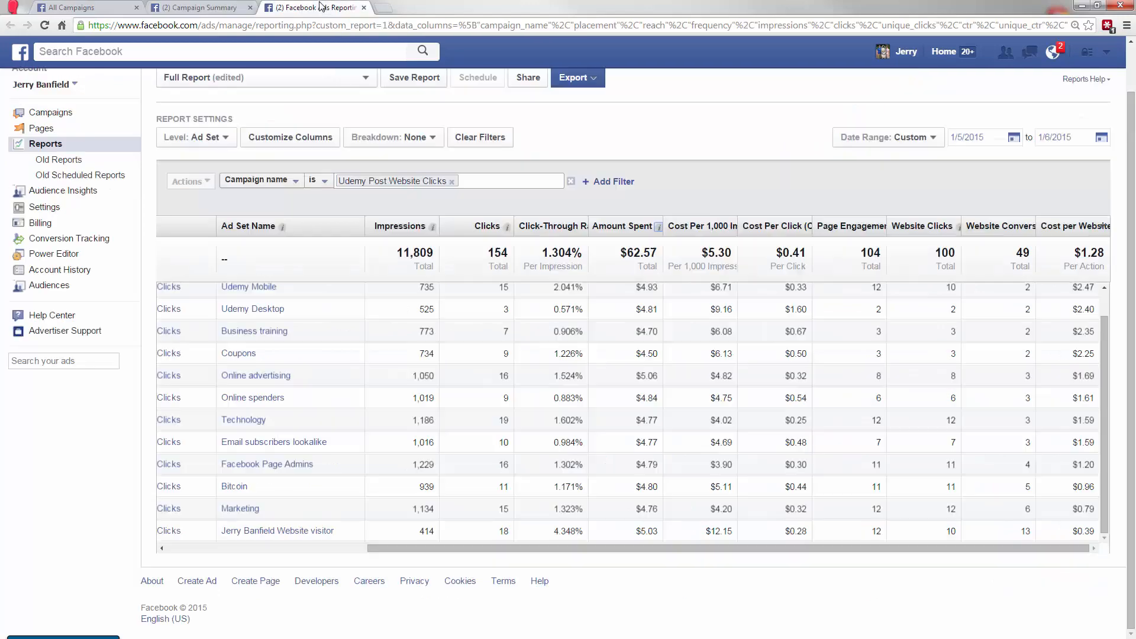
mouse_move(239, 509)
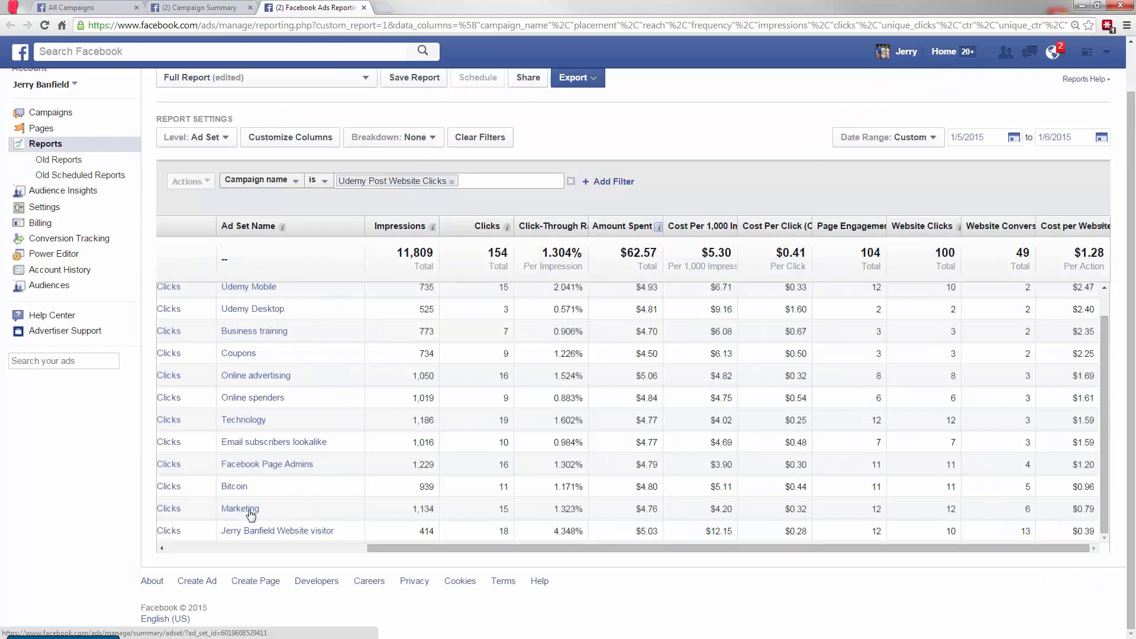
mouse_move(274, 441)
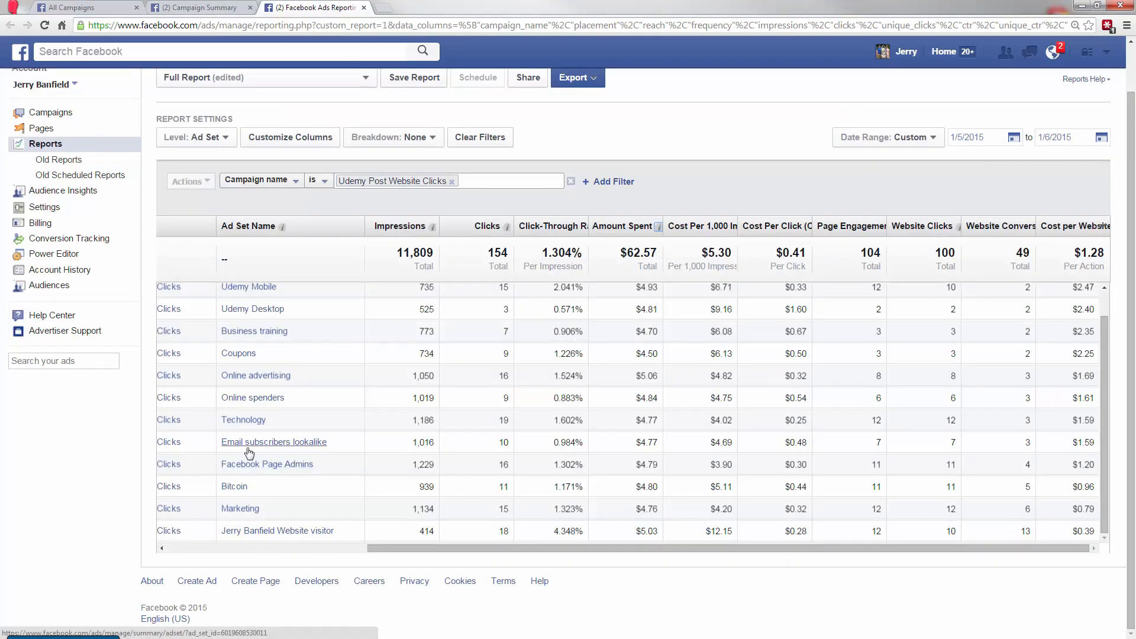
mouse_move(274, 441)
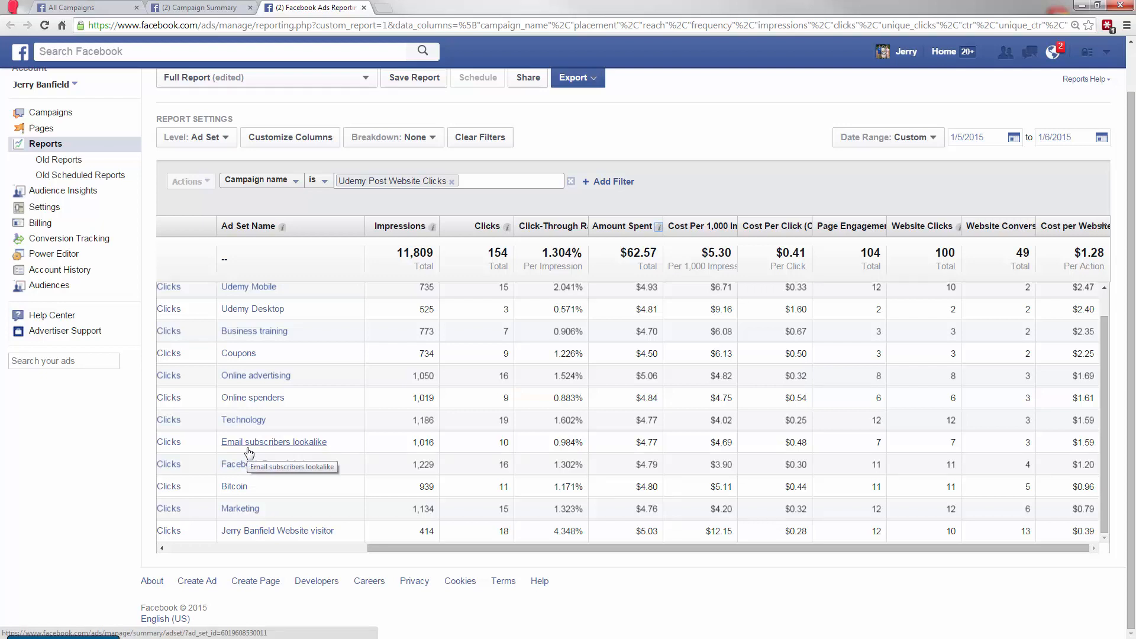
mouse_move(243, 420)
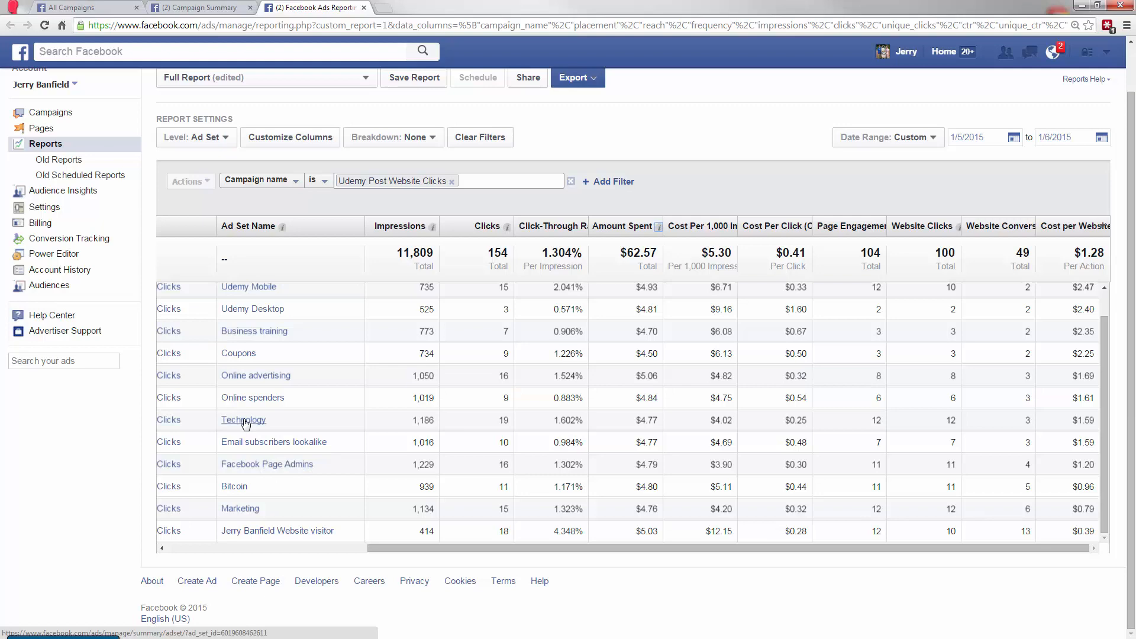
mouse_move(243, 420)
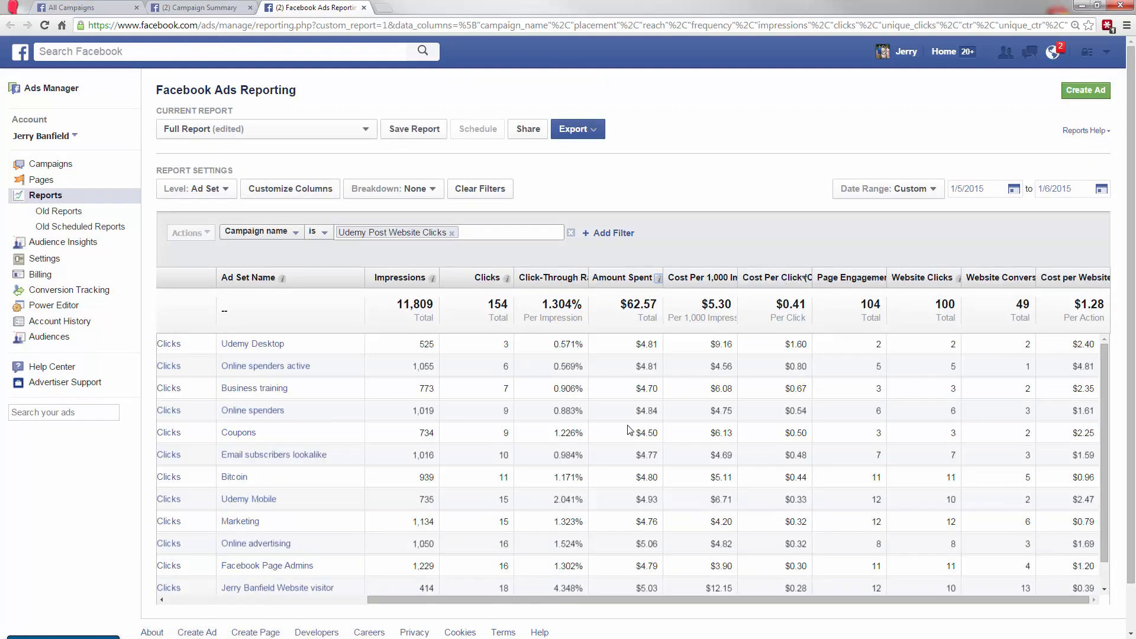
Scan the clicks-ranked ad set report, then go back to the campaign's ad set overview.
scroll("down", 3)
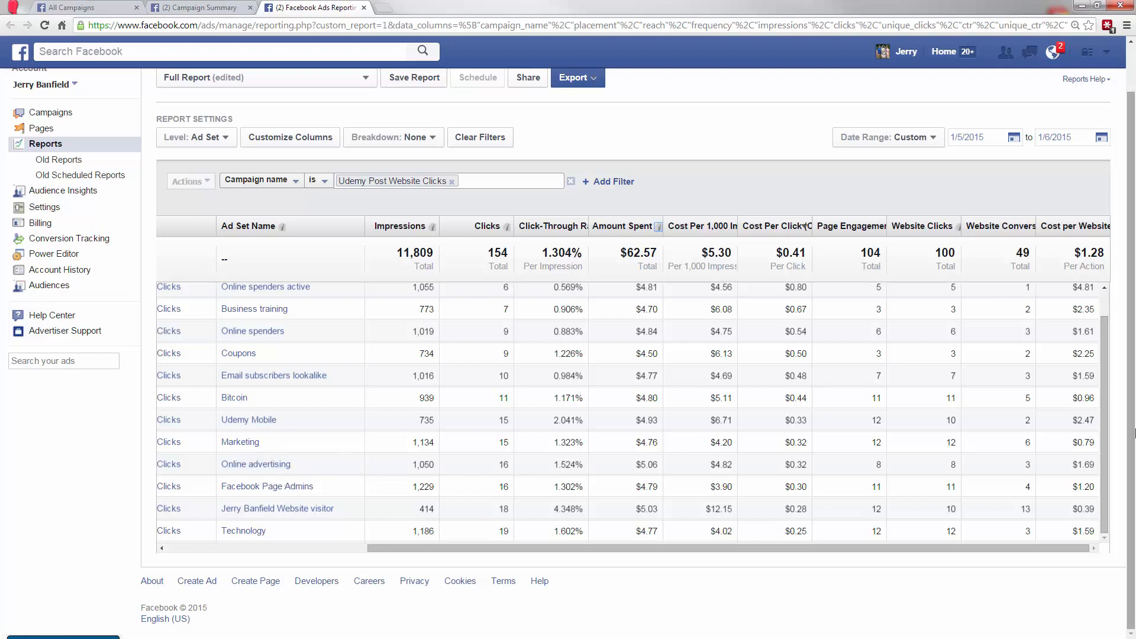
mouse_move(248, 419)
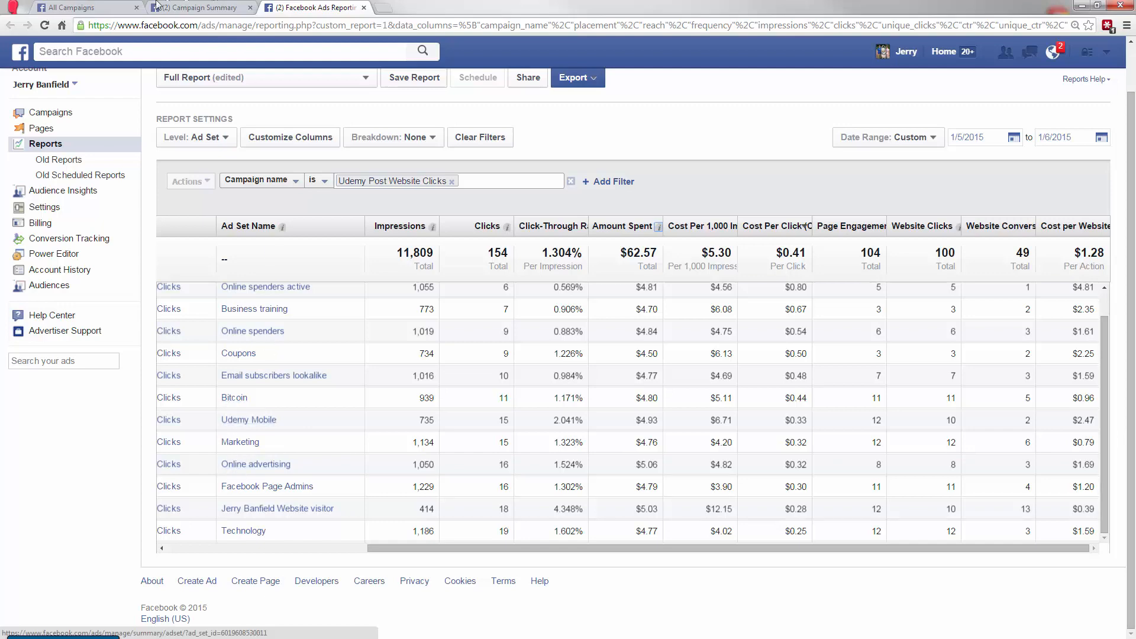
left_click(195, 7)
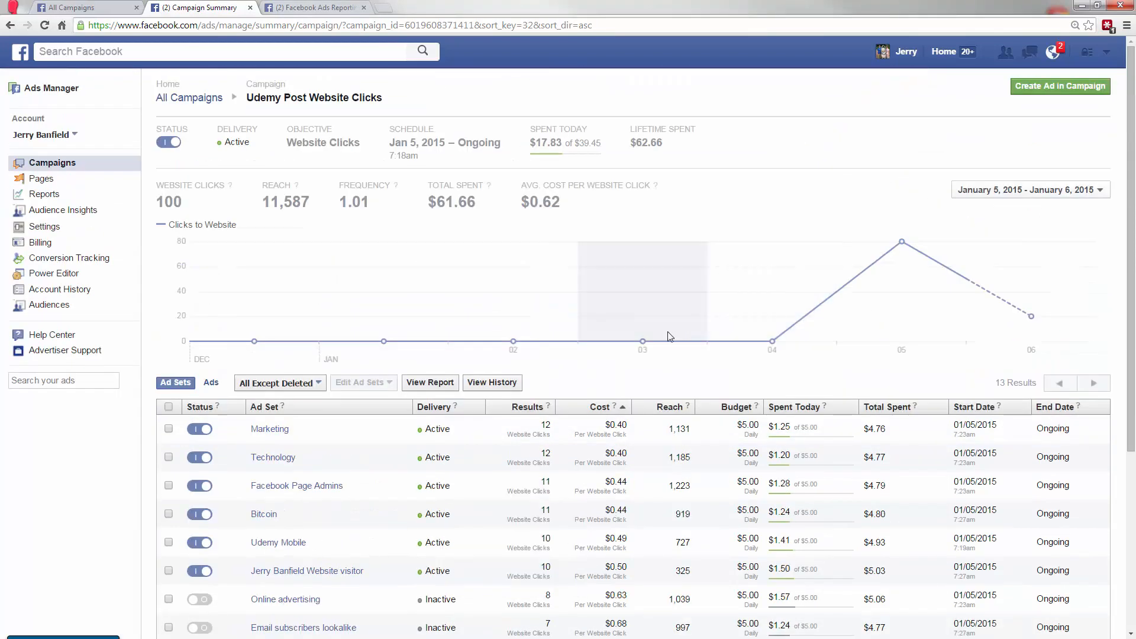
Sort the January 5–6 ad set list by Results, most website clicks first.
scroll("down", 3)
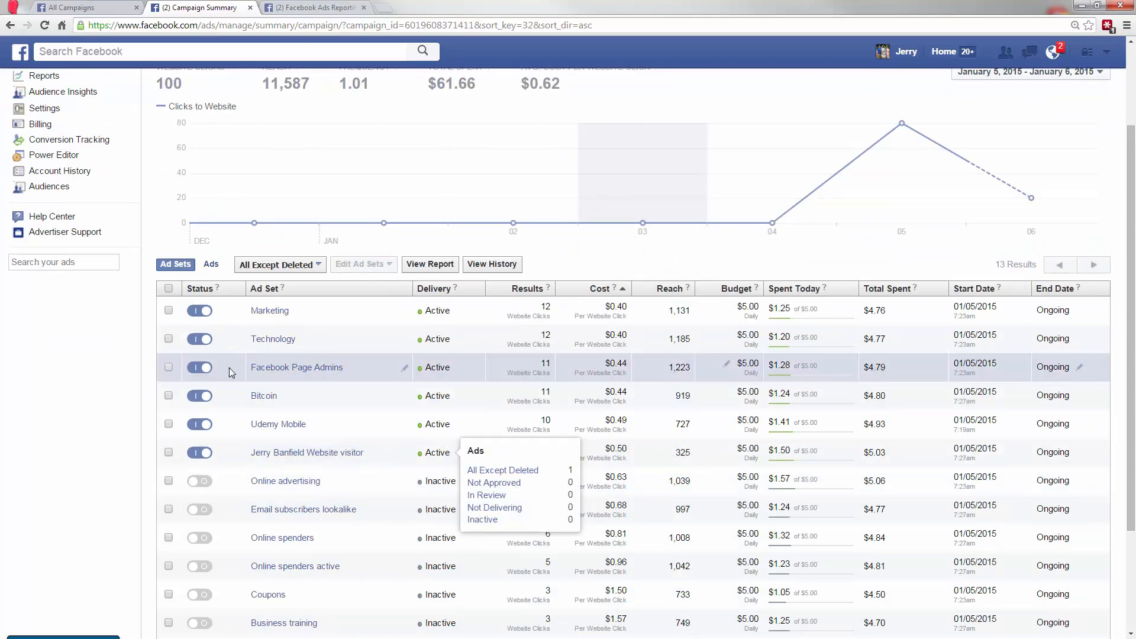
scroll("down", 3)
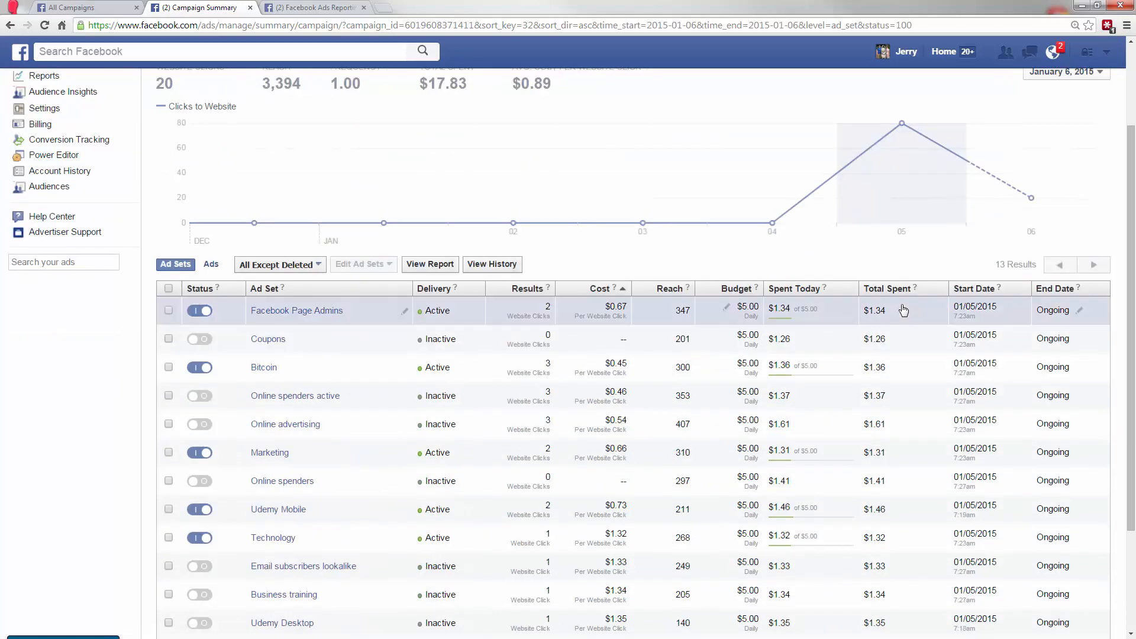
left_click(519, 229)
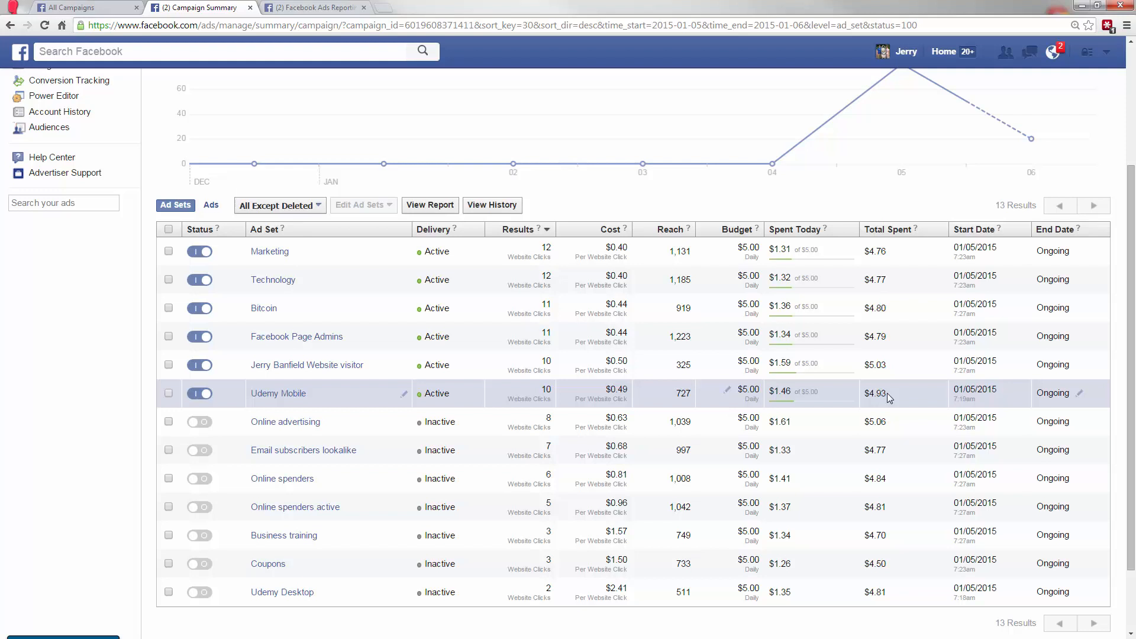
mouse_move(330, 387)
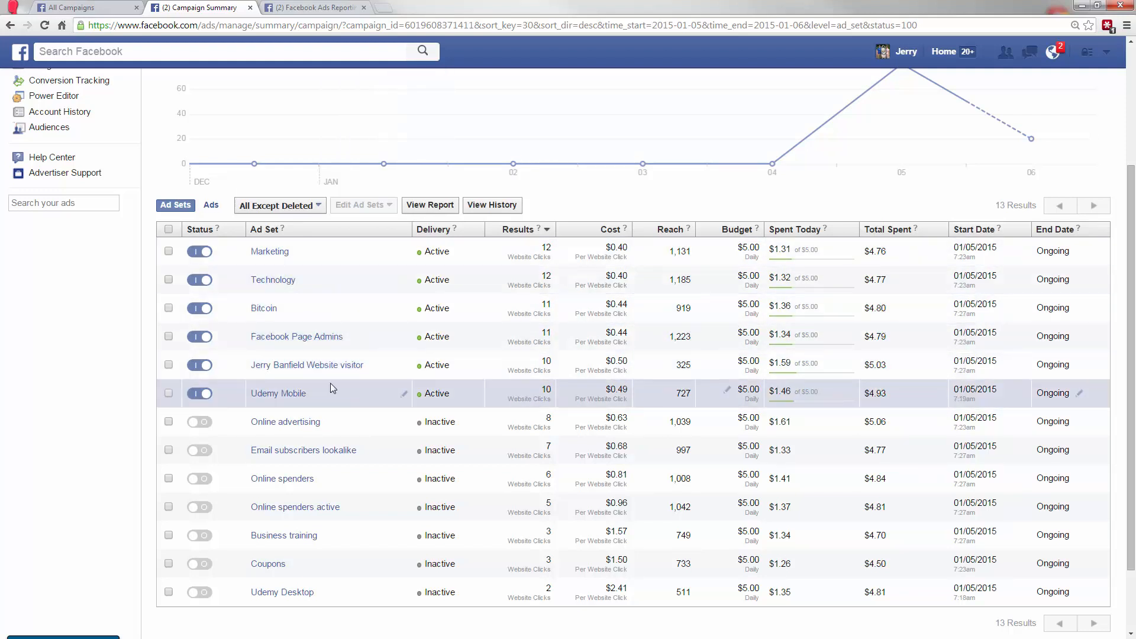
mouse_move(505, 284)
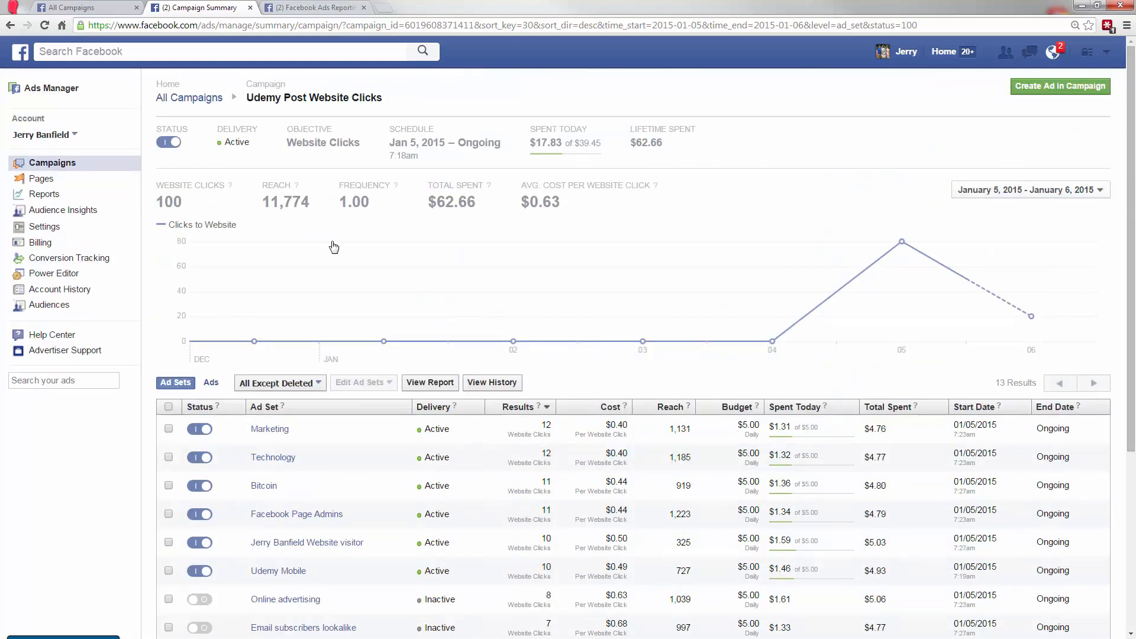
mouse_move(643, 341)
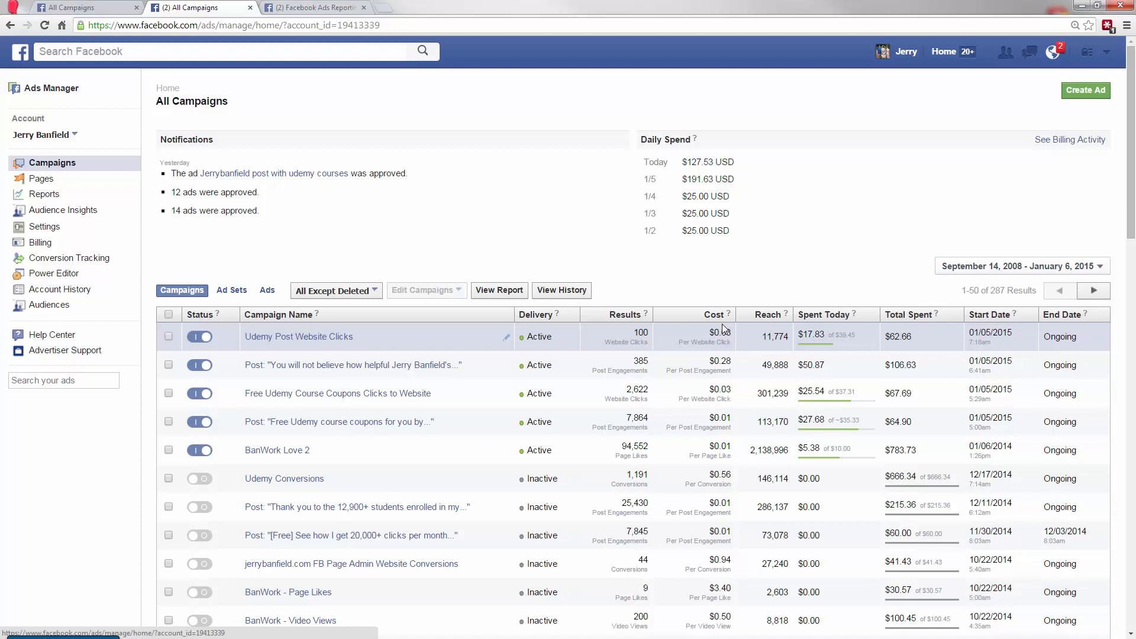
mouse_move(353, 365)
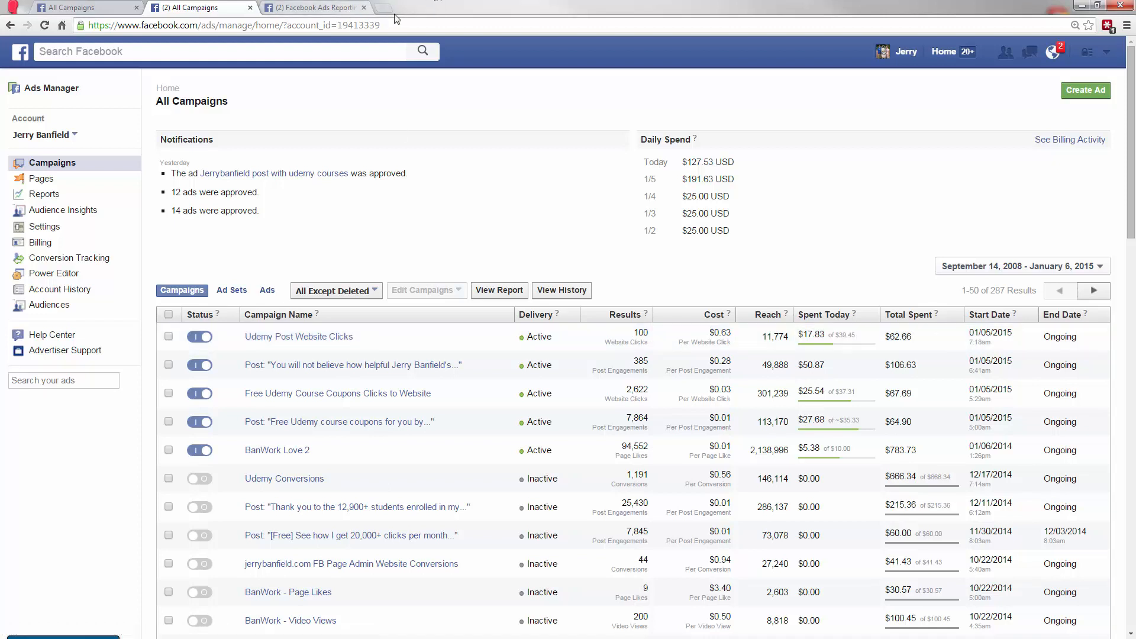
Revisit the All Campaigns overview and start typing the BanWork page address.
left_click(404, 7)
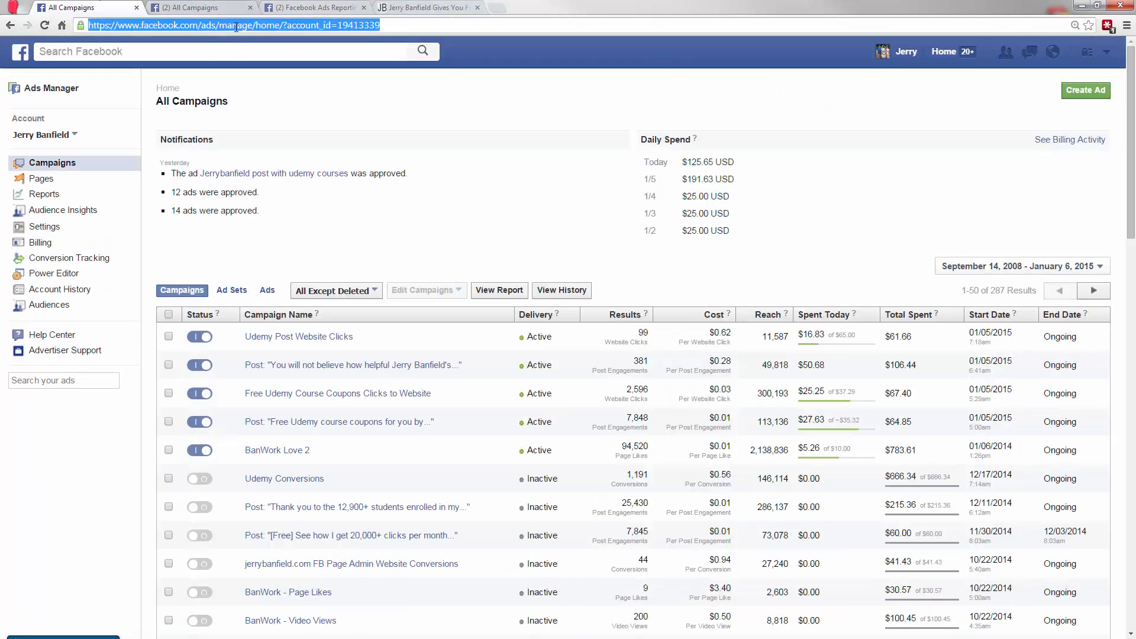
type("iba")
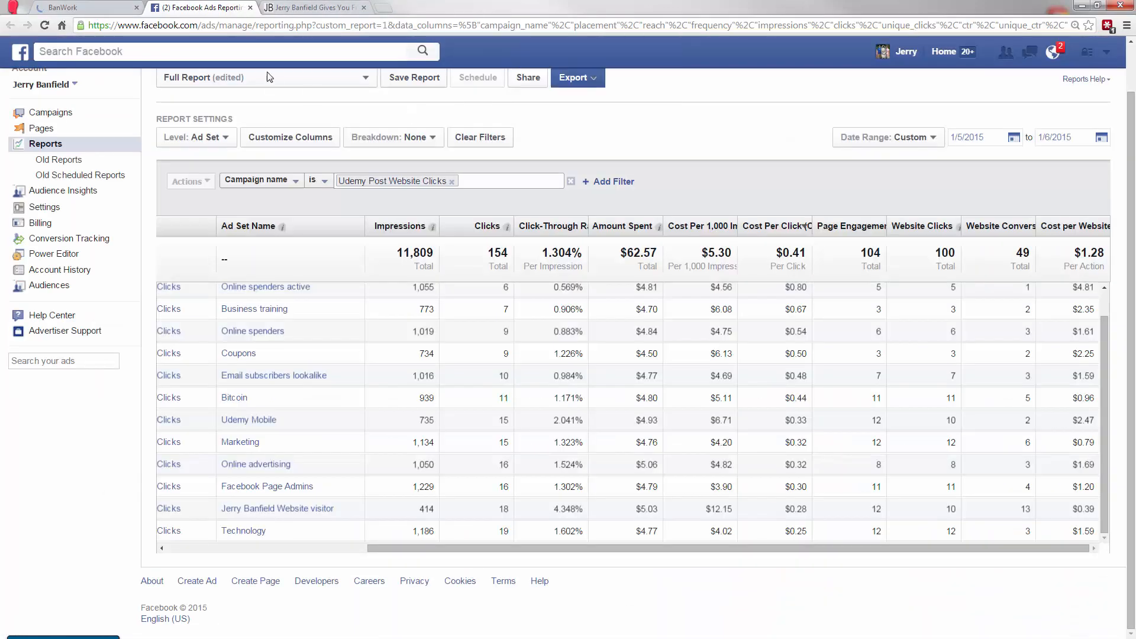
Scroll through the BanWork page's boosted posts, then bring up jerrybanfield.com.
left_click(79, 7)
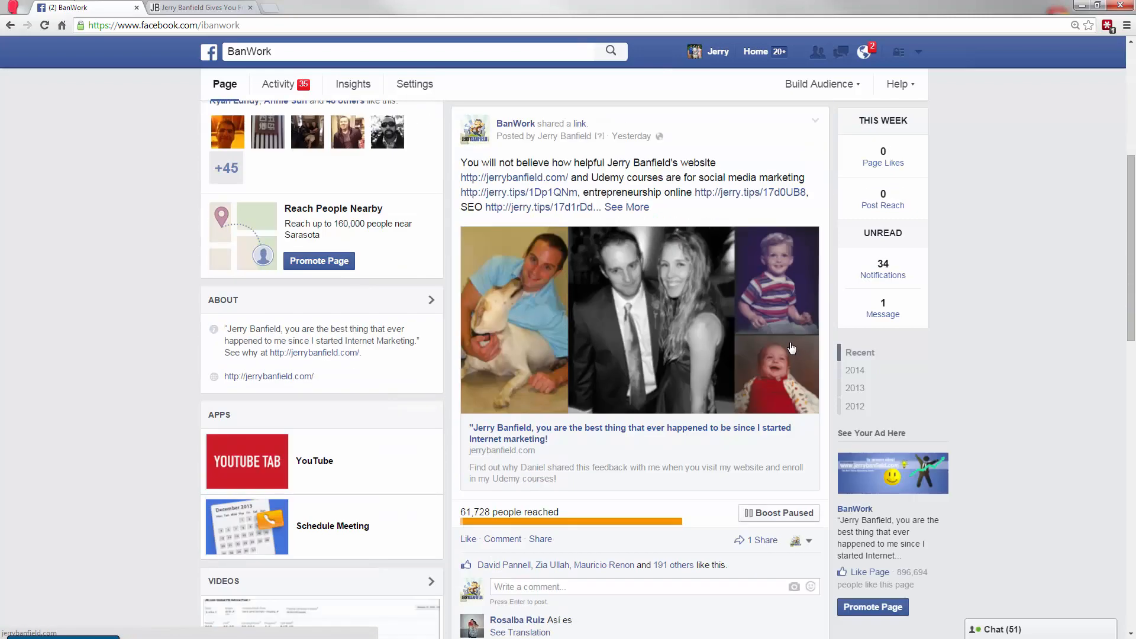
scroll("down", 3)
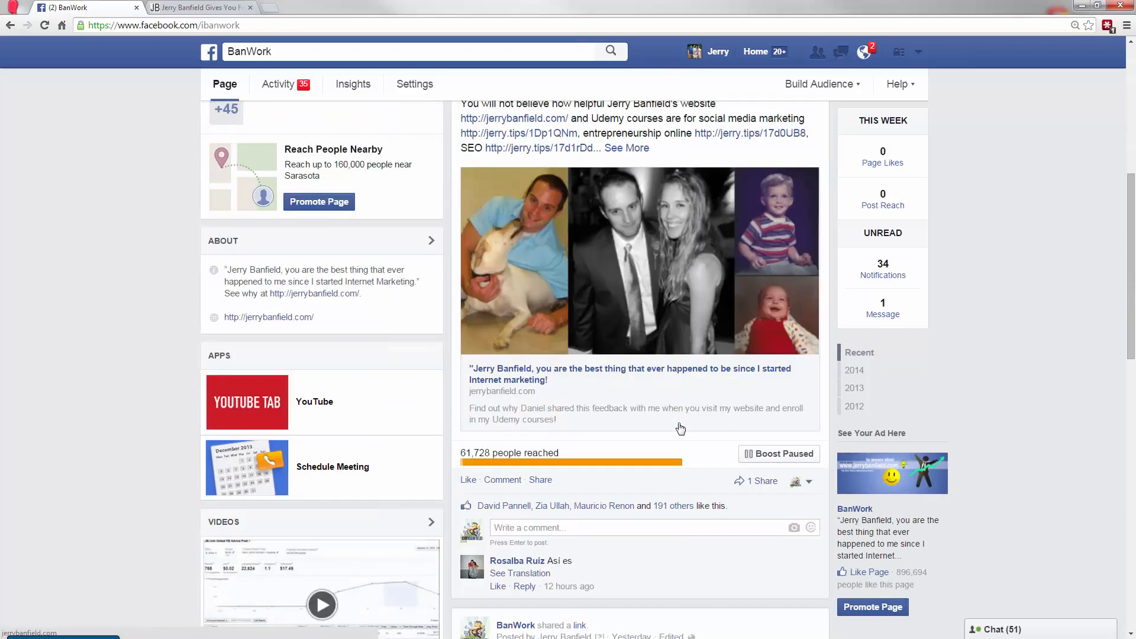
mouse_move(701, 436)
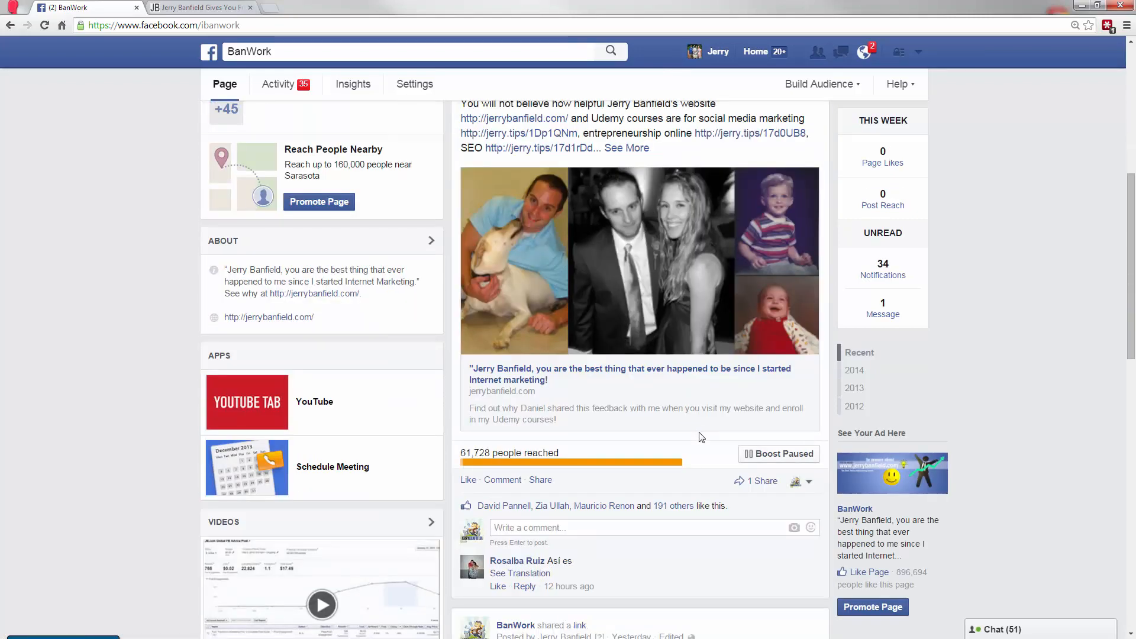
scroll("up", 3)
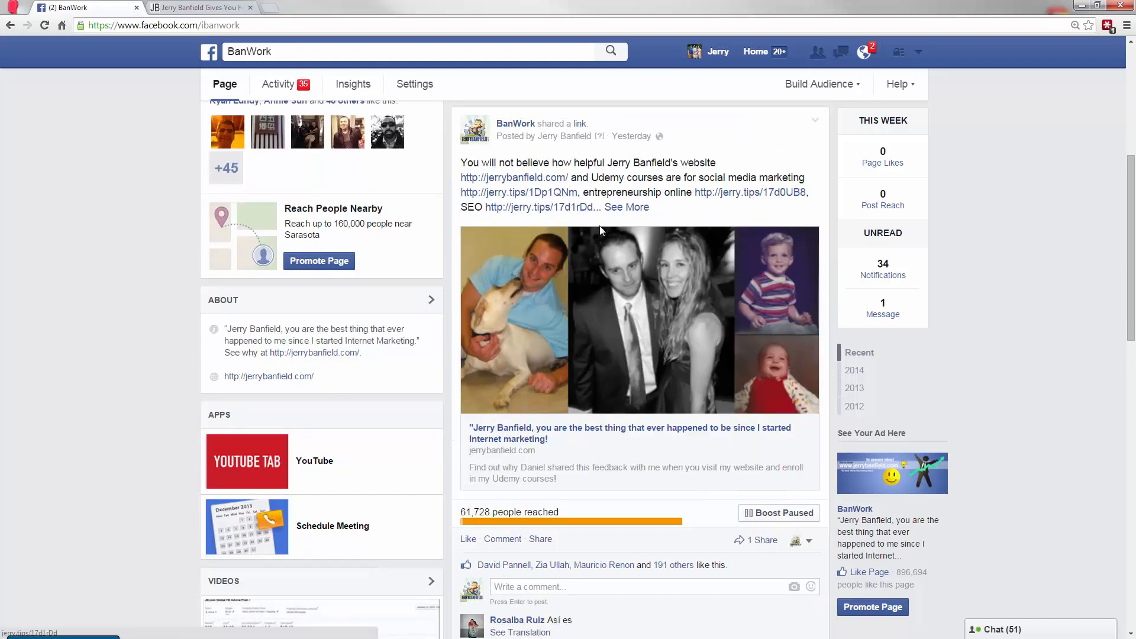
scroll("down", 3)
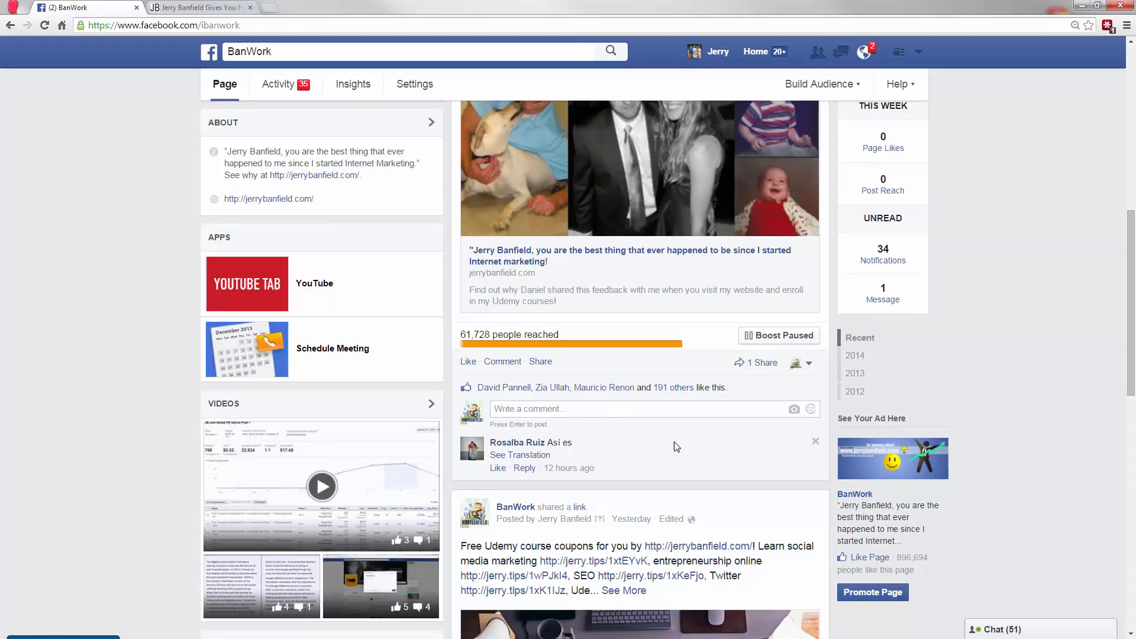
scroll("down", 3)
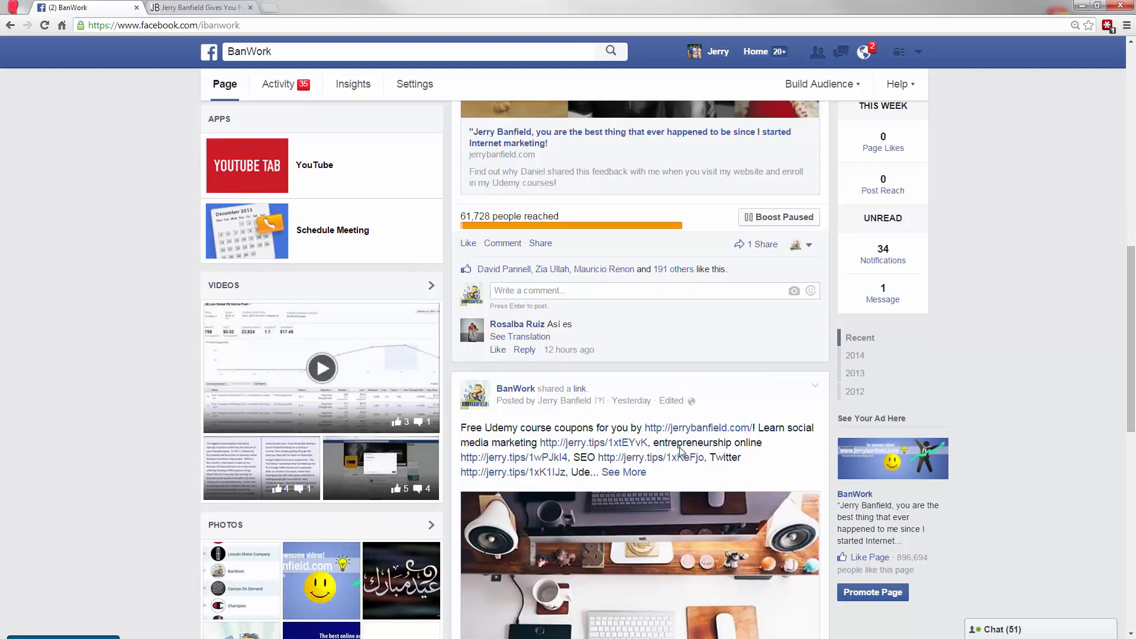
scroll("down", 3)
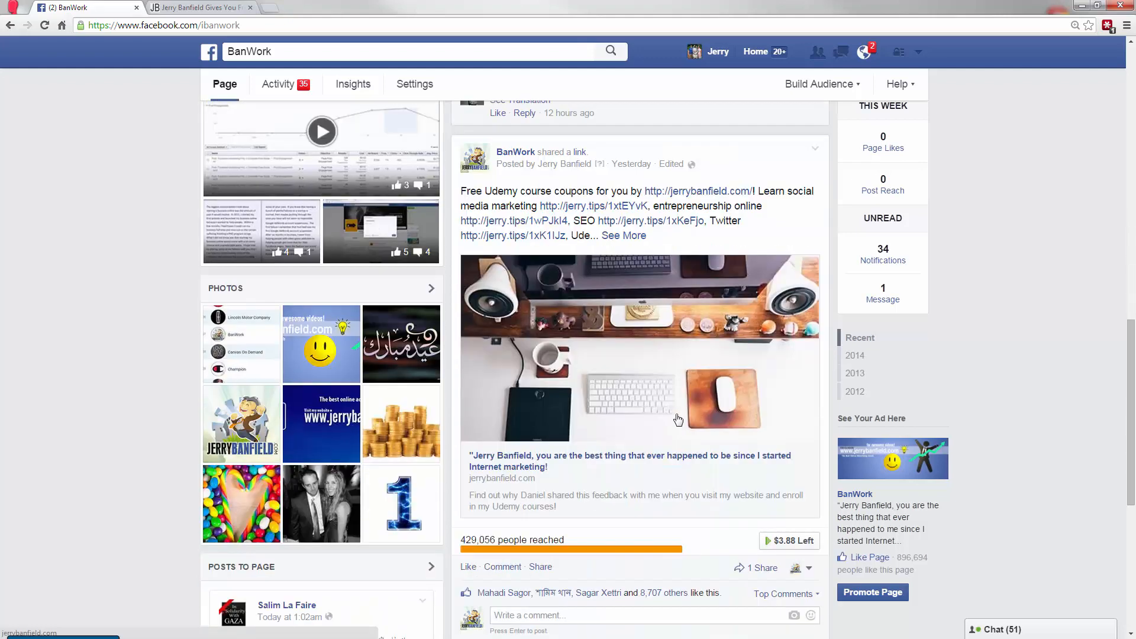
scroll("down", 3)
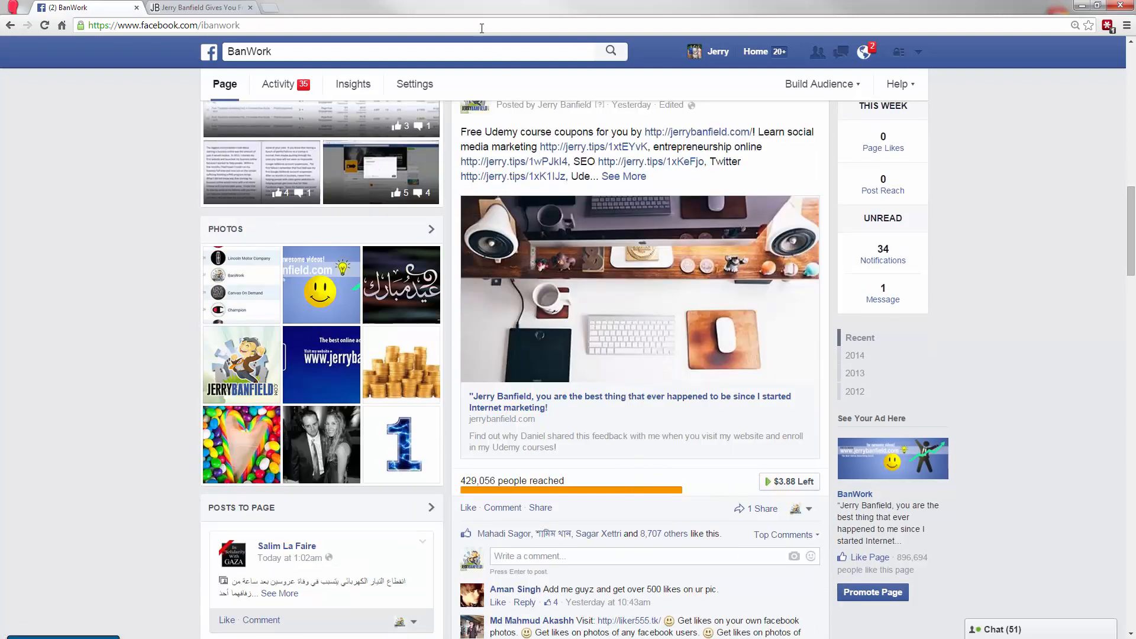
left_click(196, 7)
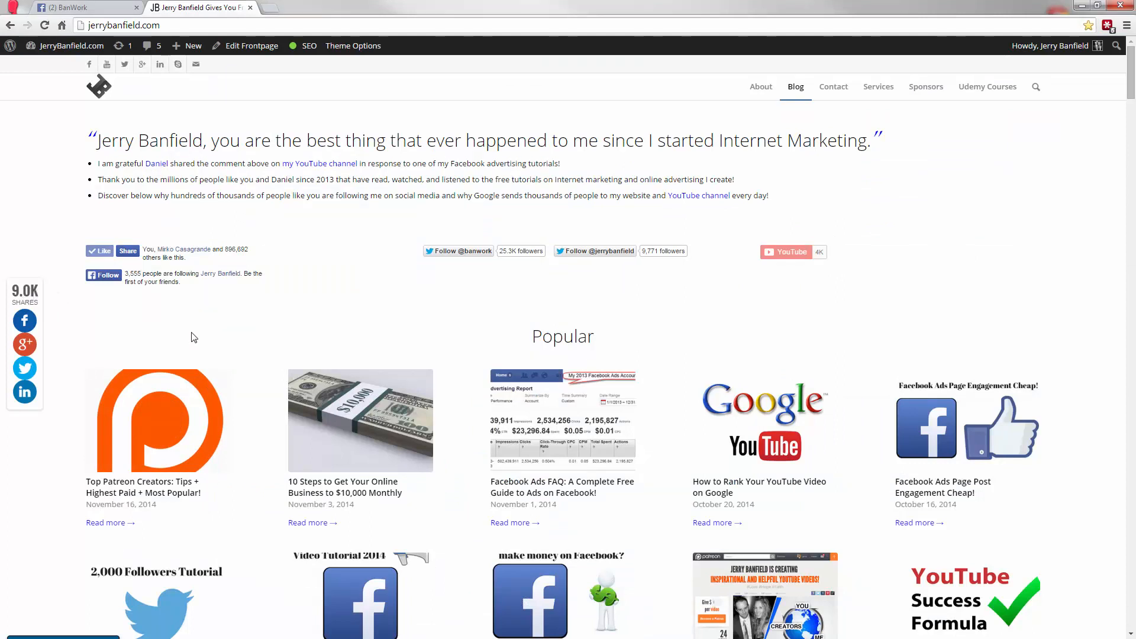
mouse_move(2, 316)
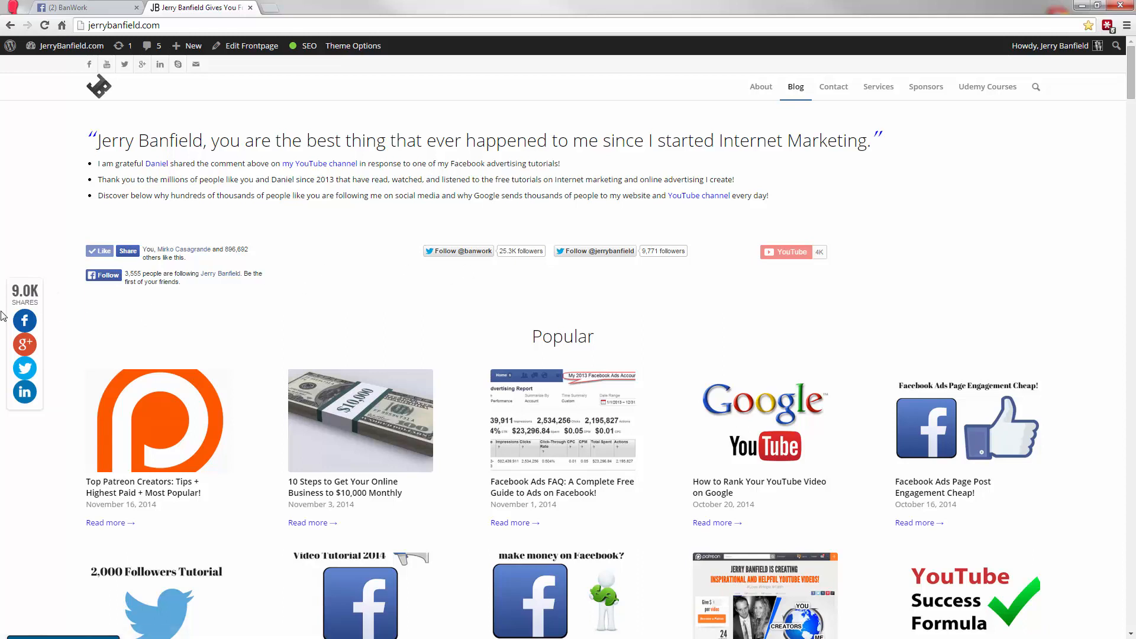
mouse_move(23, 344)
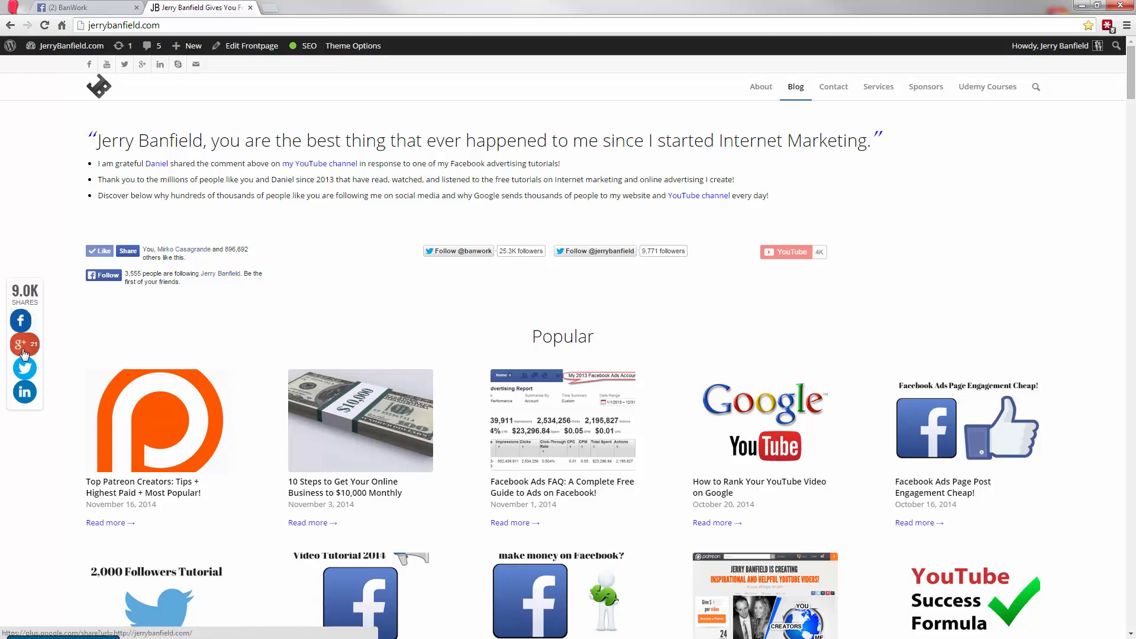
mouse_move(283, 330)
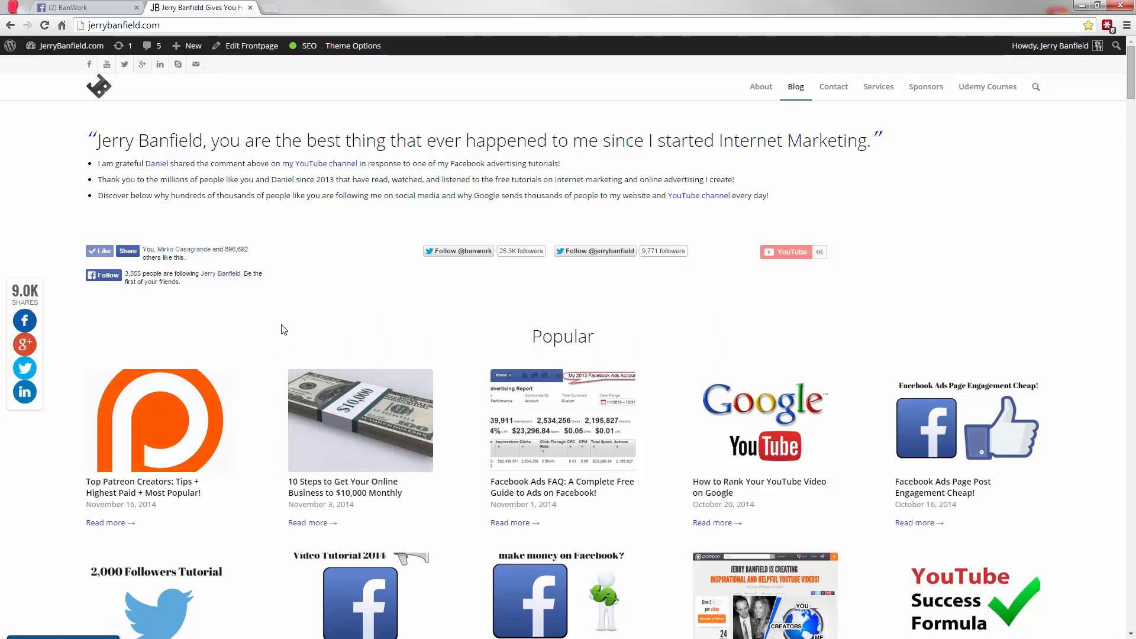
mouse_move(384, 316)
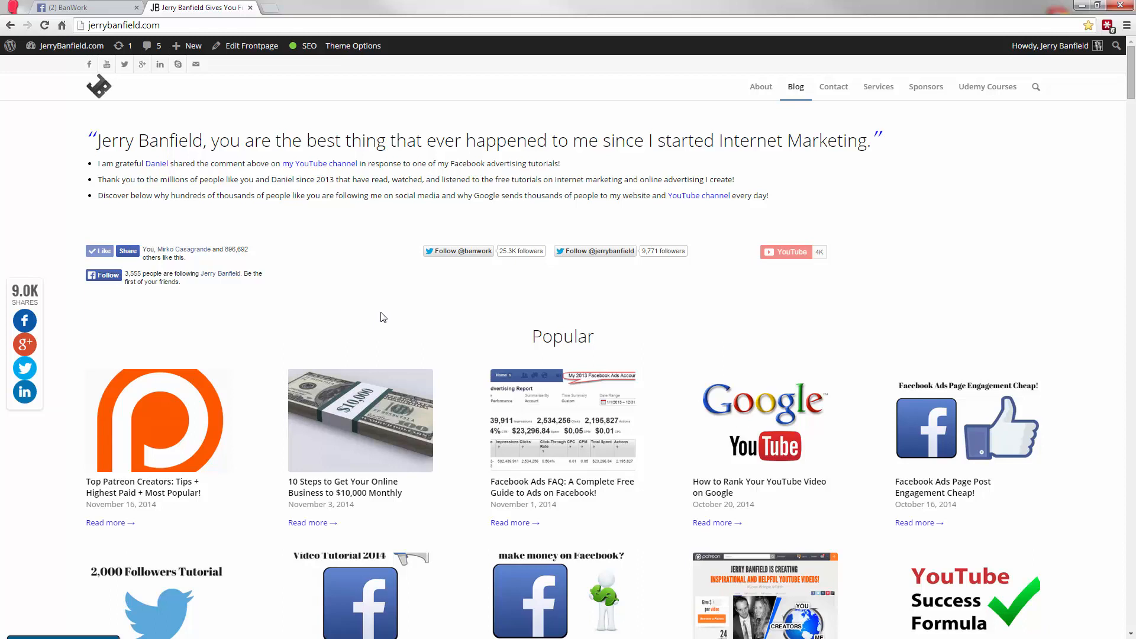
mouse_move(369, 322)
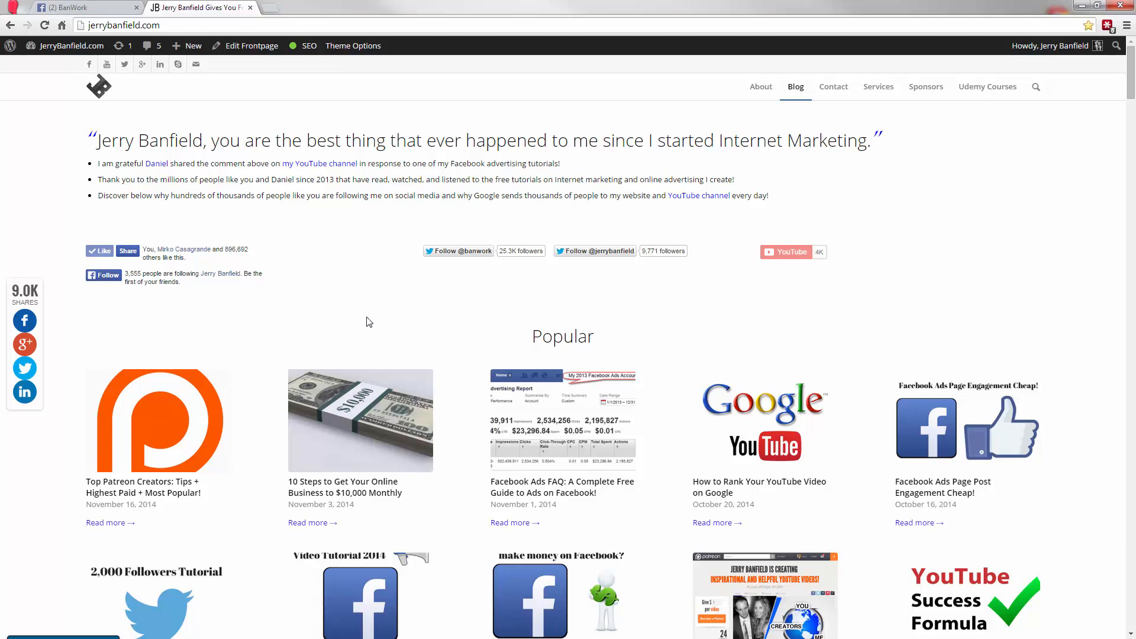
mouse_move(272, 358)
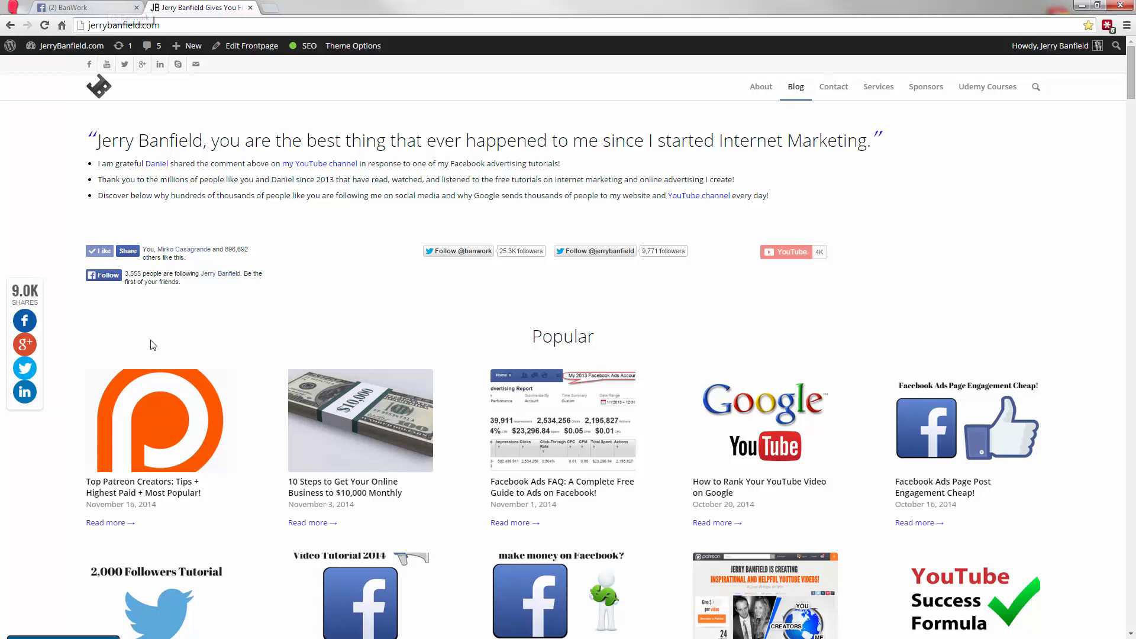
mouse_move(42, 296)
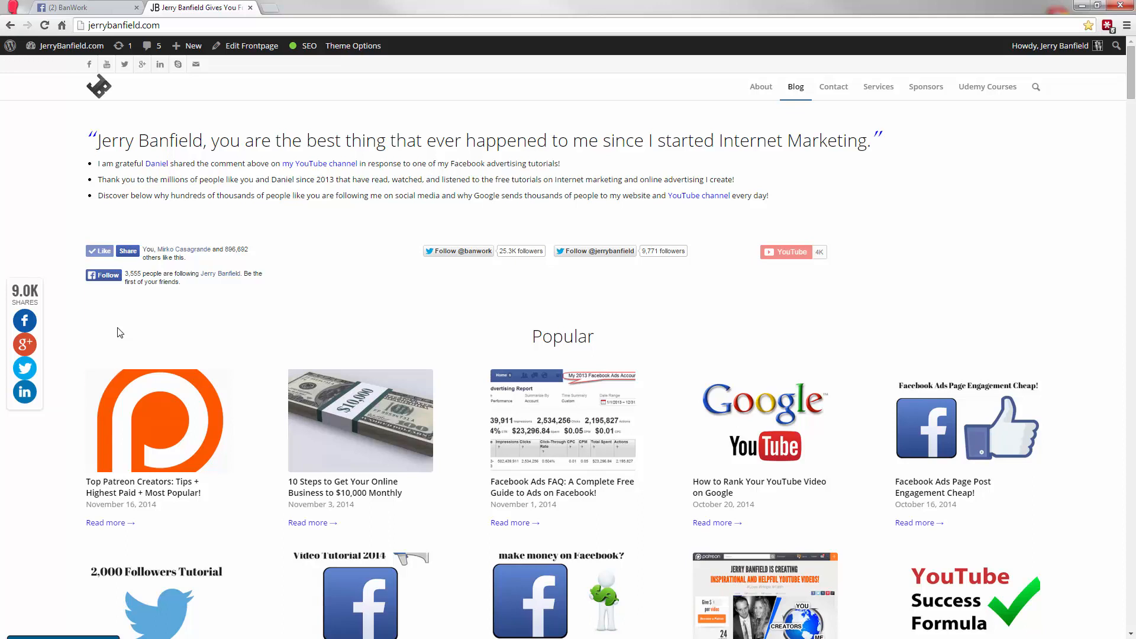
mouse_move(650, 235)
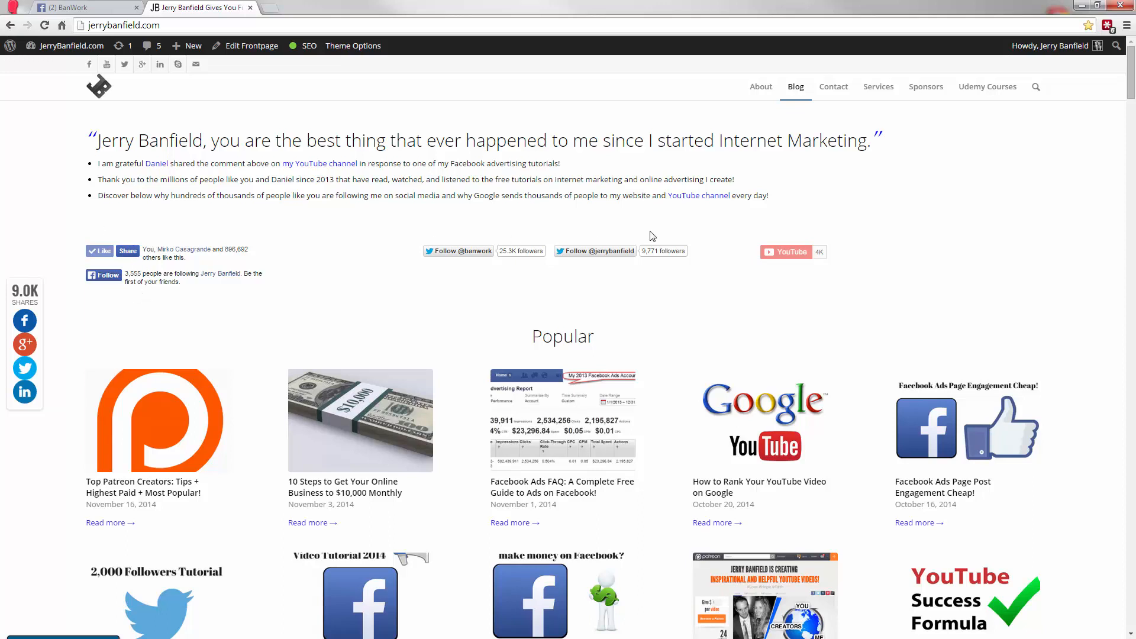
mouse_move(325, 341)
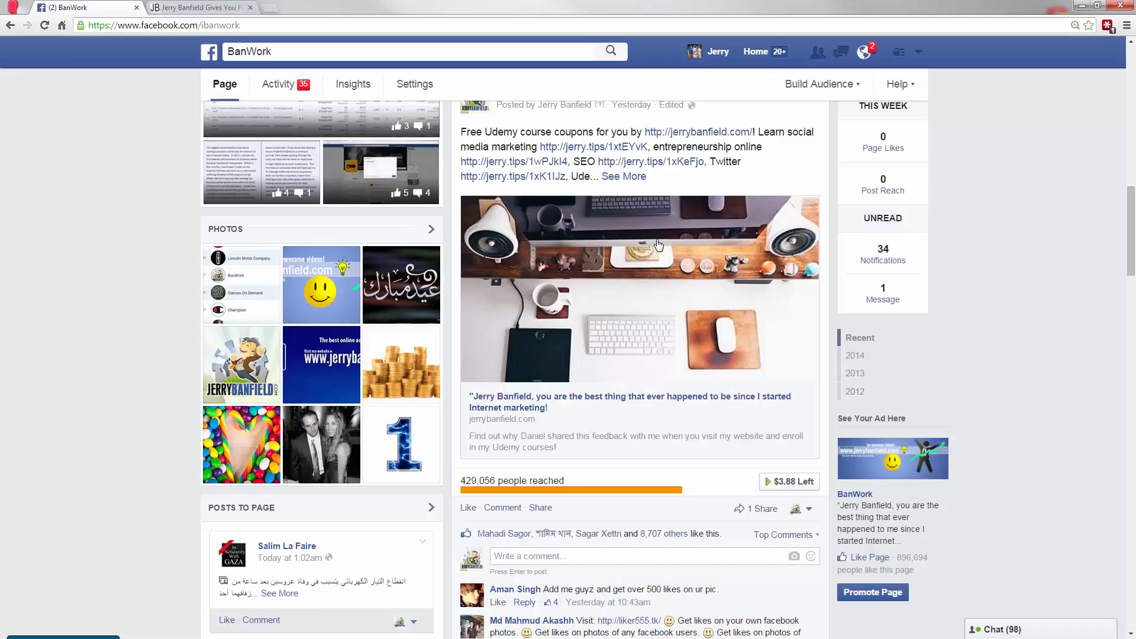
Scroll the BanWork Facebook page up to the first boosted post linking to jerrybanfield.com.
scroll("down", 3)
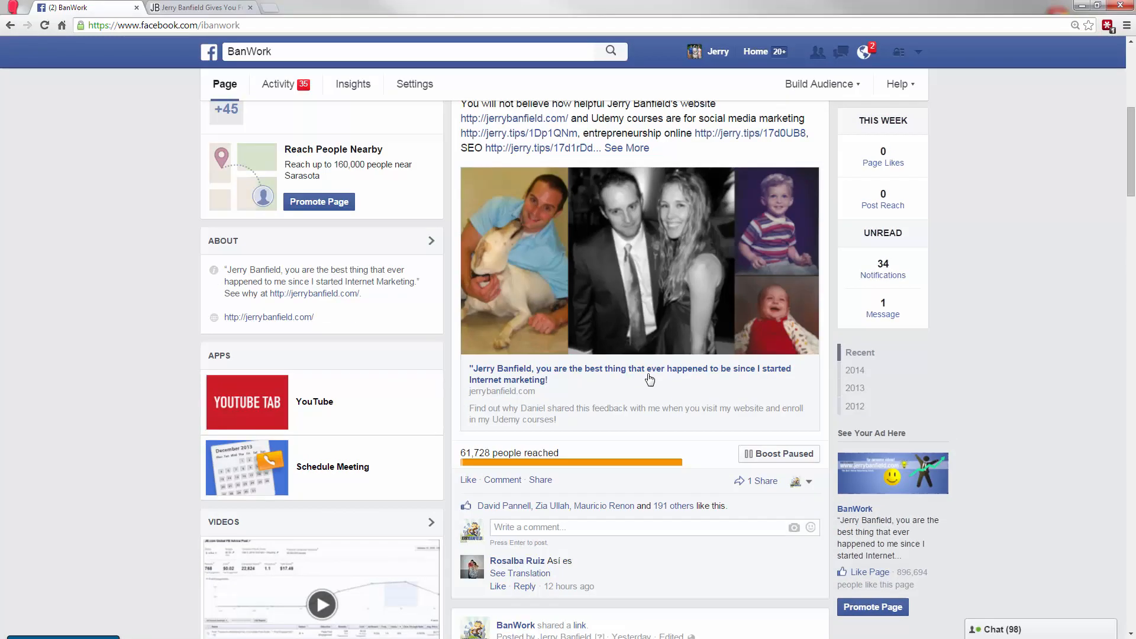